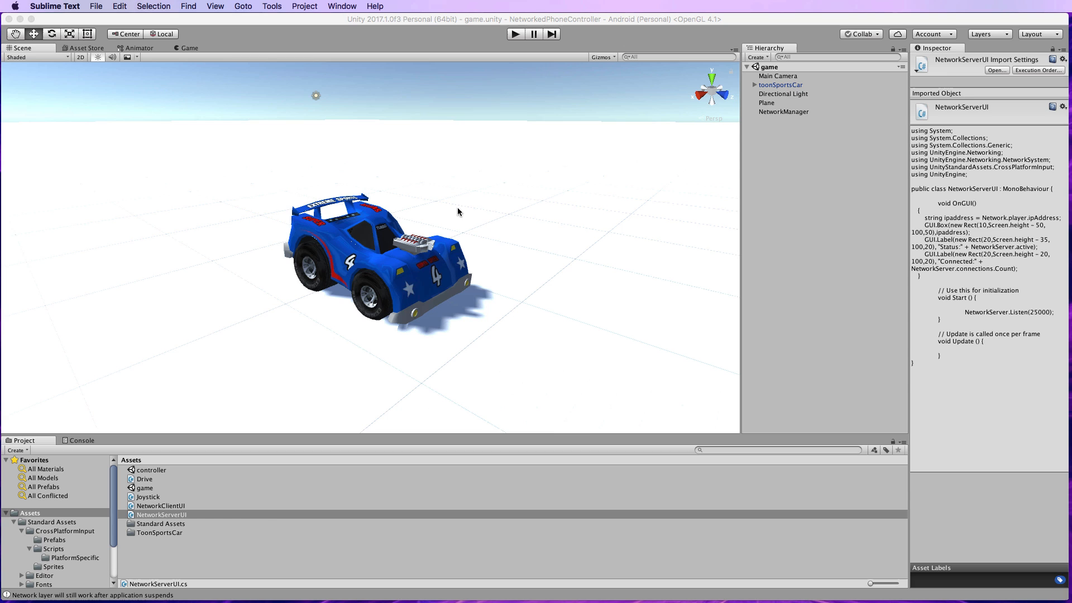
mouse_move(281, 148)
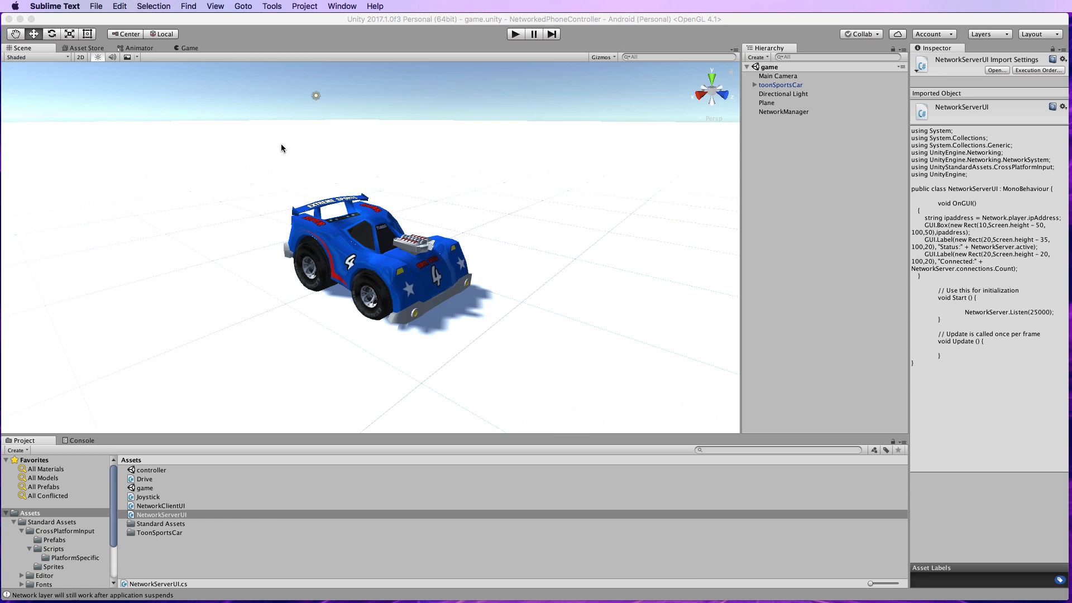
Open the Input Manager through Edit > Project Settings > Input
left_click(67, 6)
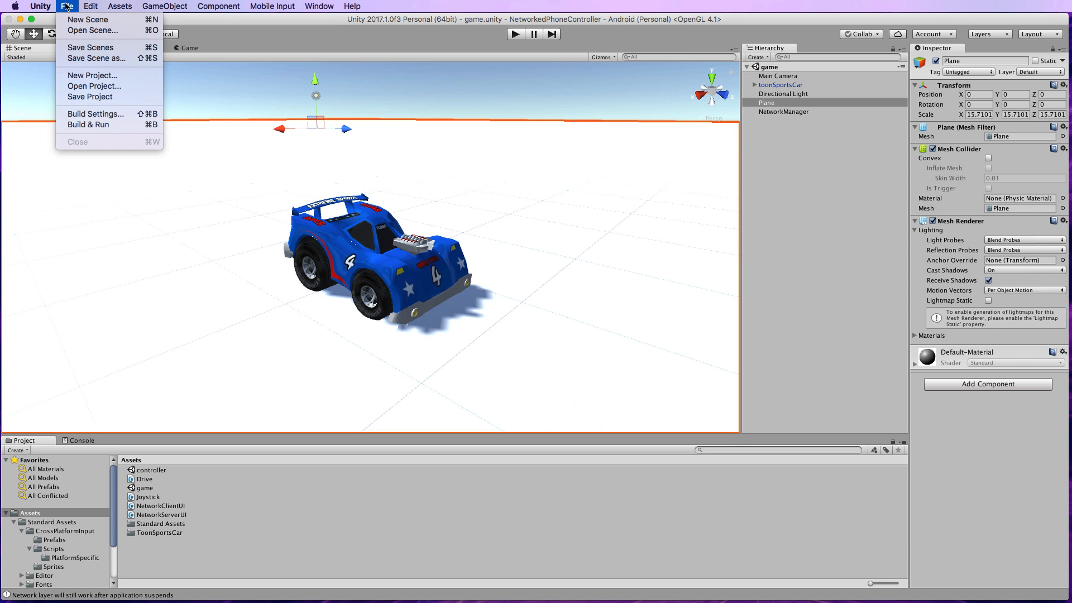
left_click(90, 6)
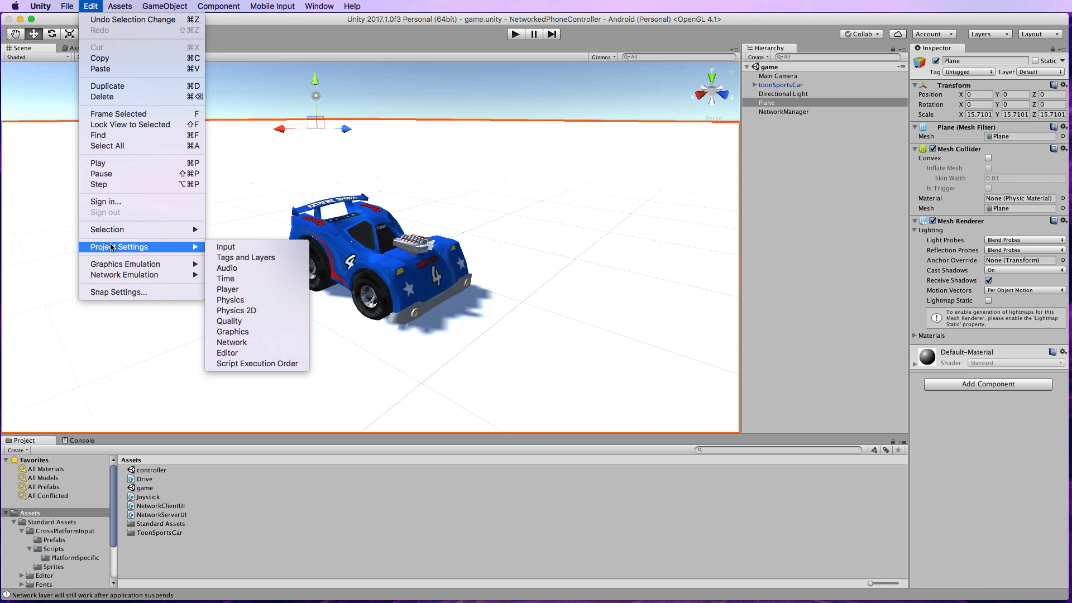
left_click(226, 246)
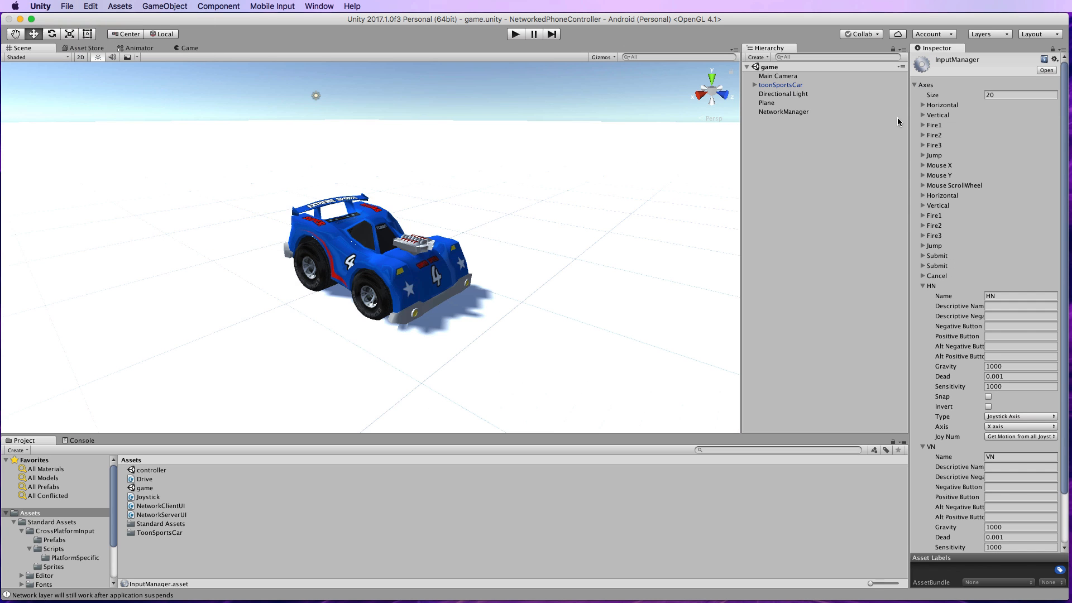
mouse_move(936, 109)
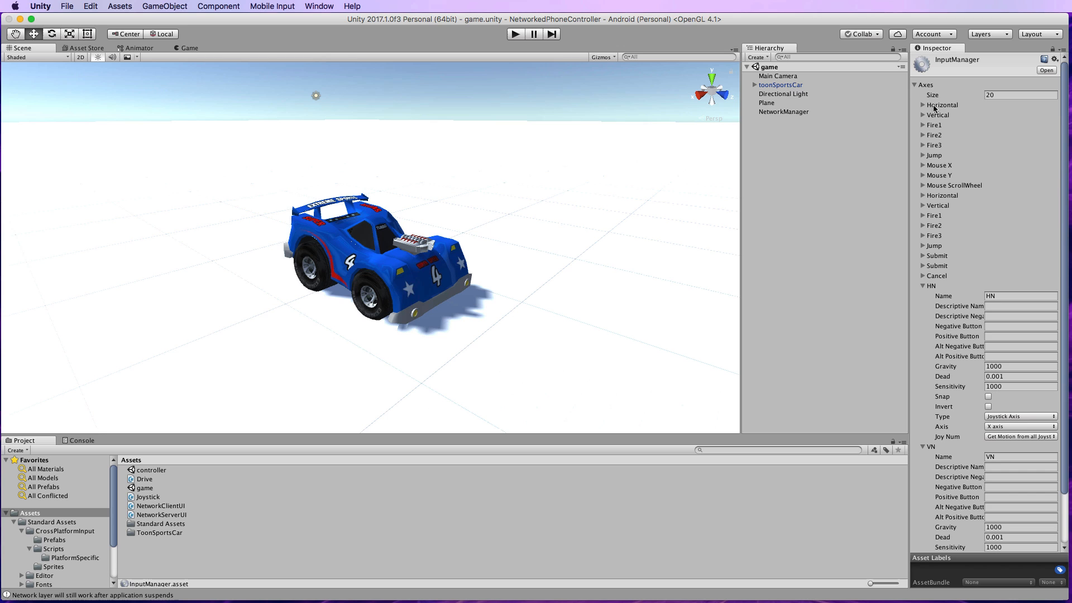
Expand the Horizontal axis and inspect its negative, positive and alternate positive keys
left_click(923, 104)
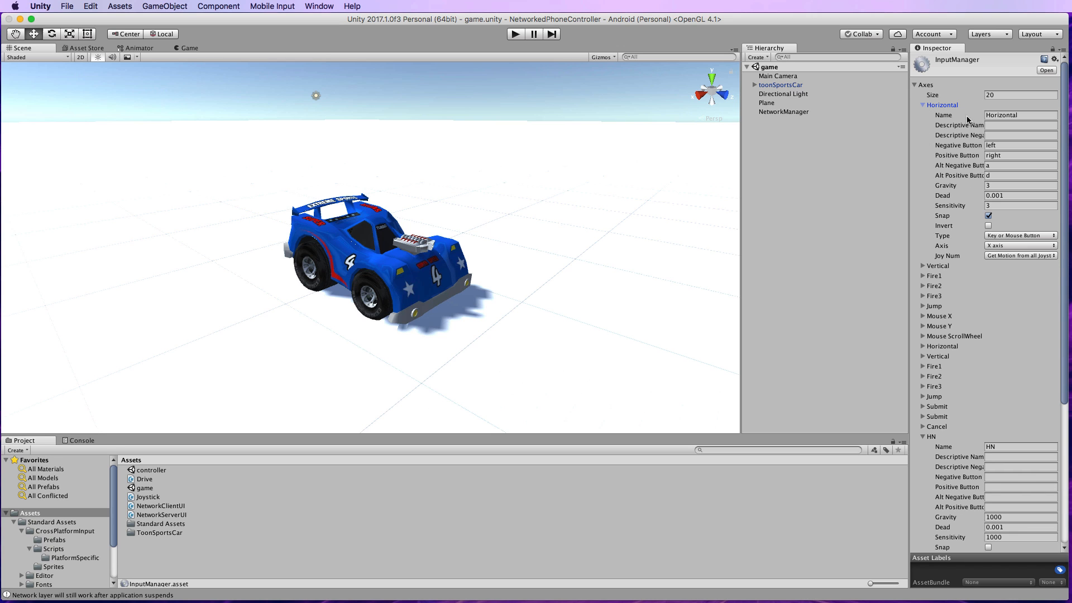
mouse_move(968, 125)
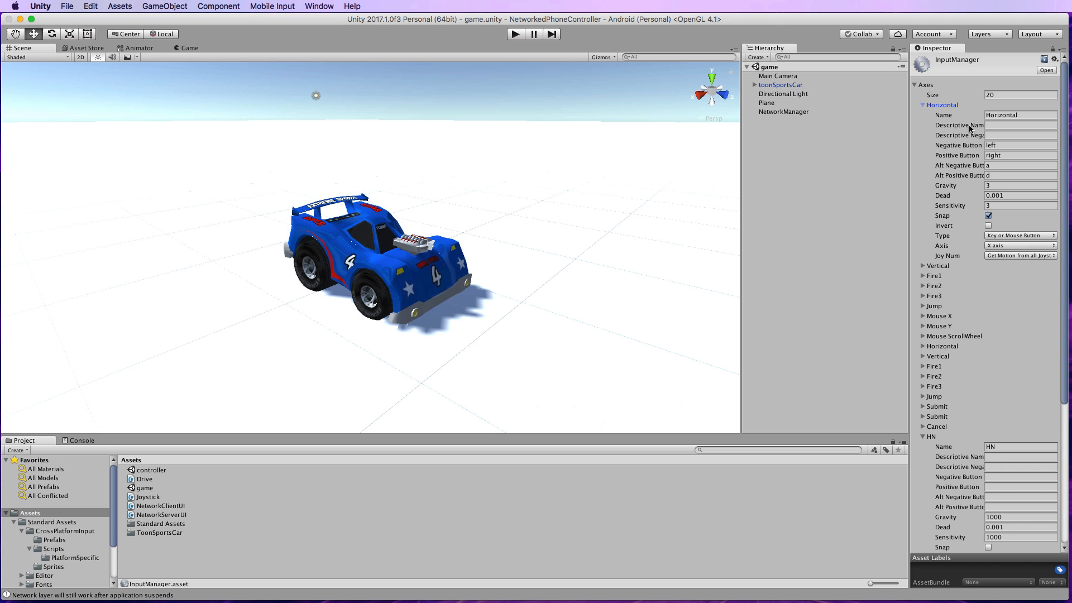
mouse_move(959, 125)
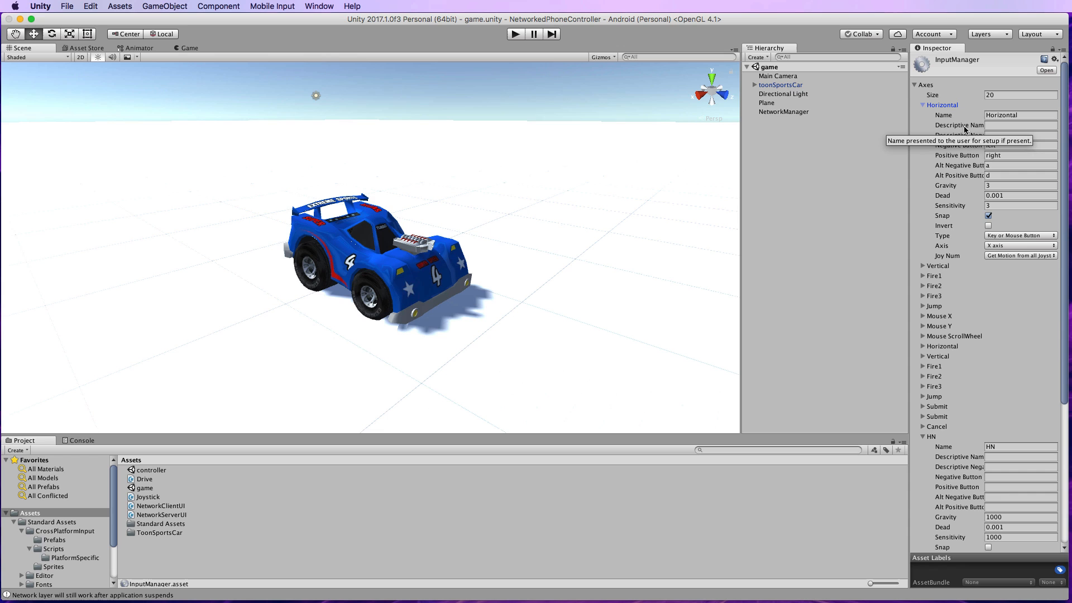
mouse_move(960, 133)
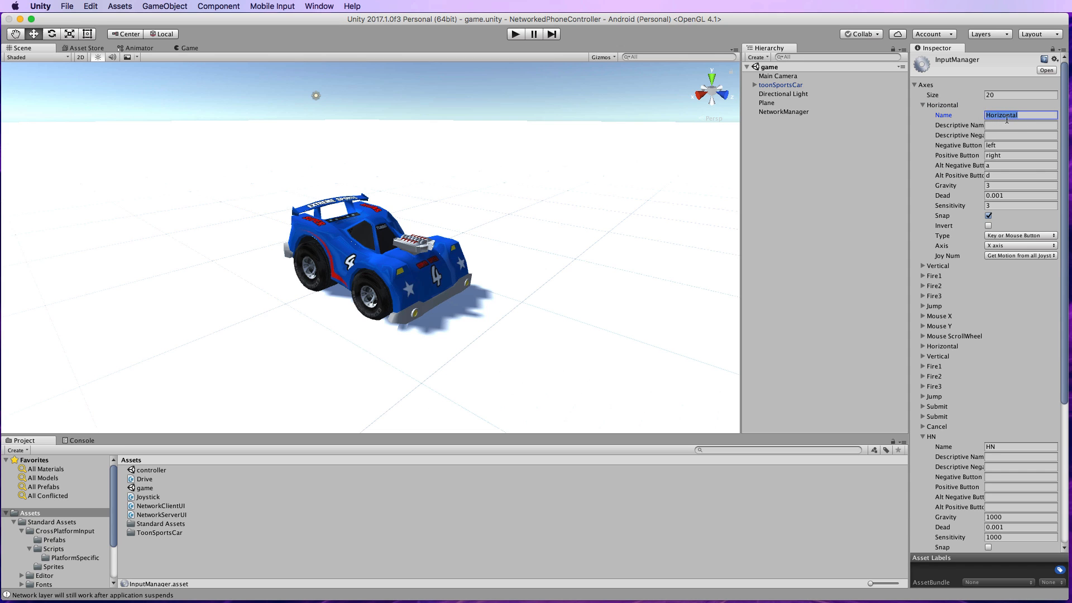
left_click(1018, 145)
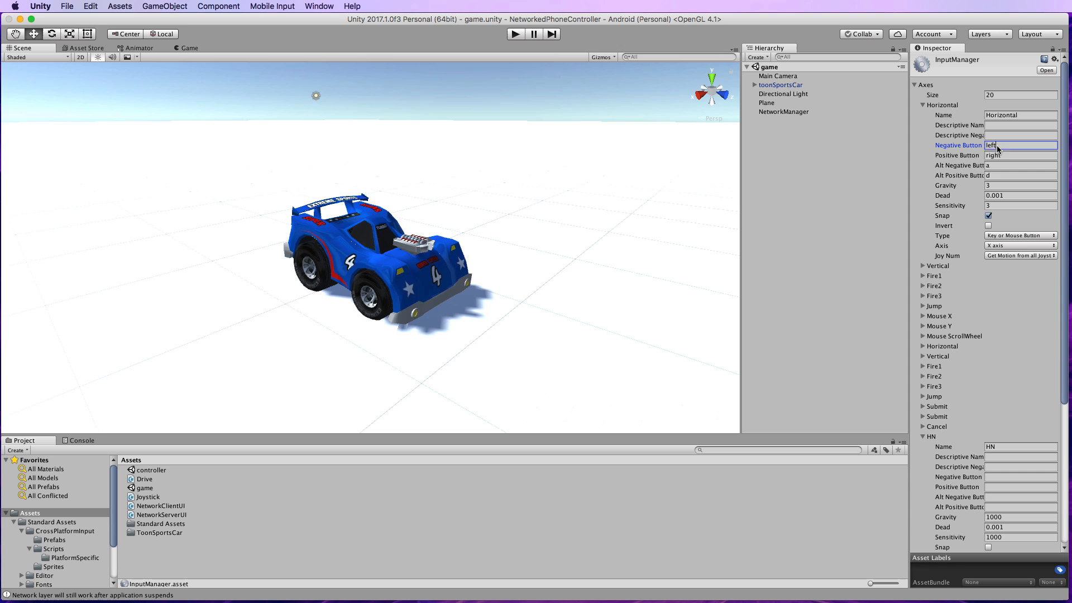
left_click(1020, 155)
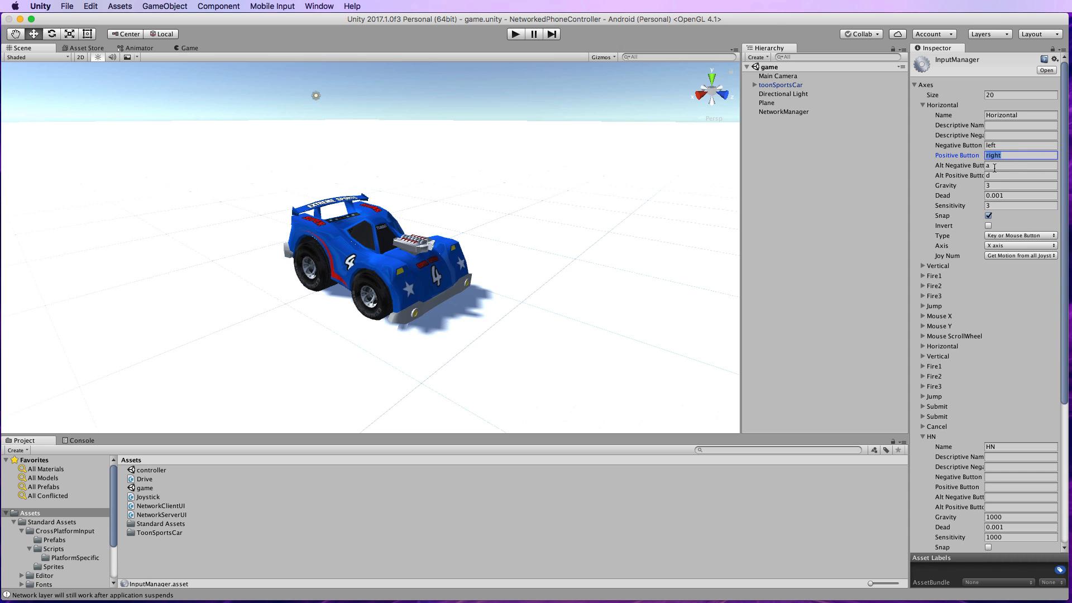
left_click(1018, 175)
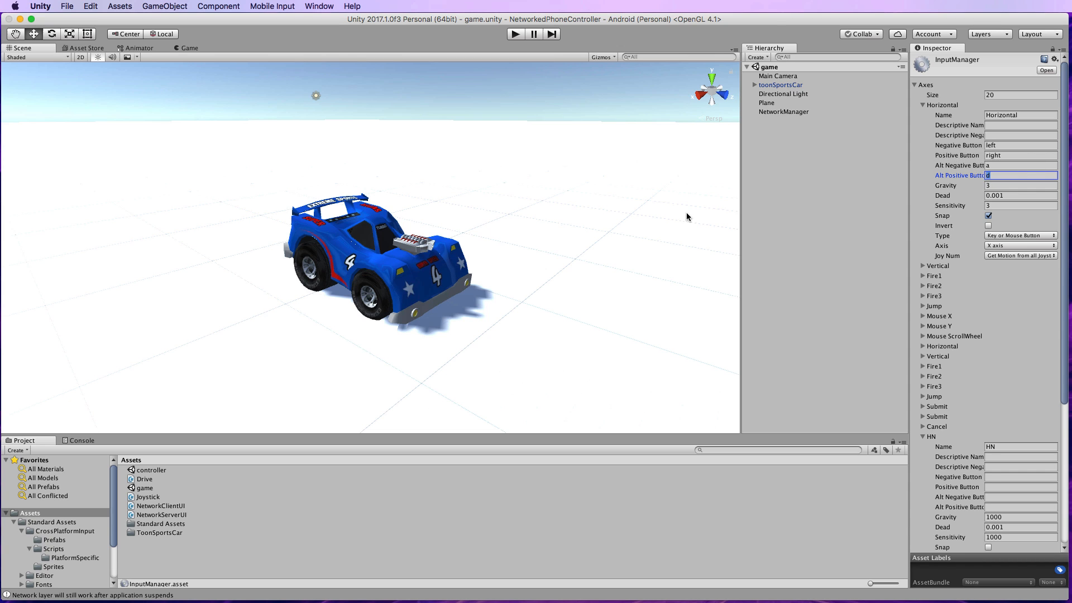
mouse_move(846, 247)
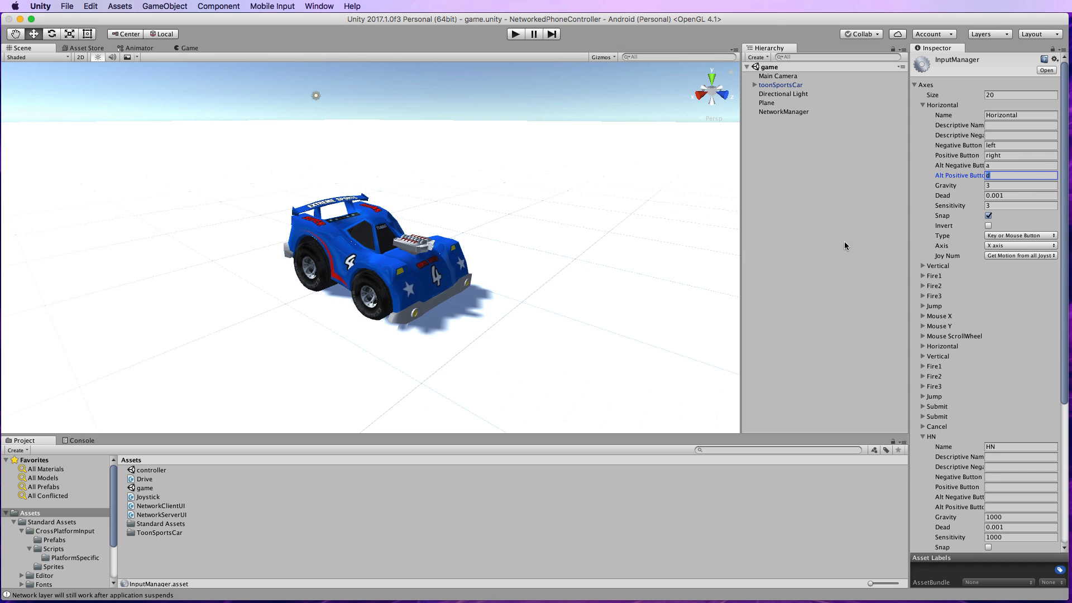
mouse_move(919, 271)
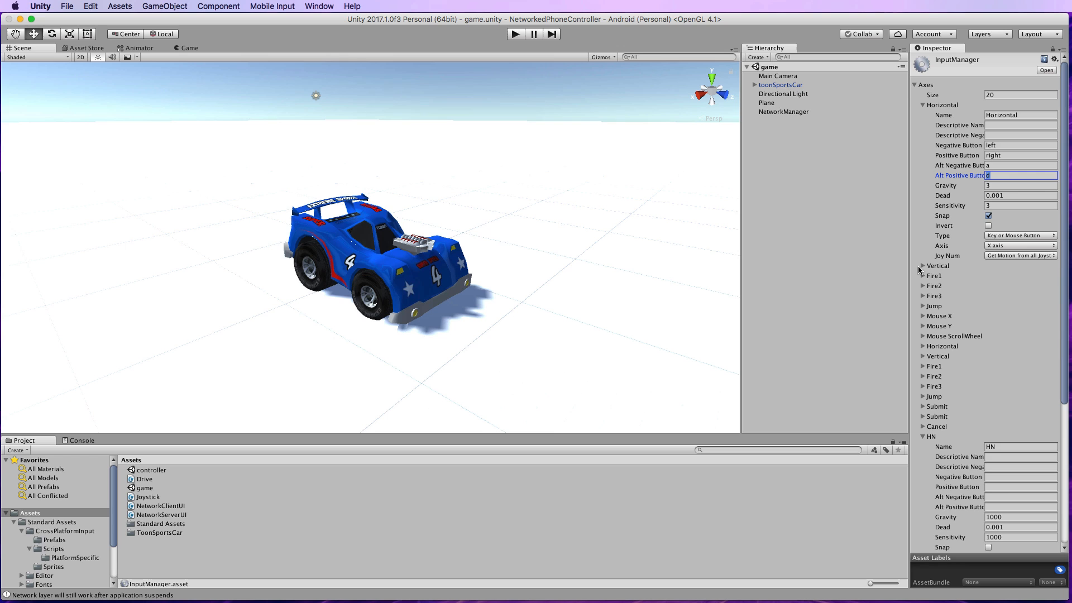
Inspect the Vertical axis positive key, then collapse Vertical, Horizontal and Axes
left_click(923, 265)
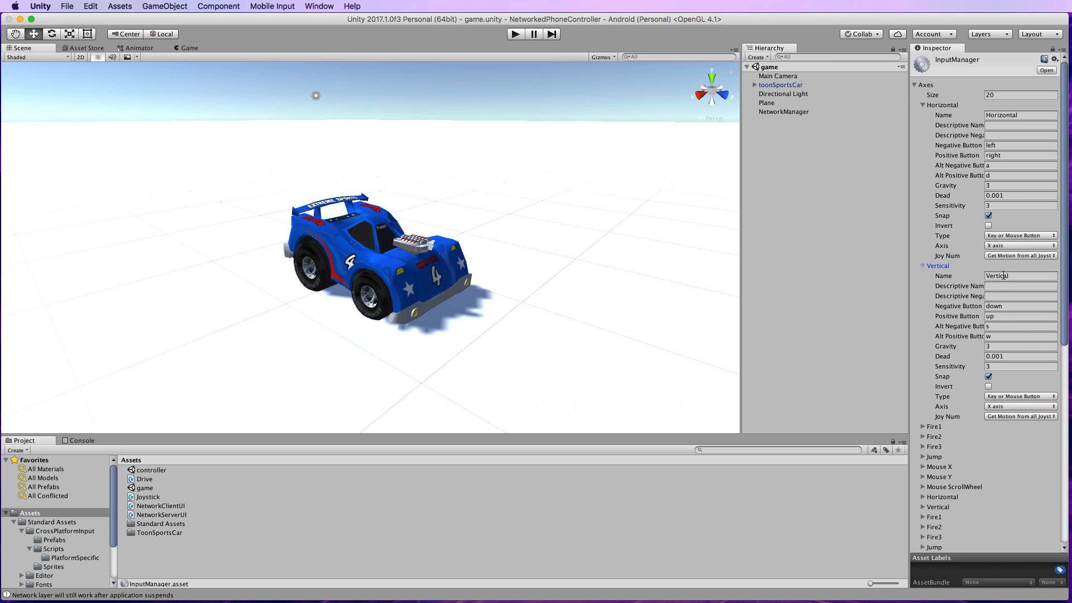
left_click(1020, 316)
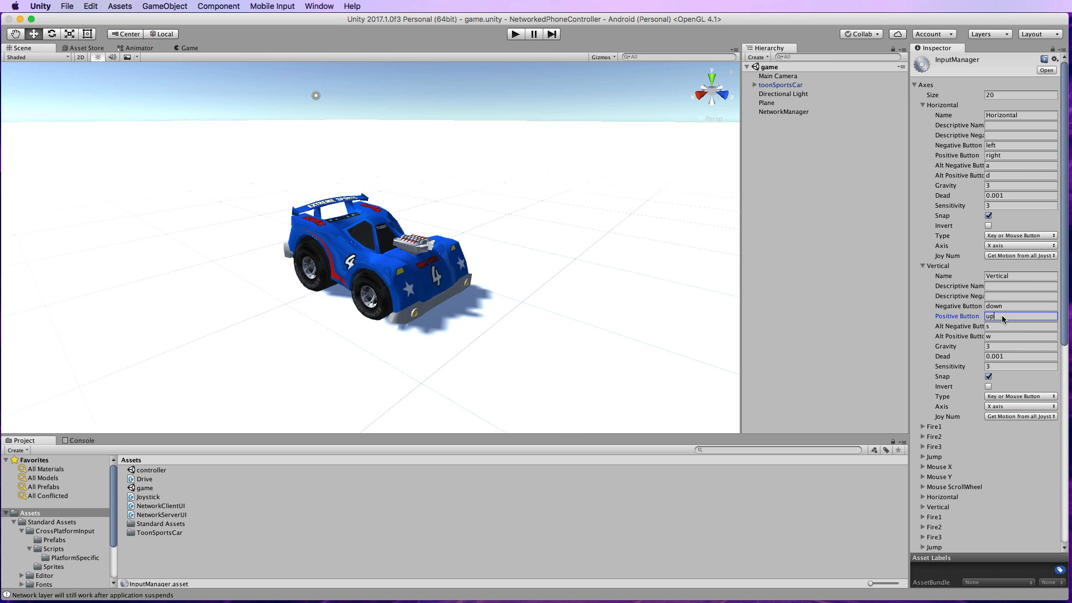
left_click(1018, 335)
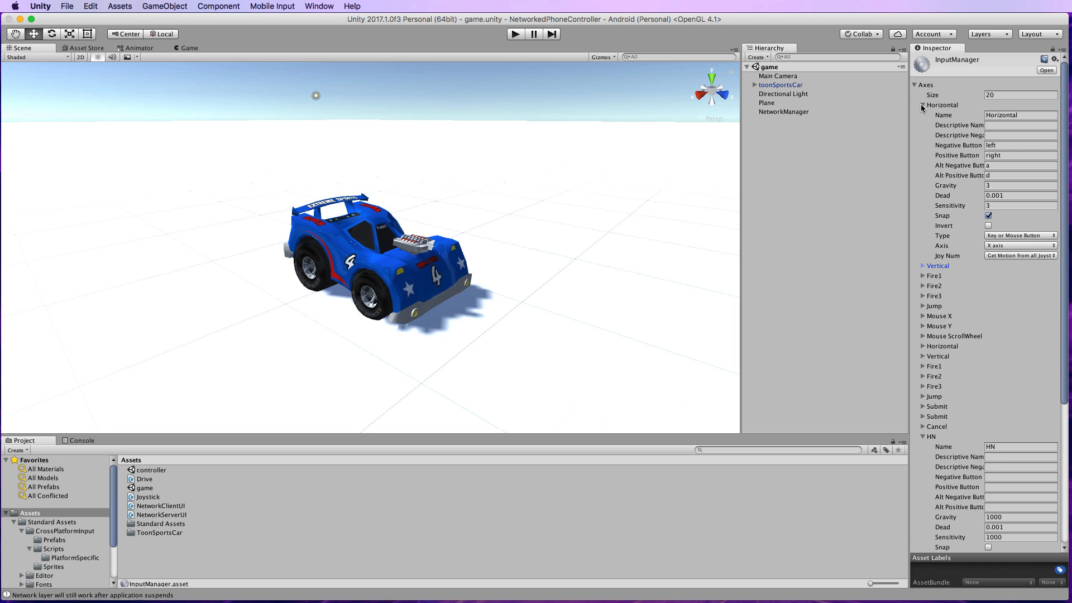
left_click(922, 104)
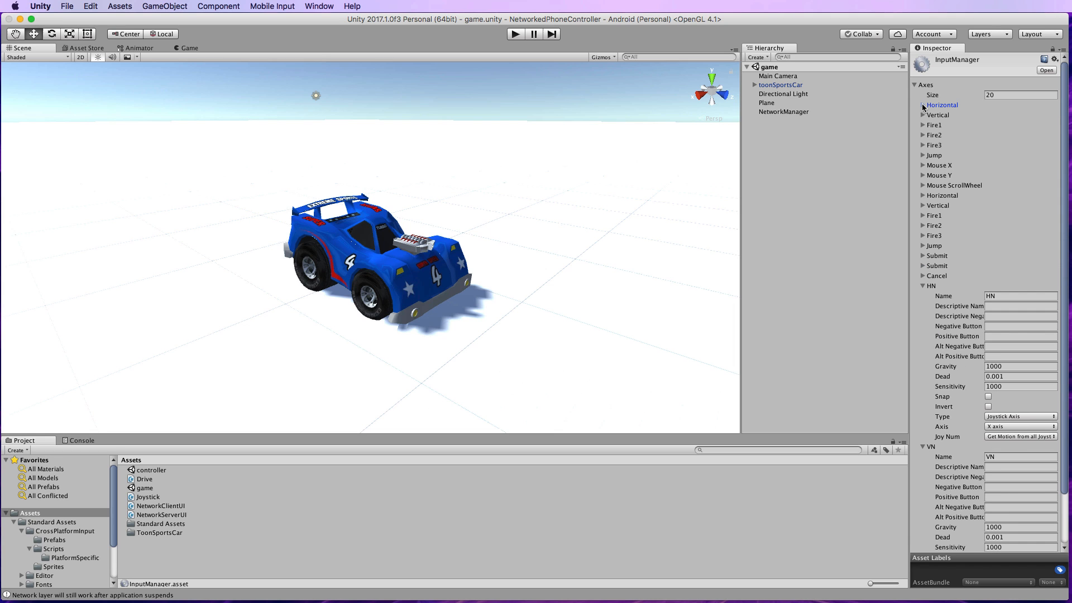
left_click(915, 84)
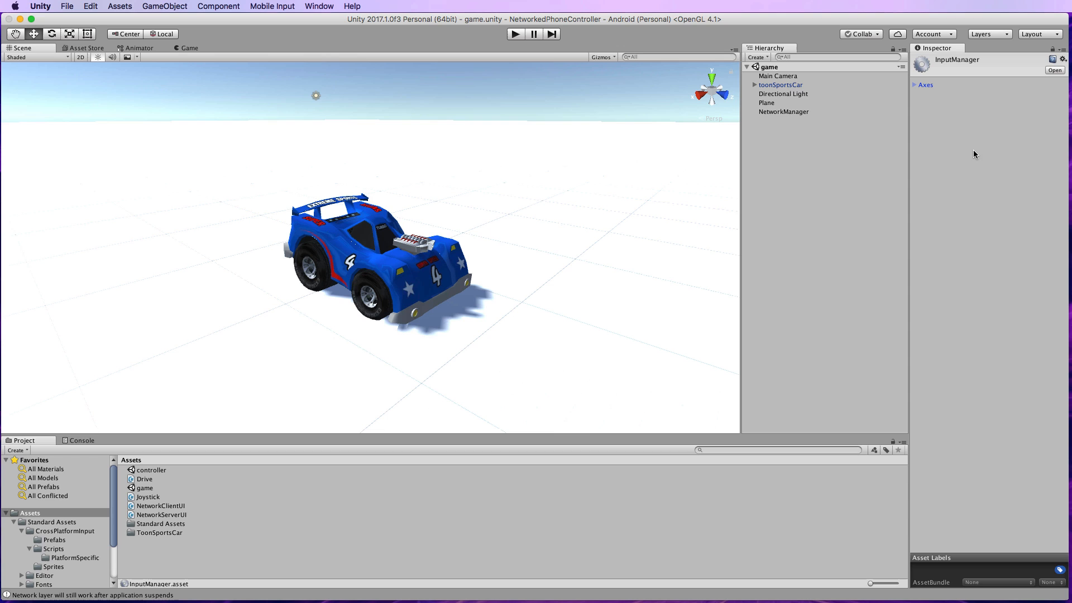
mouse_move(768, 170)
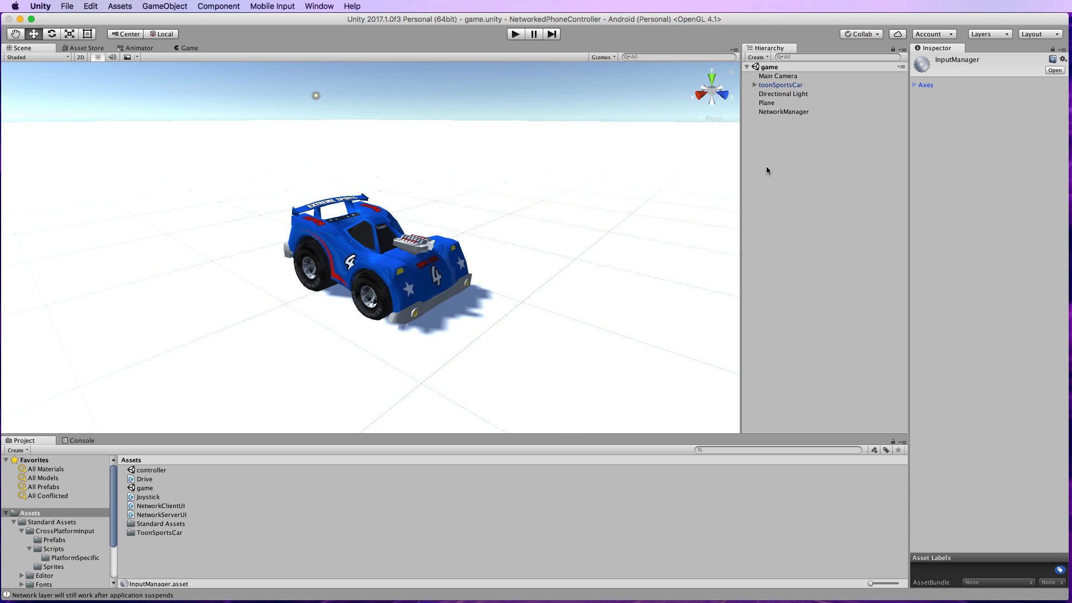
mouse_move(564, 227)
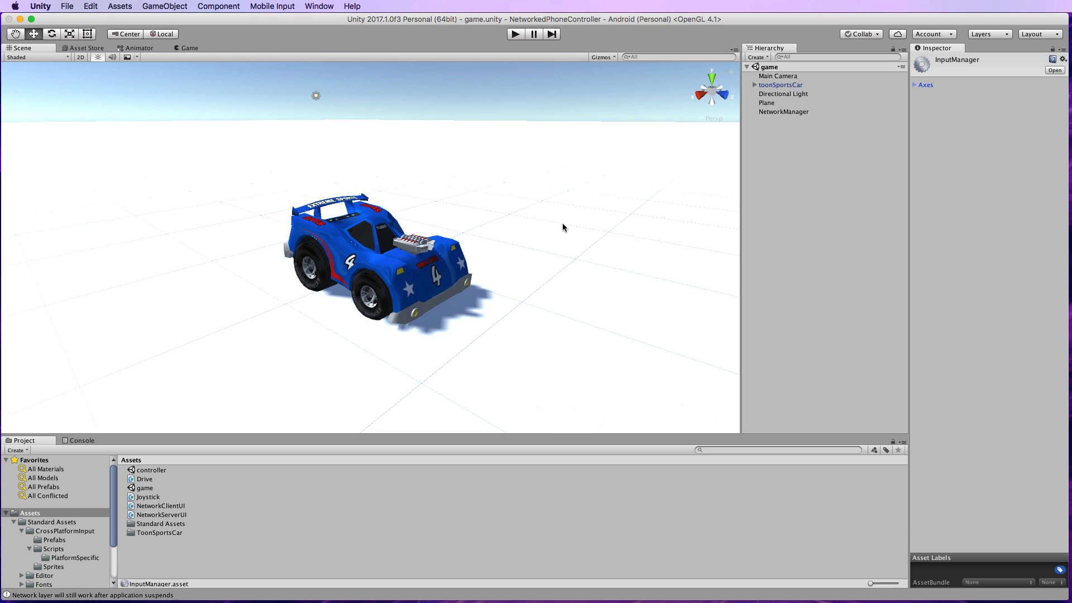
mouse_move(405, 268)
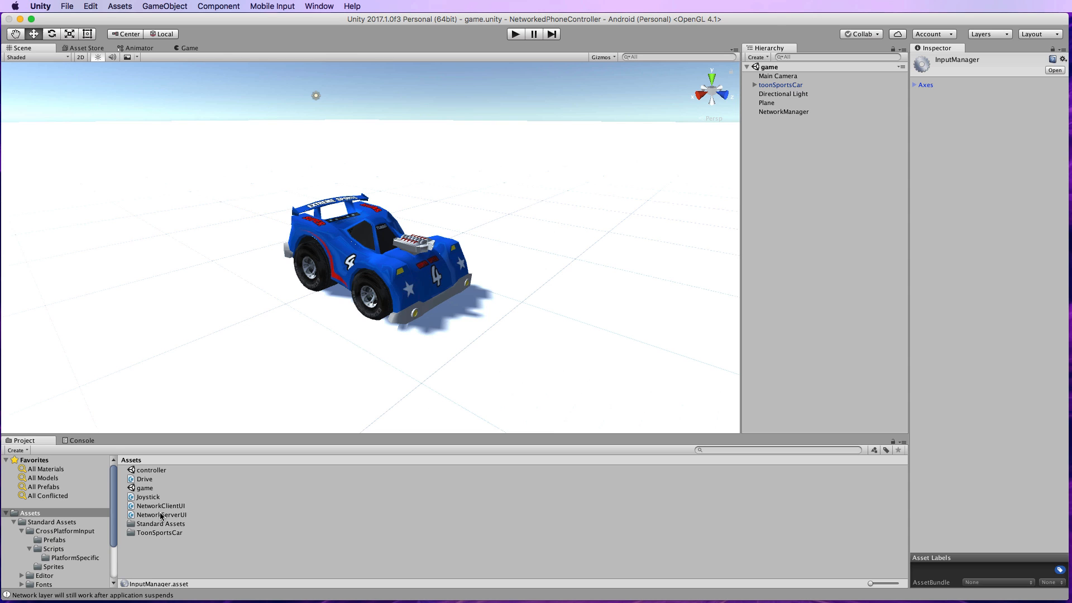
Select NetworkServerUI in the Assets folder to preview its code in the Inspector
left_click(162, 514)
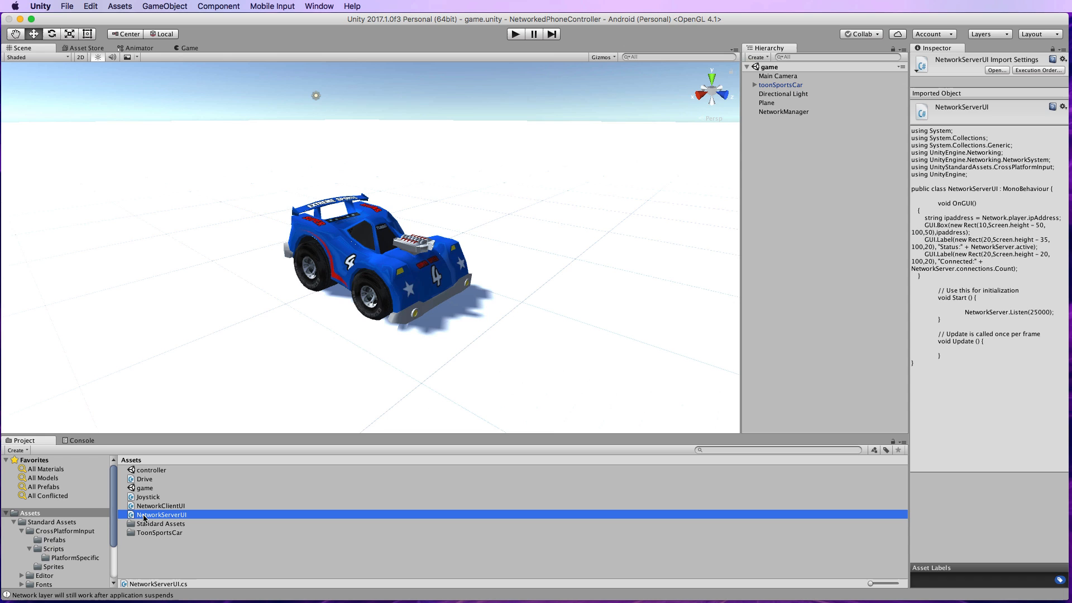
Double-click NetworkServerUI to open NetworkServerUI.cs in Sublime Text
double_click(162, 514)
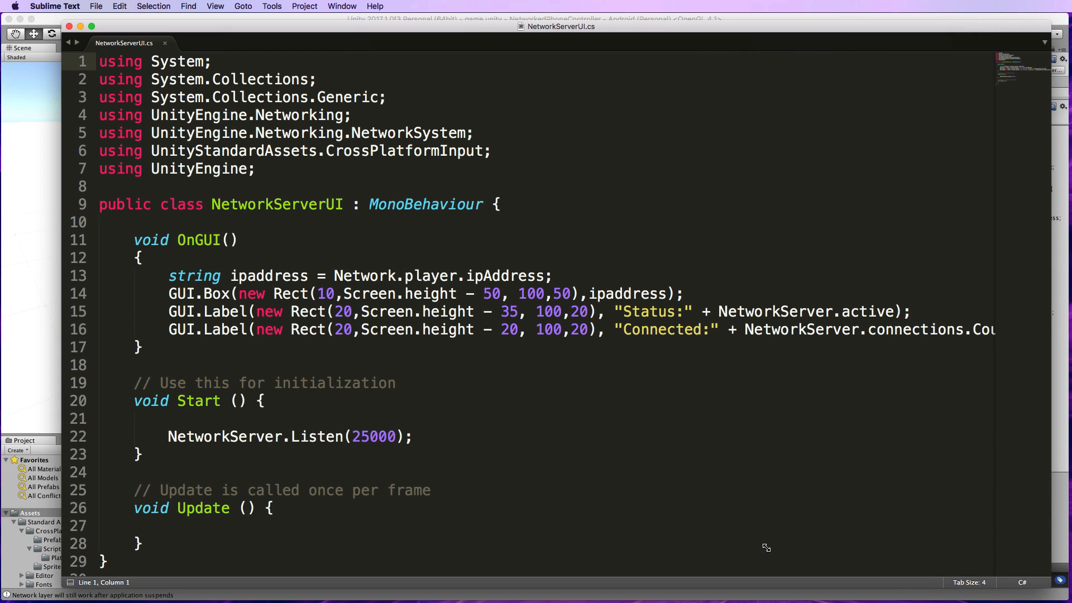
mouse_move(646, 455)
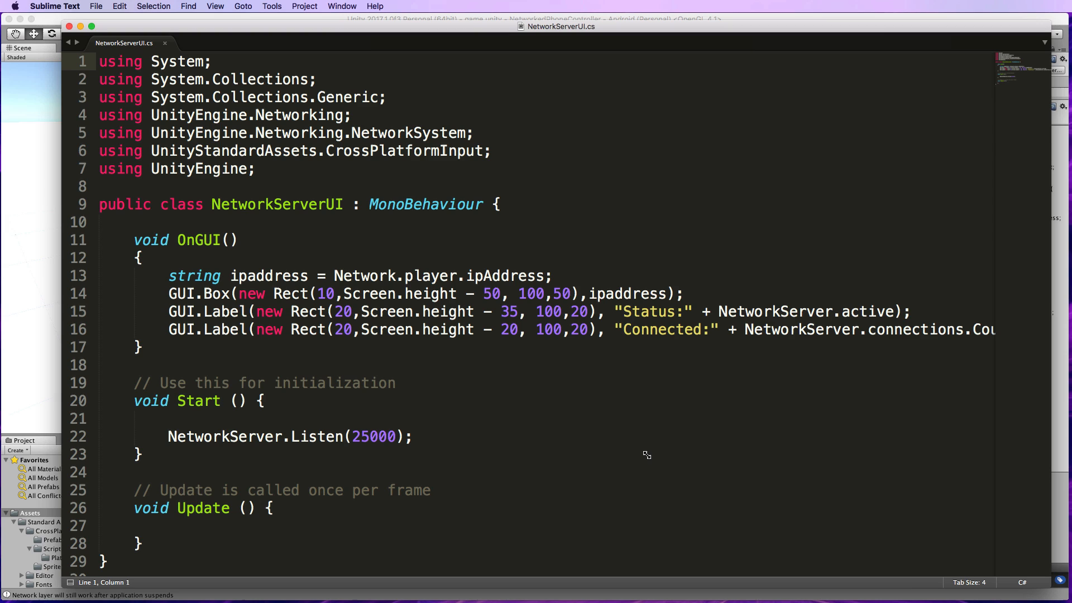
mouse_move(625, 362)
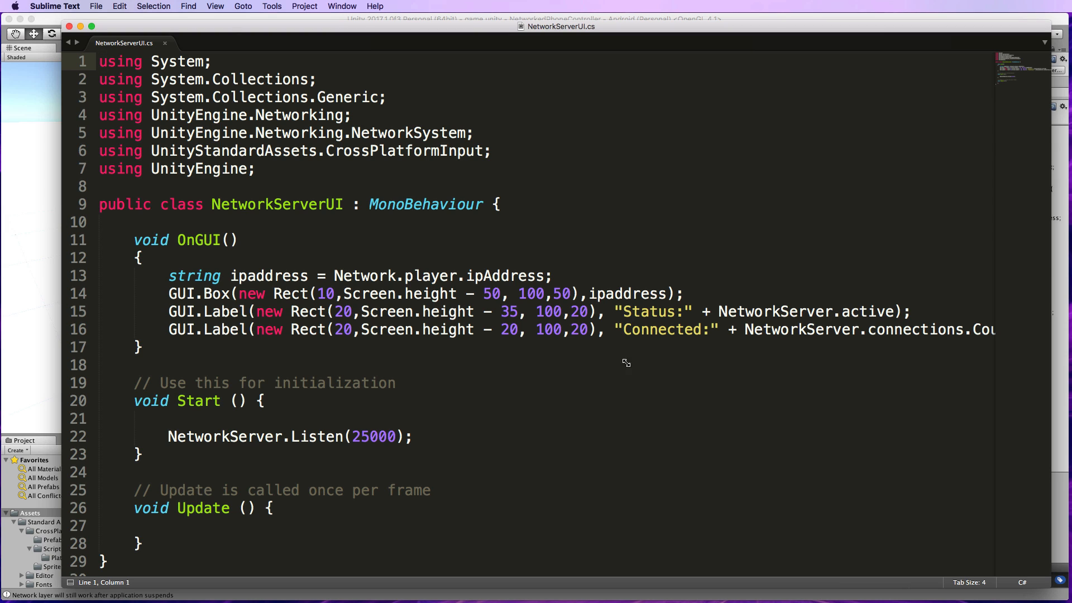
mouse_move(713, 247)
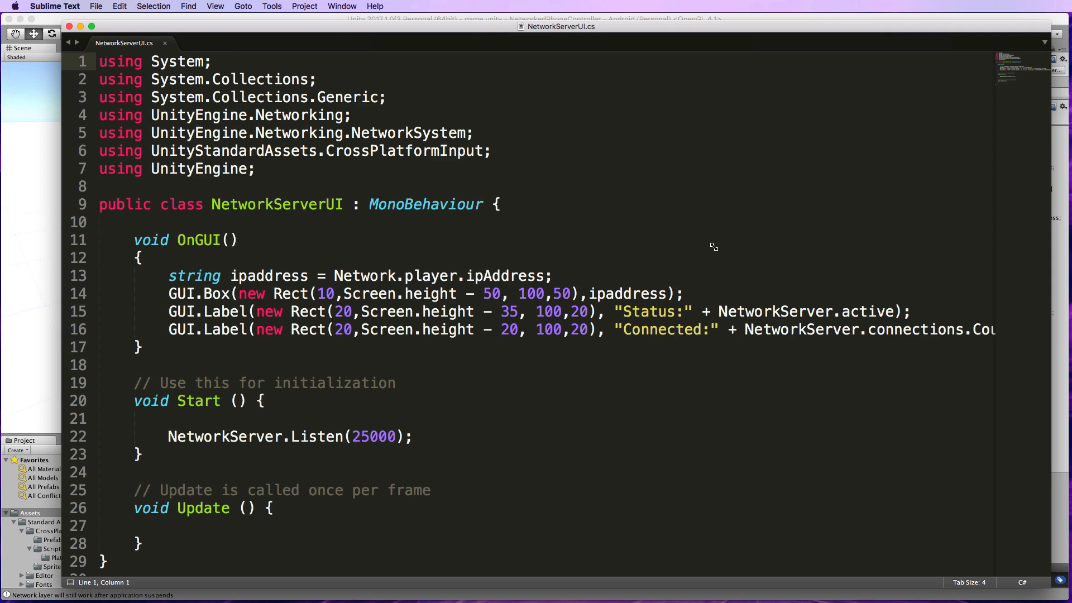
mouse_move(724, 246)
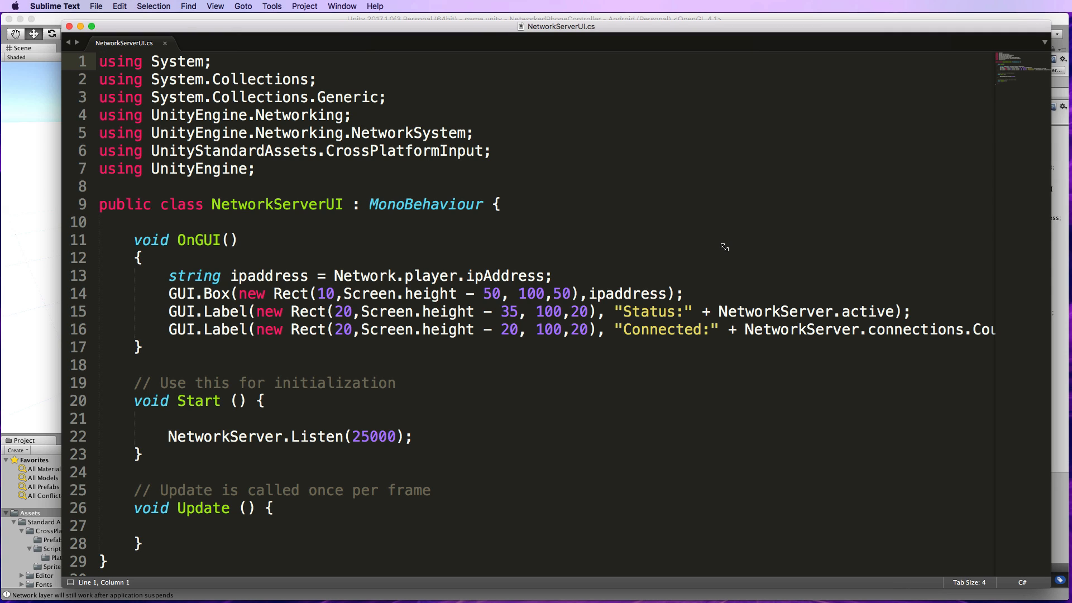
mouse_move(737, 251)
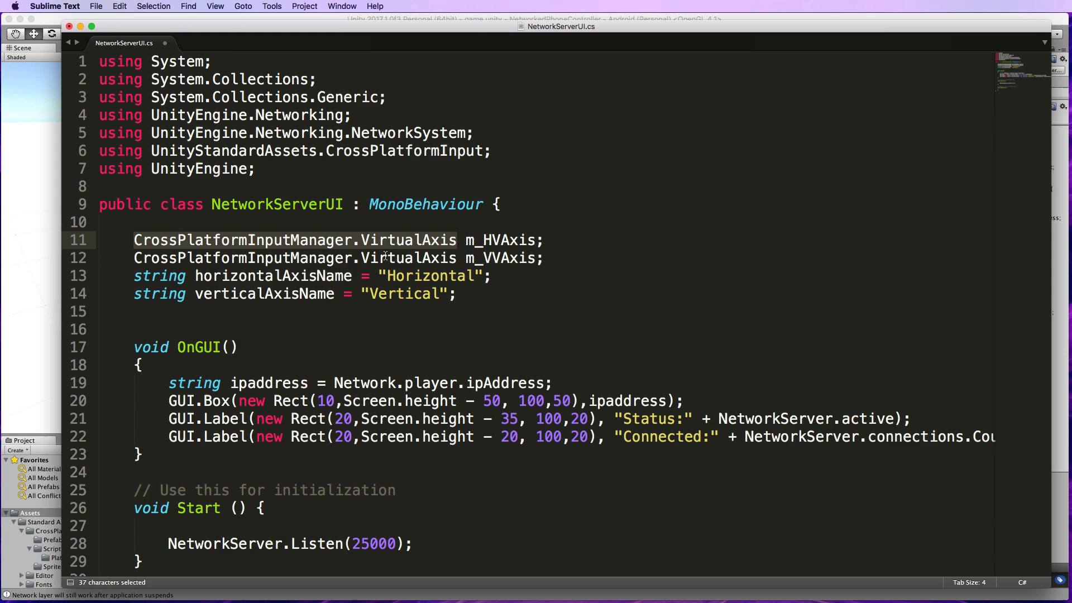
Add two VirtualAxis fields plus axis name strings "Horizontal" and "Vertical" to NetworkServerUI
left_click(500, 240)
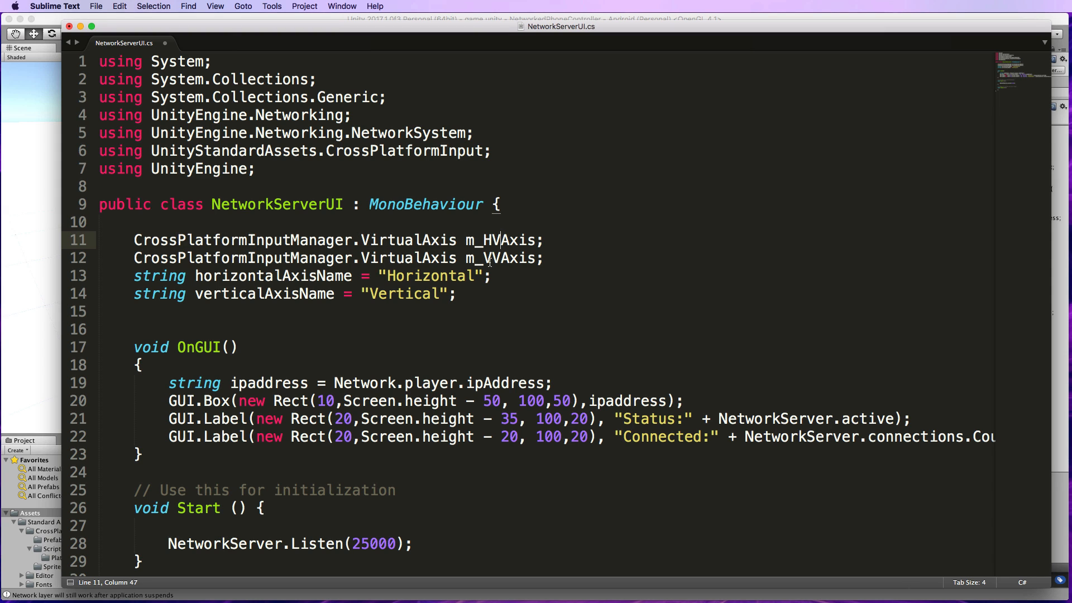
left_click(499, 258)
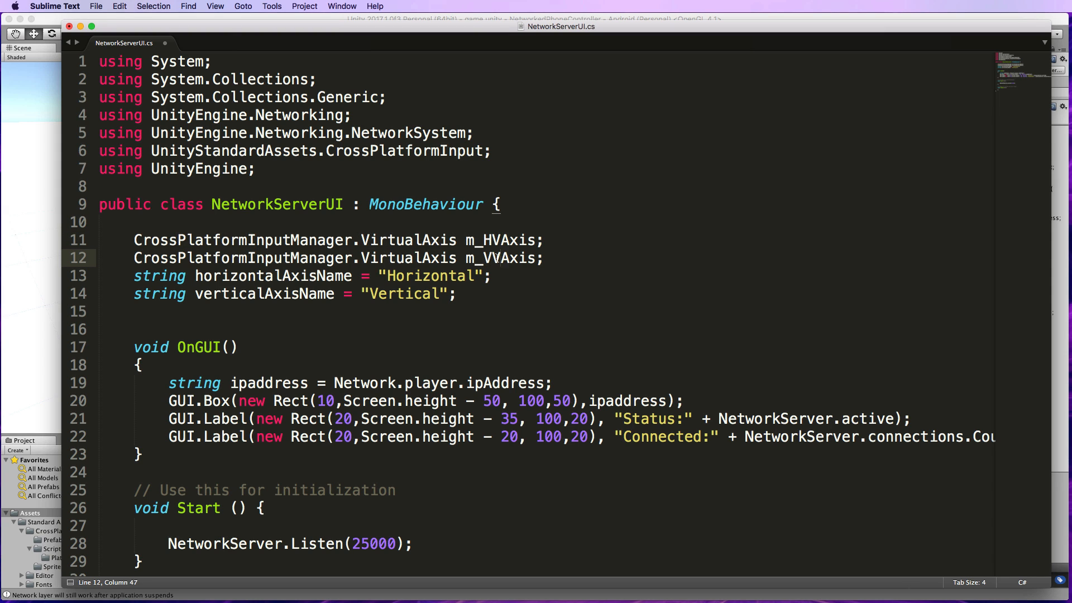
mouse_move(408, 287)
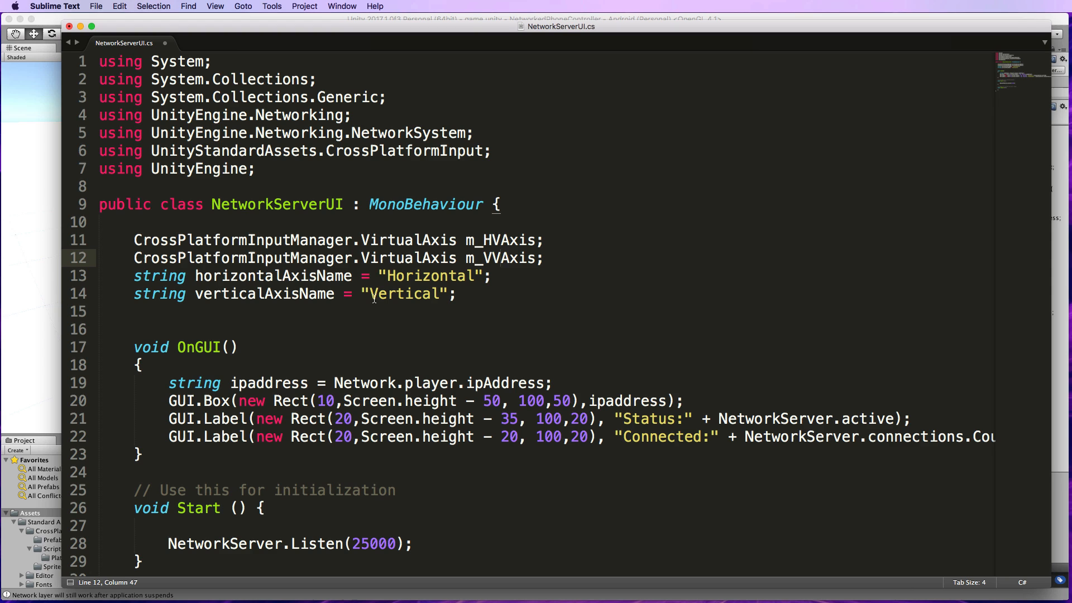
mouse_move(411, 285)
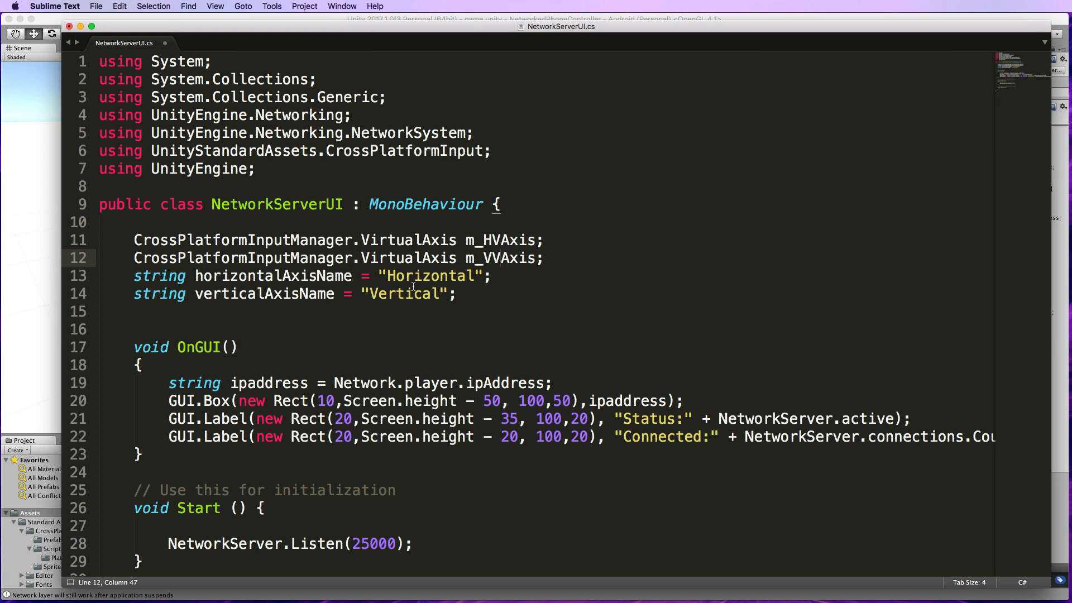
double_click(429, 276)
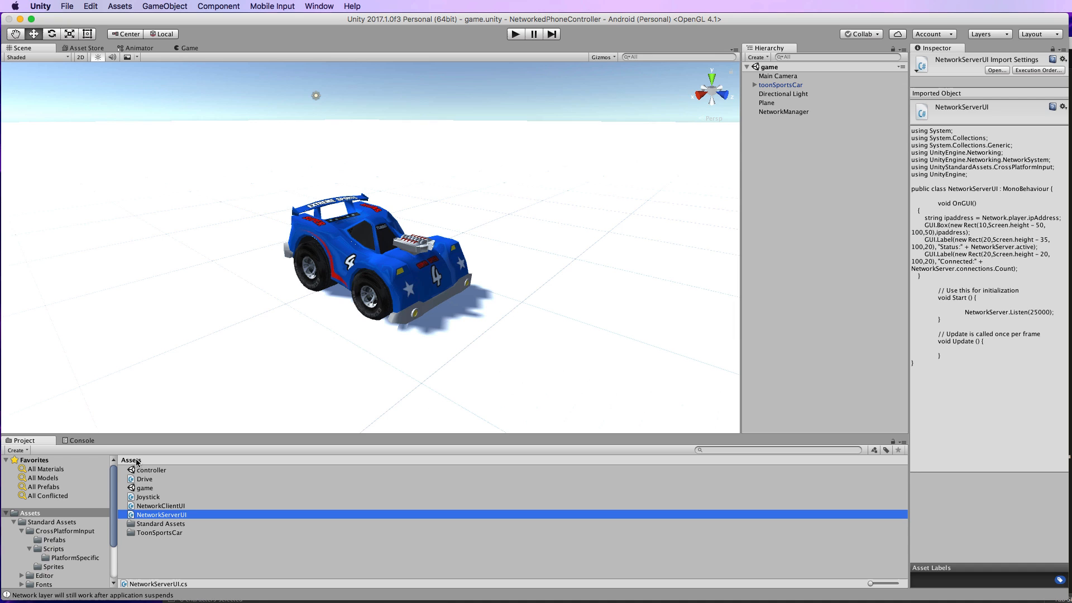
Open Drive.cs and highlight its "Vertical" and "Horizontal" axis name strings
double_click(144, 479)
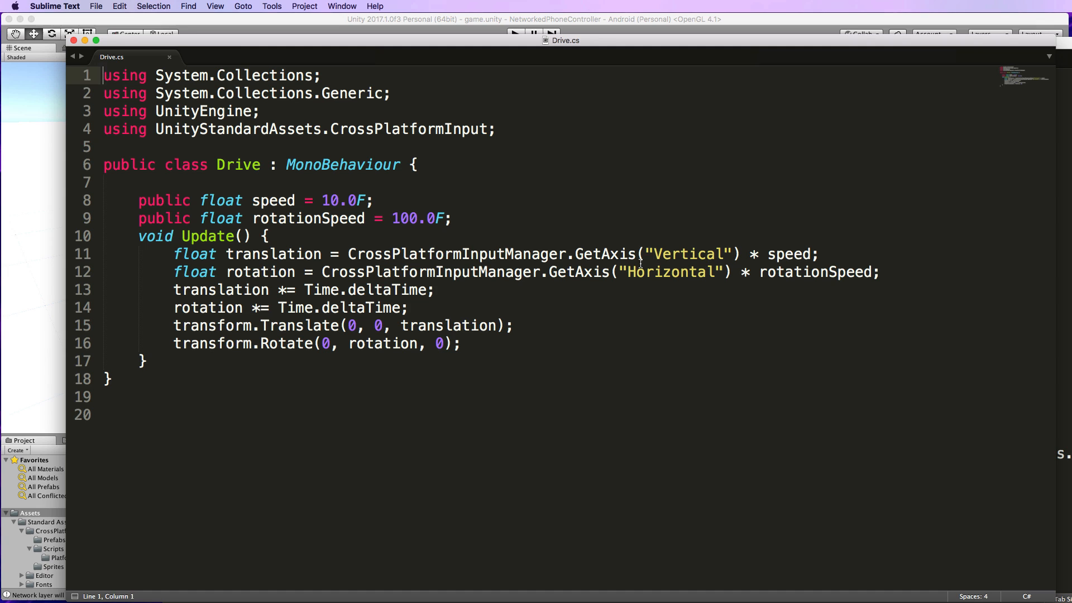
double_click(688, 253)
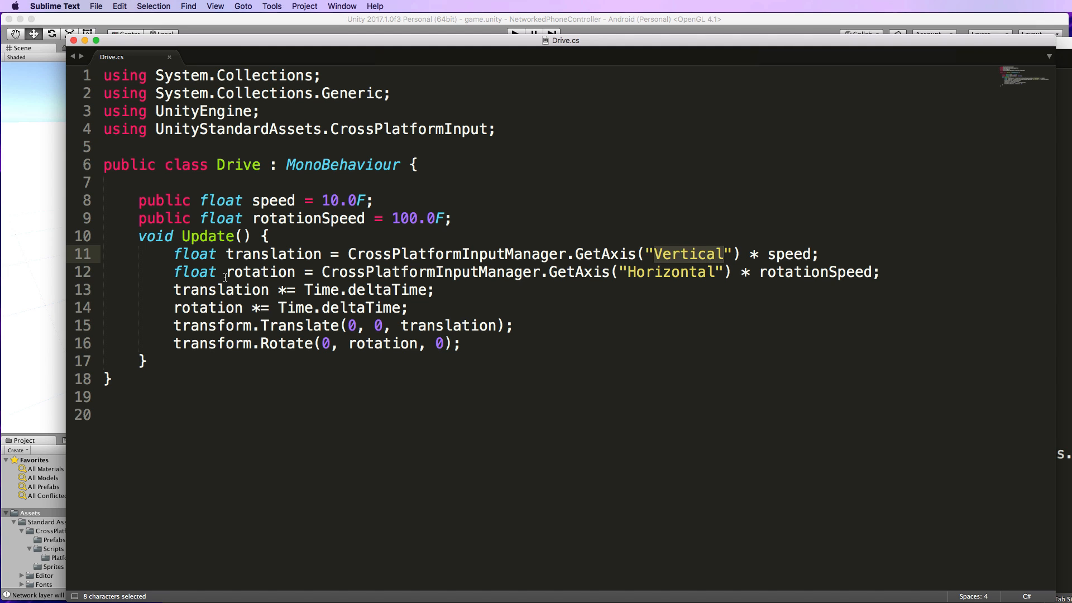
double_click(671, 272)
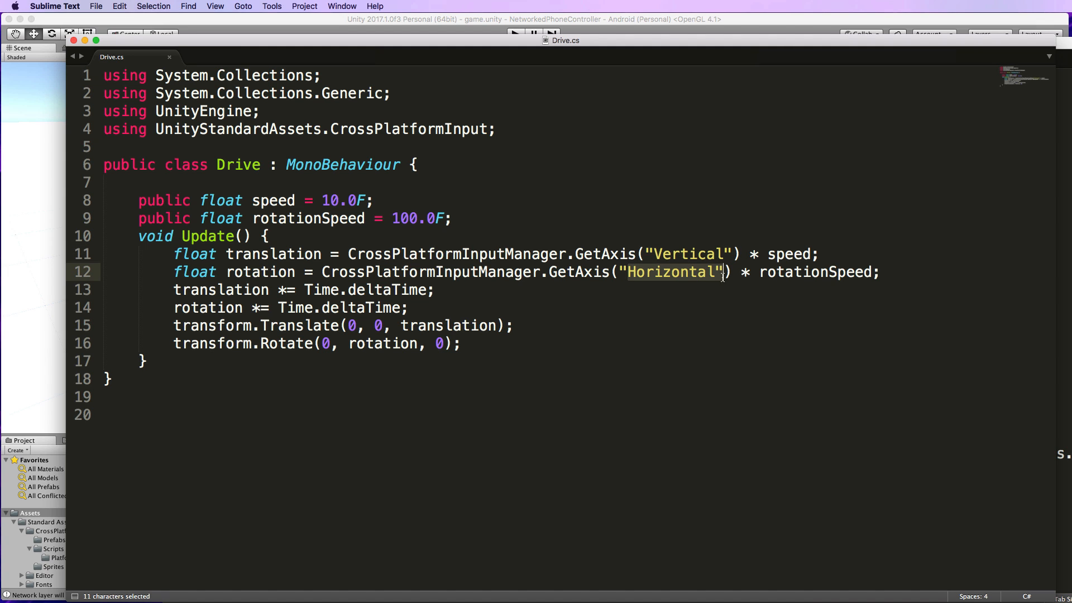
double_click(690, 253)
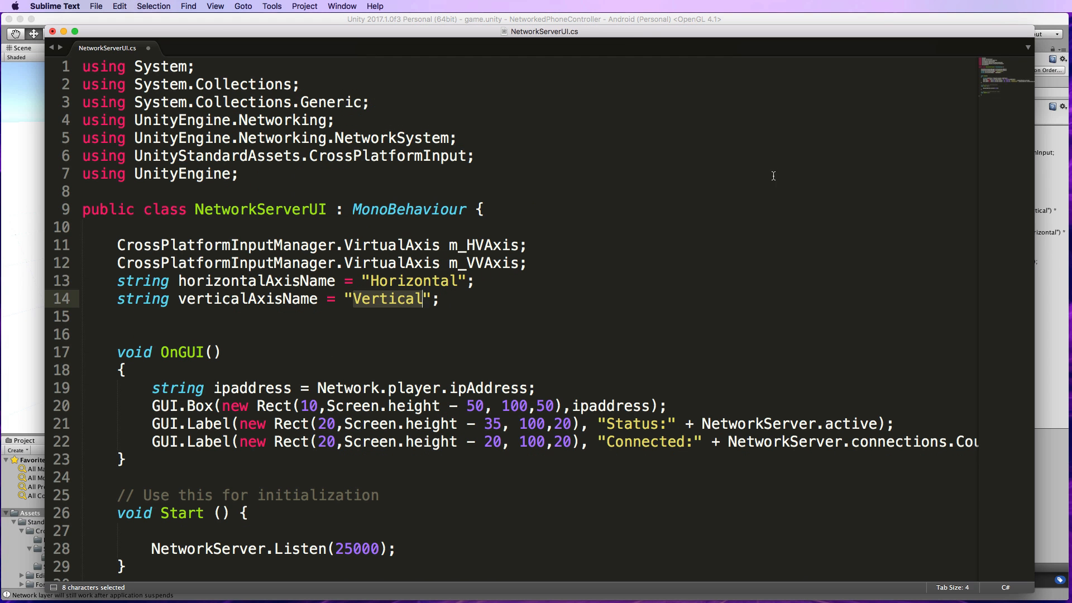
In Start, create m_HVAxis and m_VVAxis as new VirtualAxis objects and register both
scroll("down", 3)
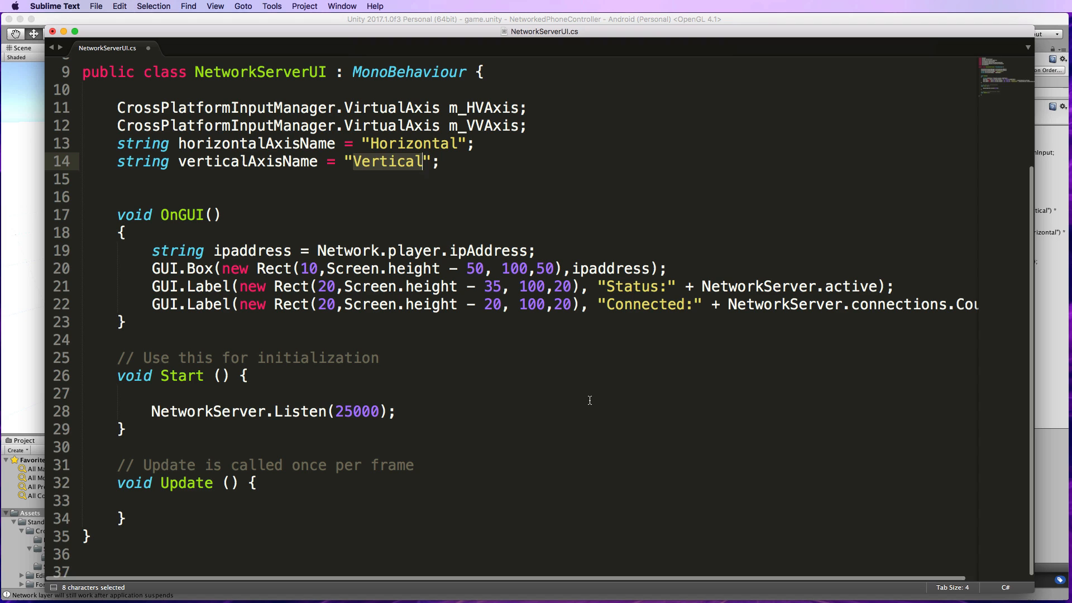
left_click(152, 410)
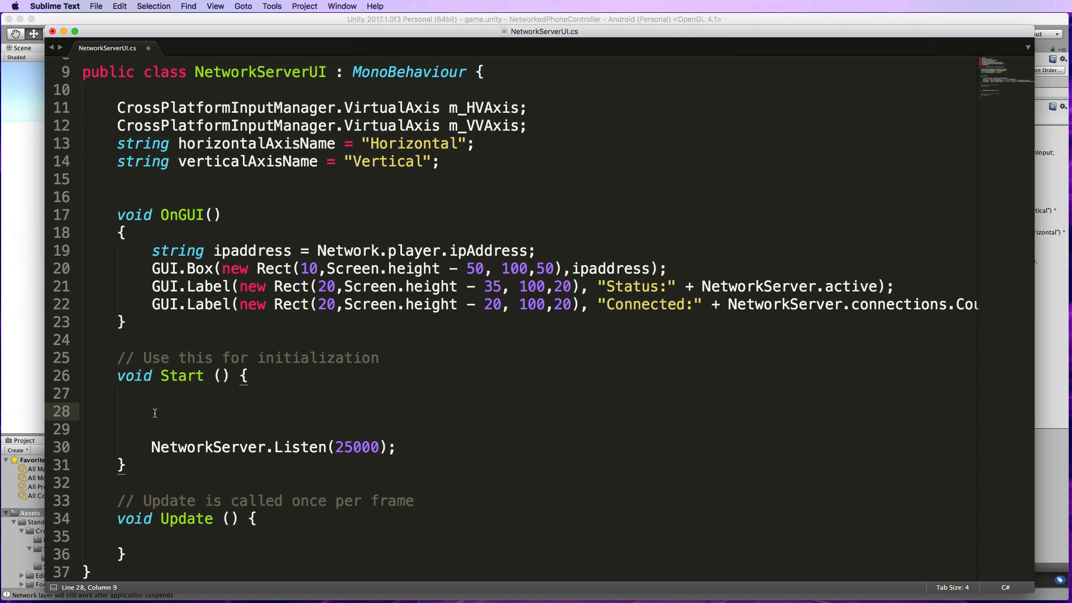
mouse_move(552, 423)
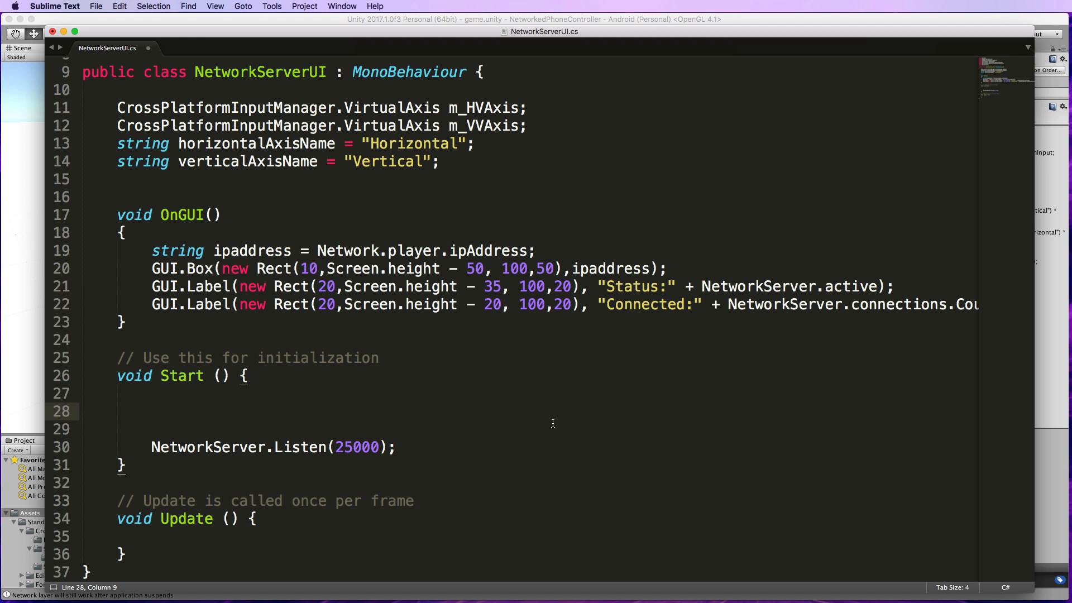
type("m_HVAxis = new CrossPlatformInputManager.VirtualAxis(horizontalAxisName);")
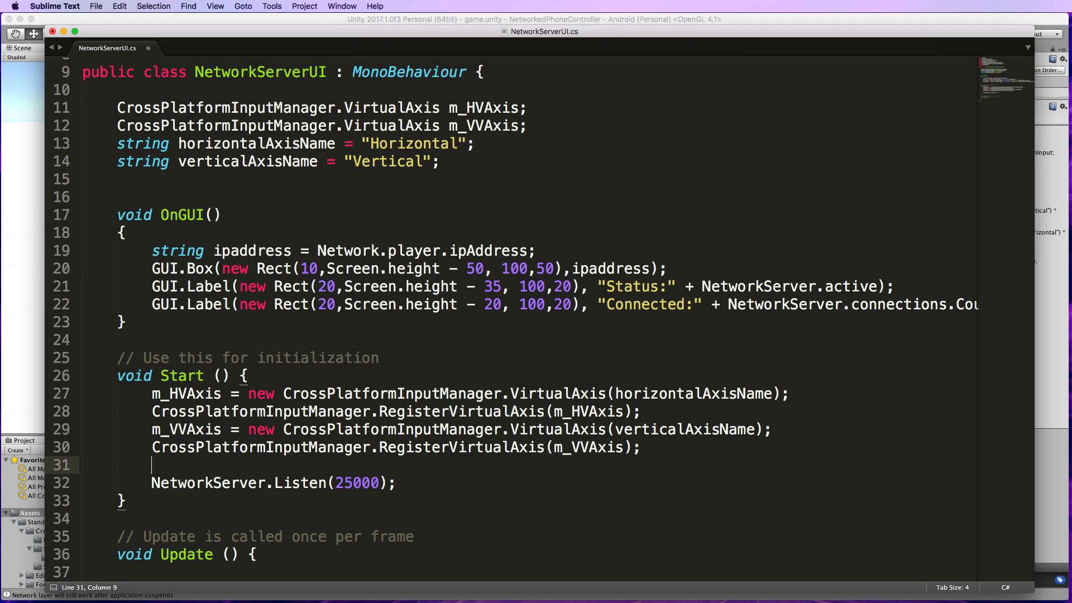
left_click(152, 393)
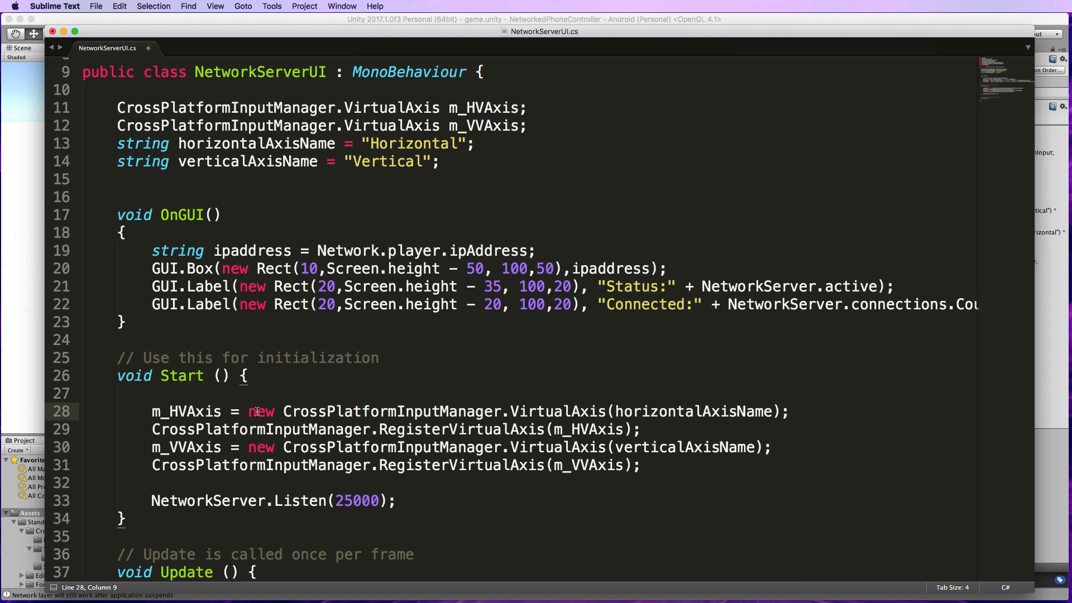
left_click_drag(247, 411, 755, 411)
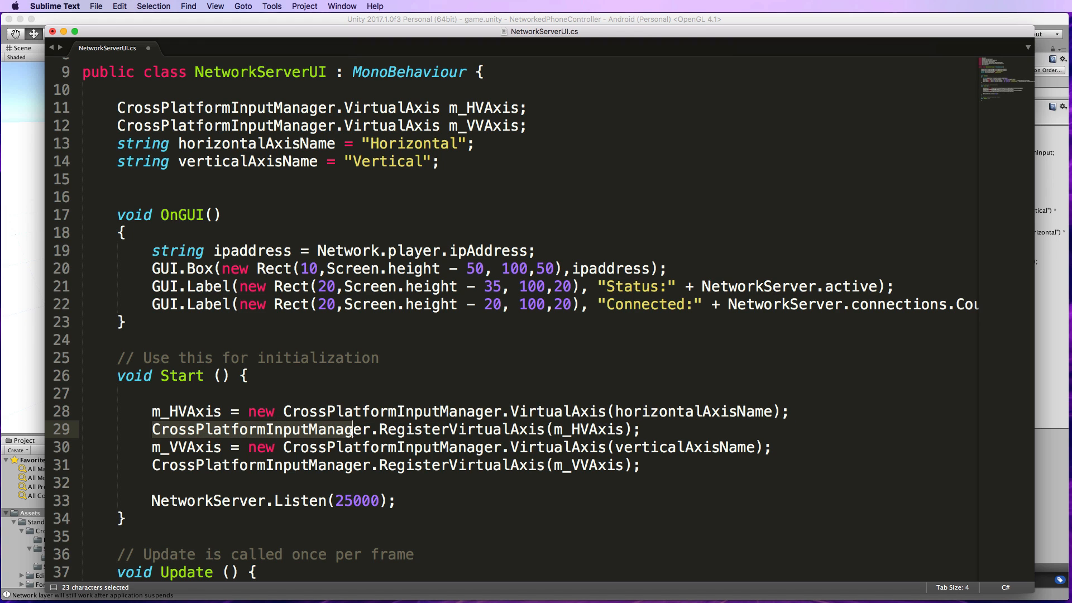
double_click(349, 429)
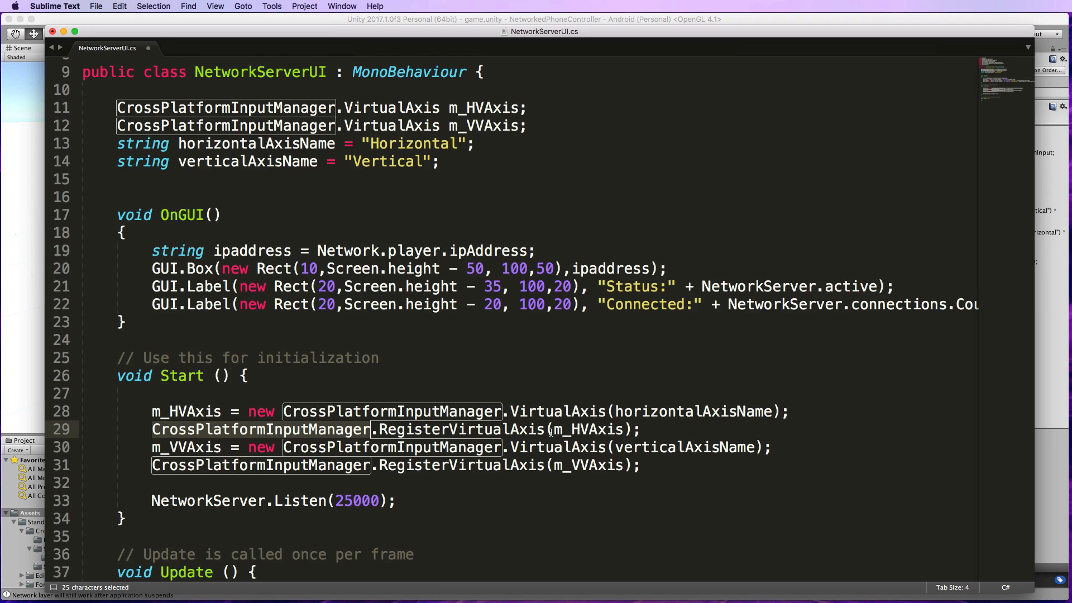
scroll("down", 3)
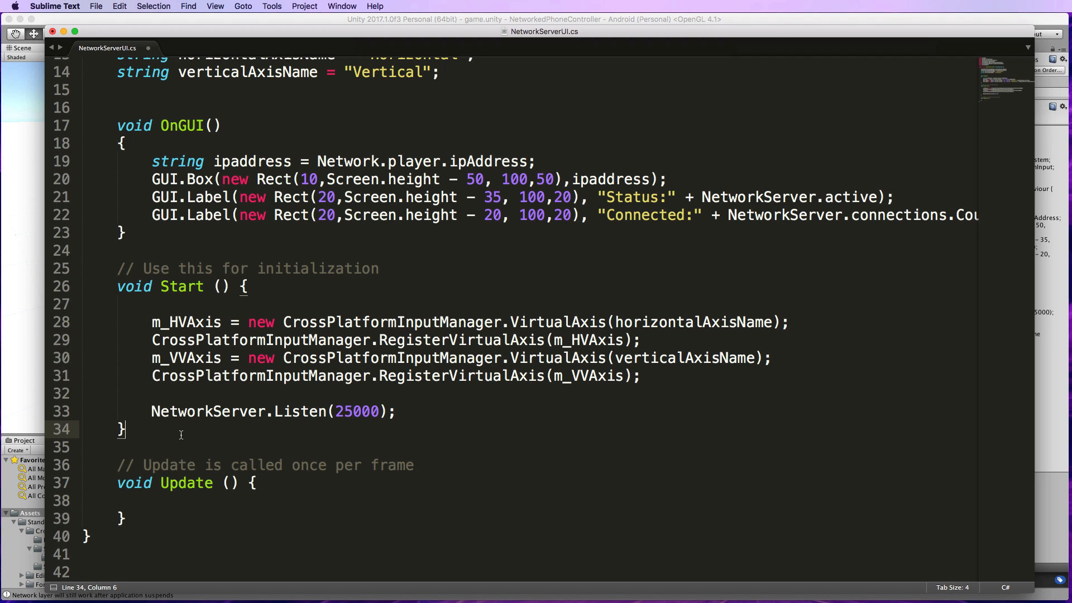
Insert ServerReceiveMessage below Start, splitting the StringMessage on '|' to update both axes
key("enter")
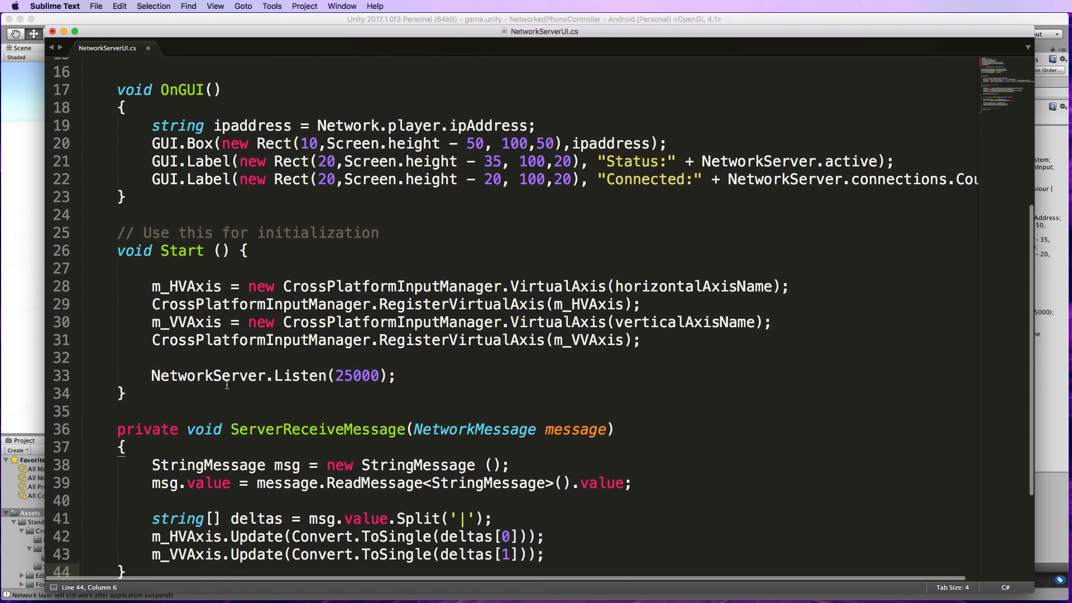
scroll("down", 3)
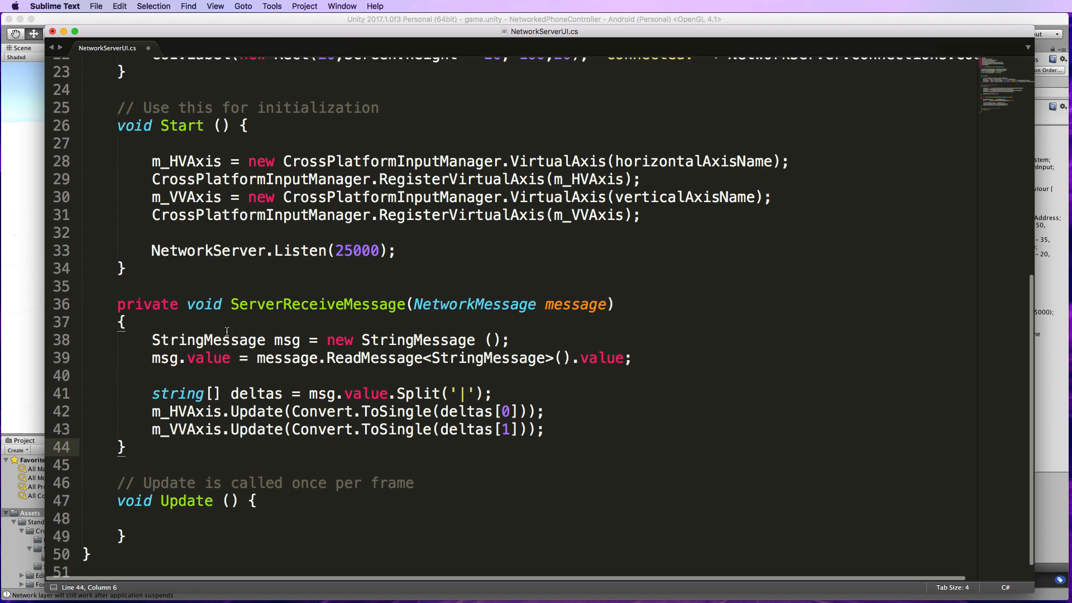
scroll("up", 3)
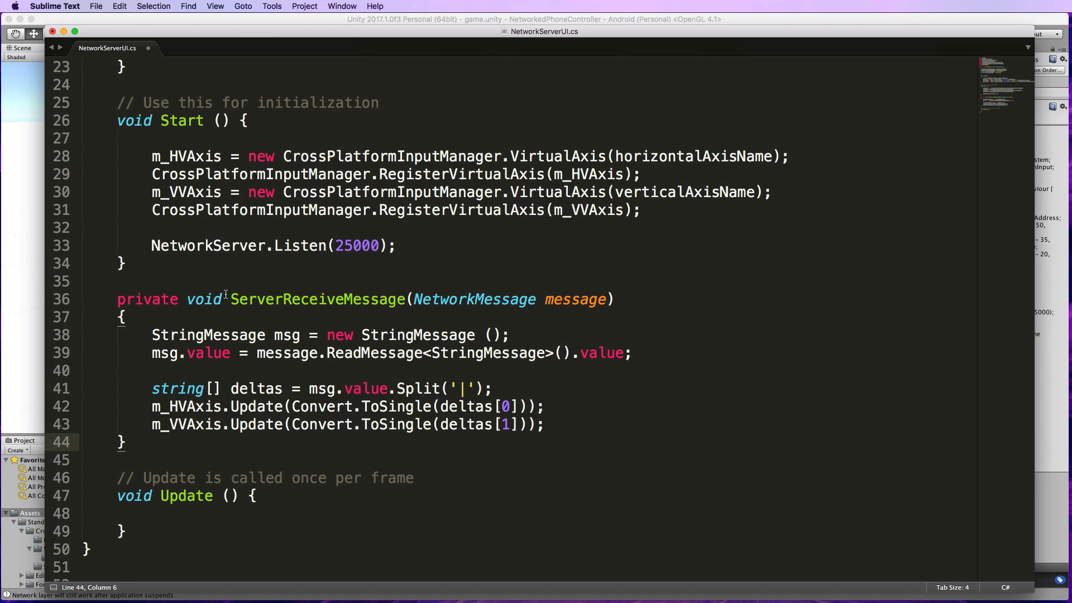
double_click(316, 299)
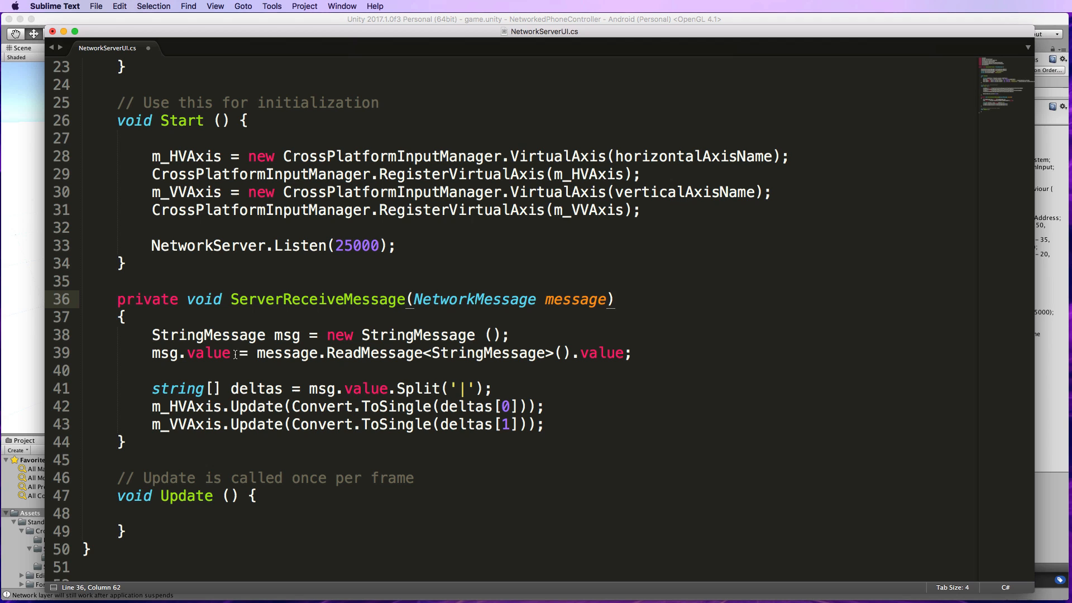
mouse_move(490, 313)
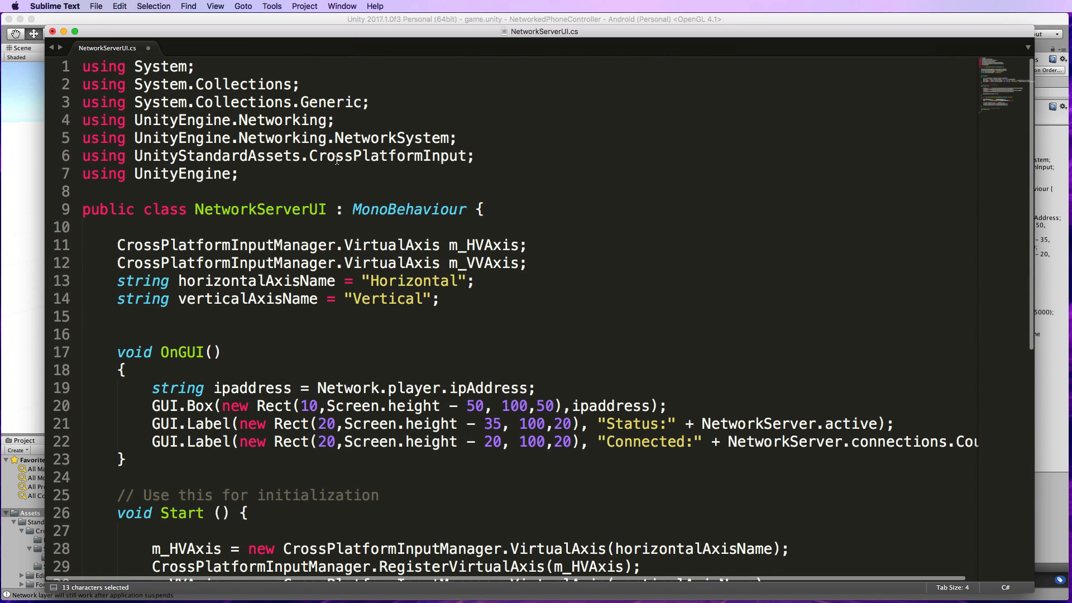
triple_click(274, 137)
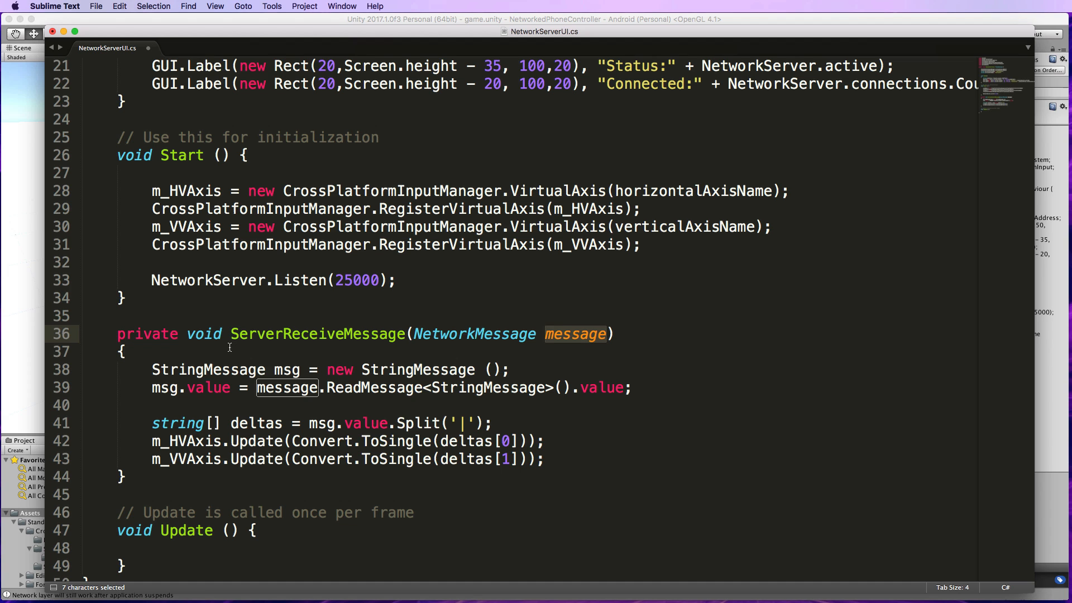
mouse_move(179, 387)
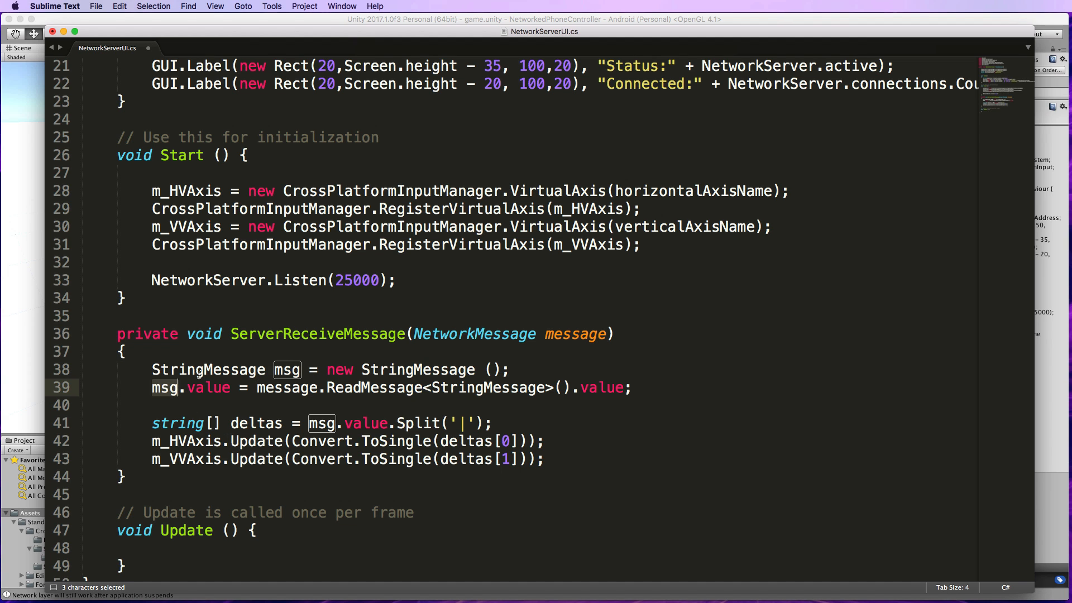
mouse_move(383, 401)
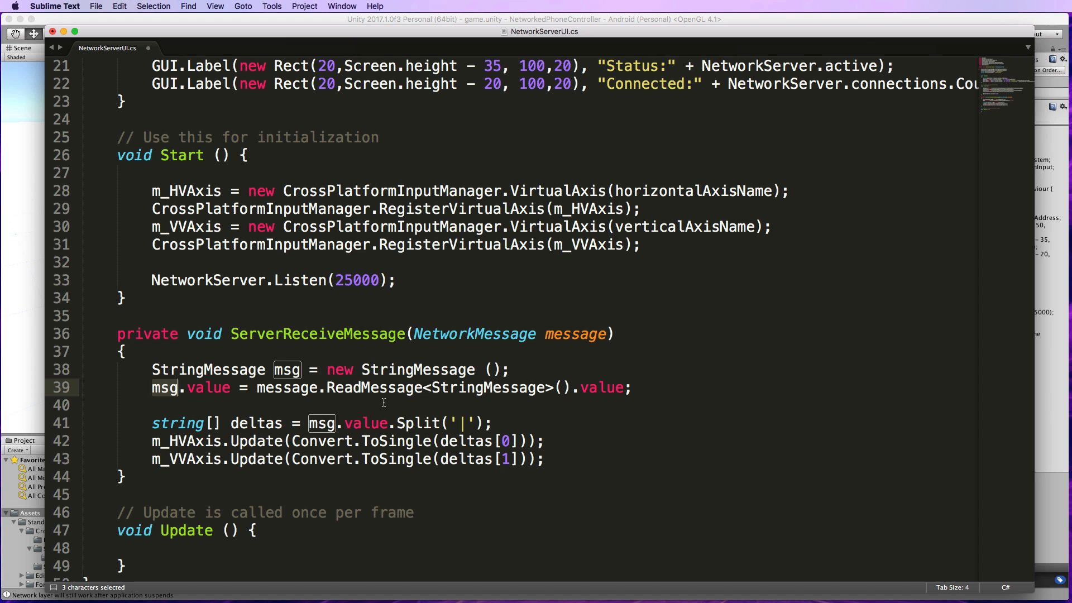
mouse_move(267, 394)
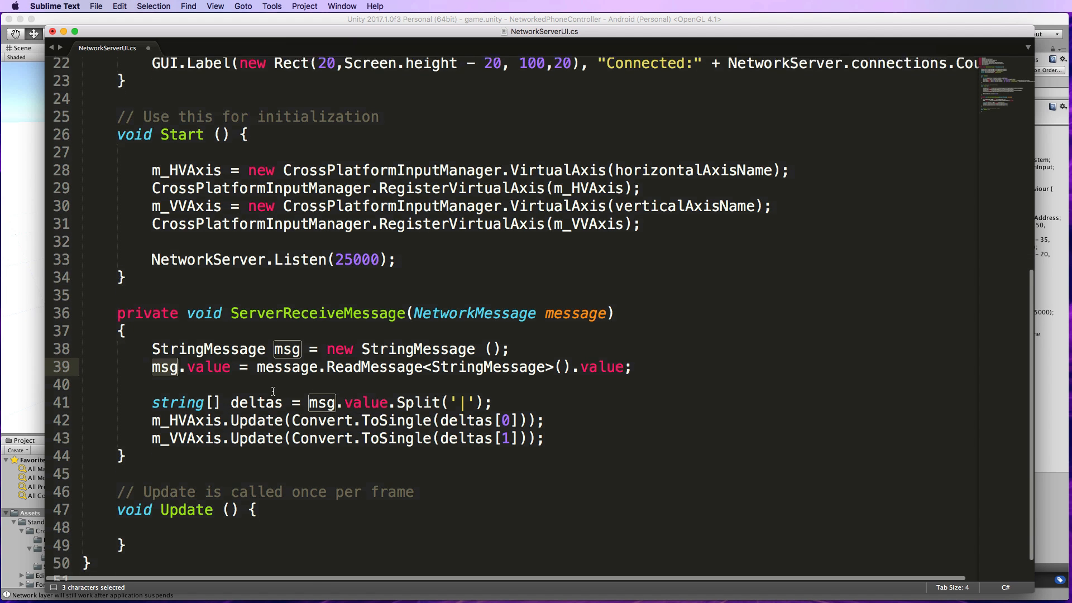
scroll("down", 3)
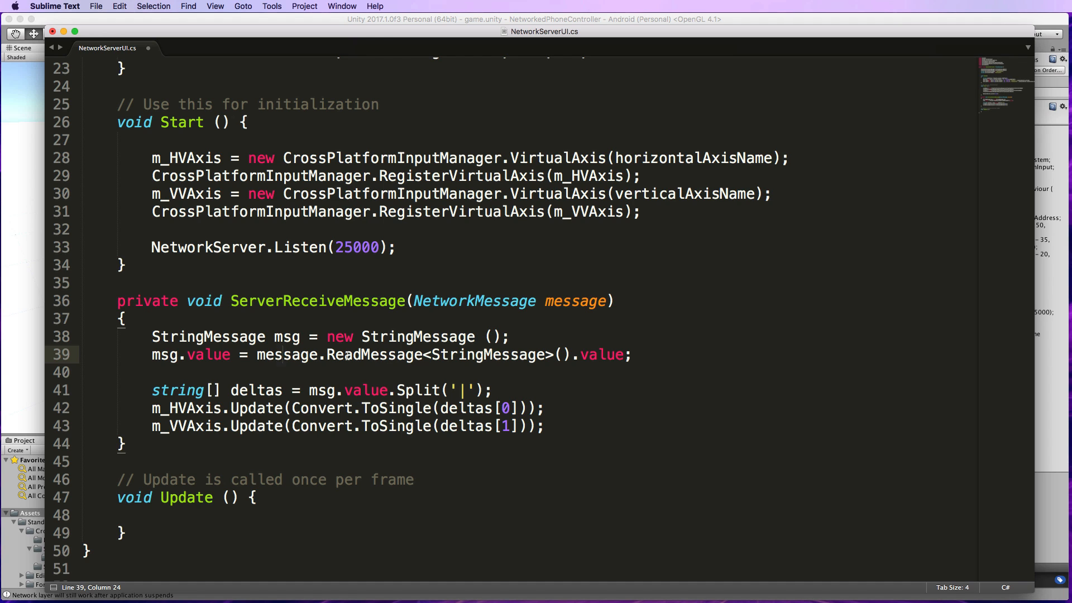
mouse_move(476, 395)
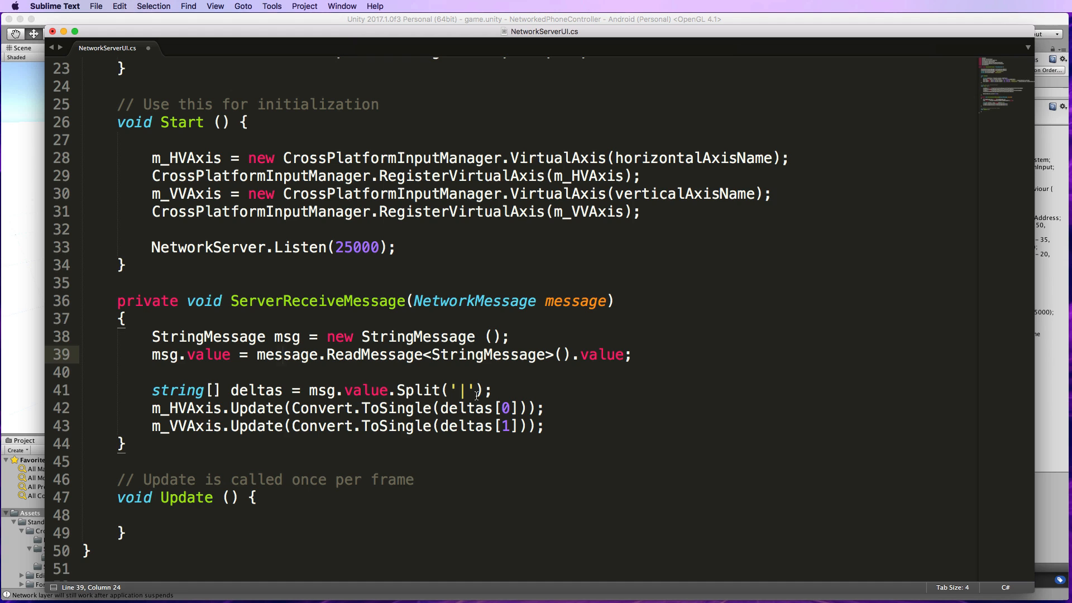
Highlight the '|' separator and the Split line turning messages like 5.43|-0.12 into deltas
double_click(462, 390)
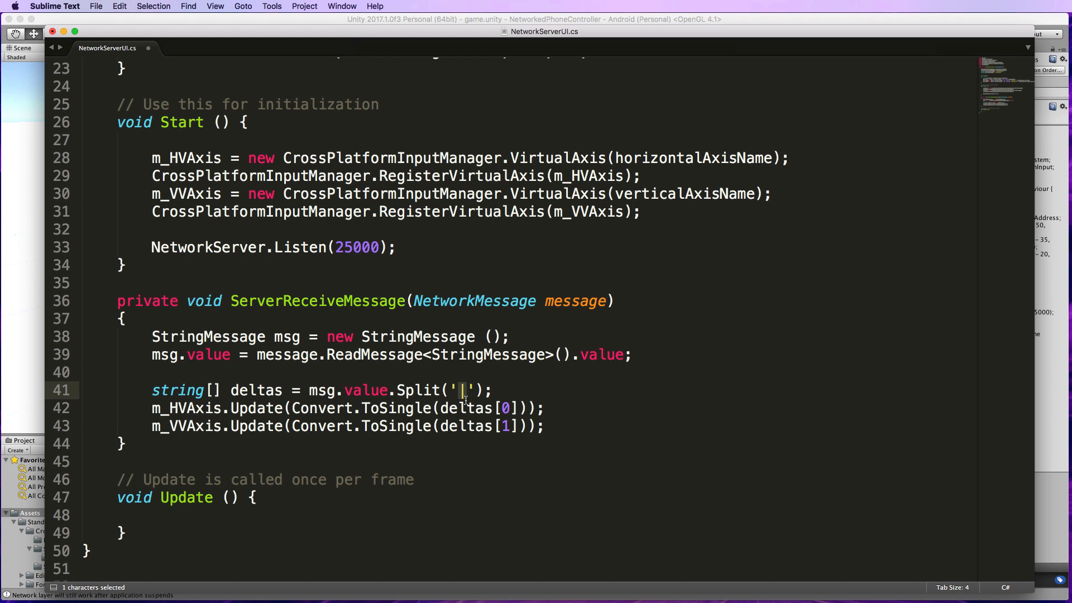
mouse_move(465, 400)
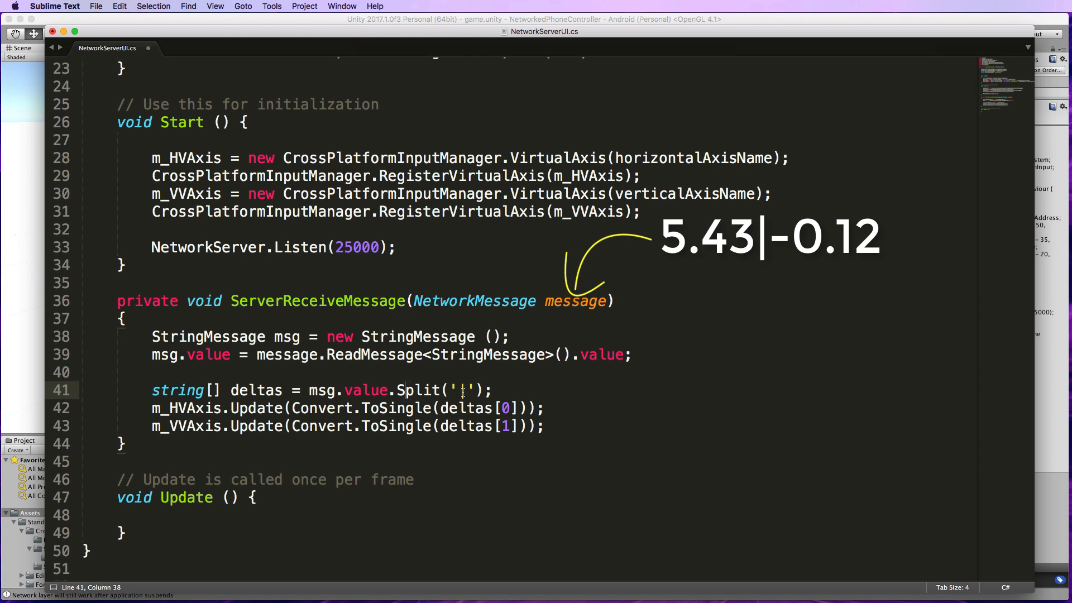
left_click_drag(151, 390, 403, 390)
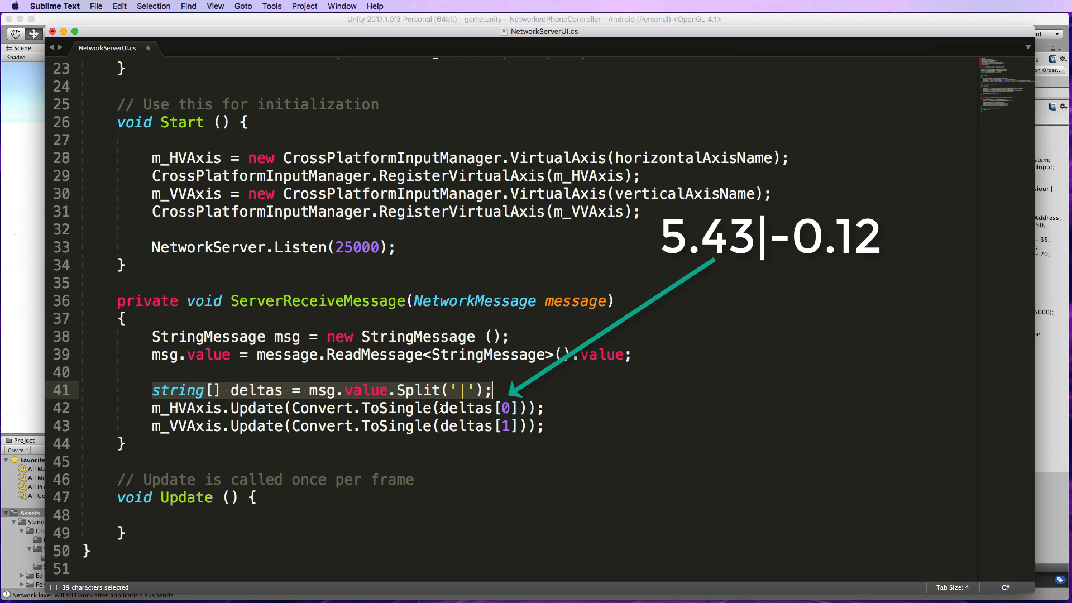
mouse_move(149, 411)
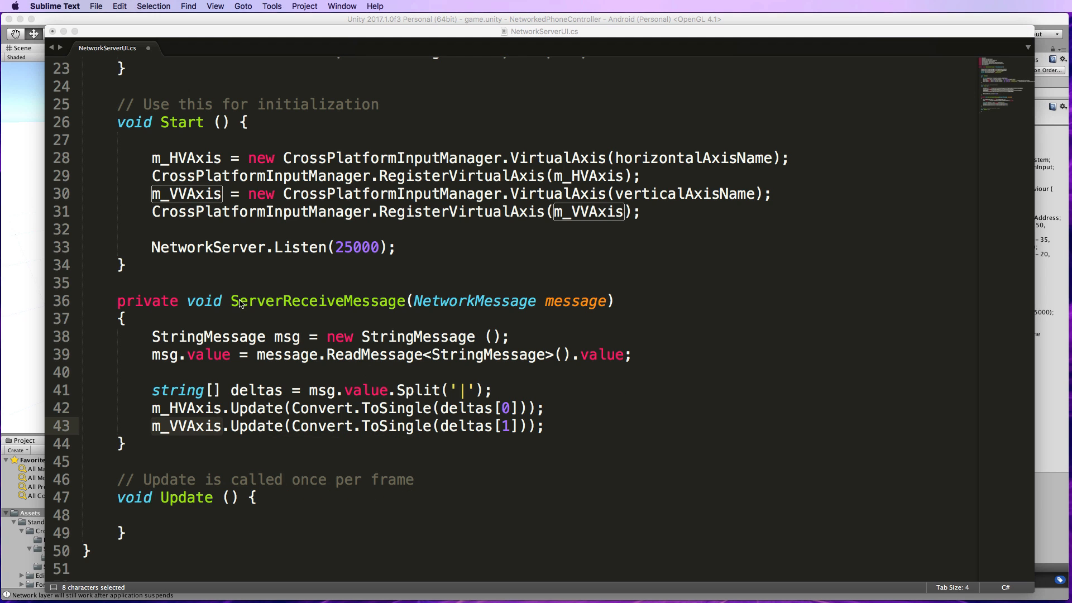
mouse_move(228, 325)
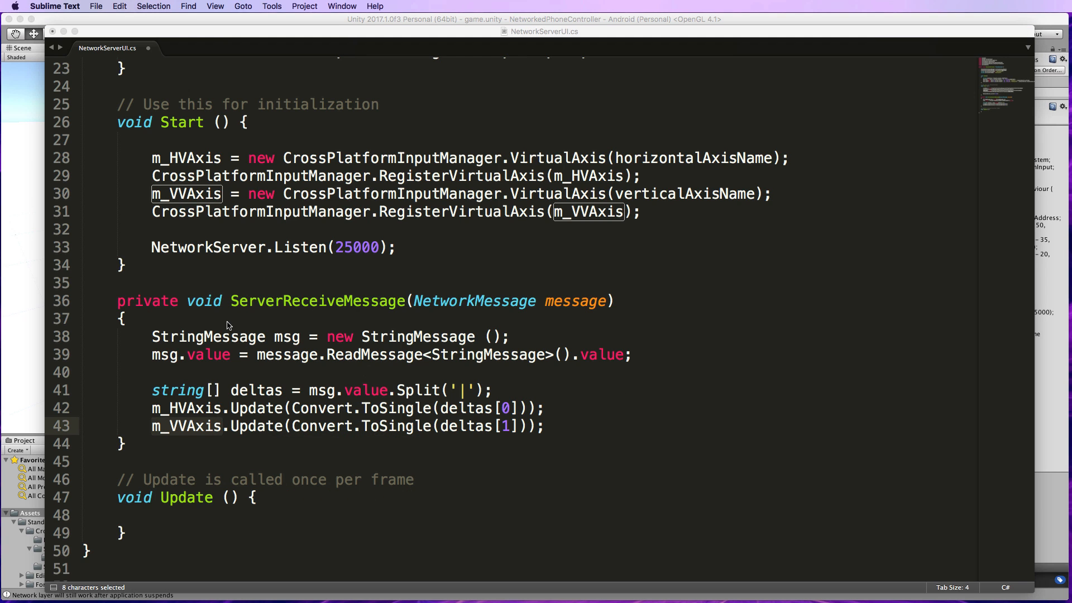
mouse_move(316, 311)
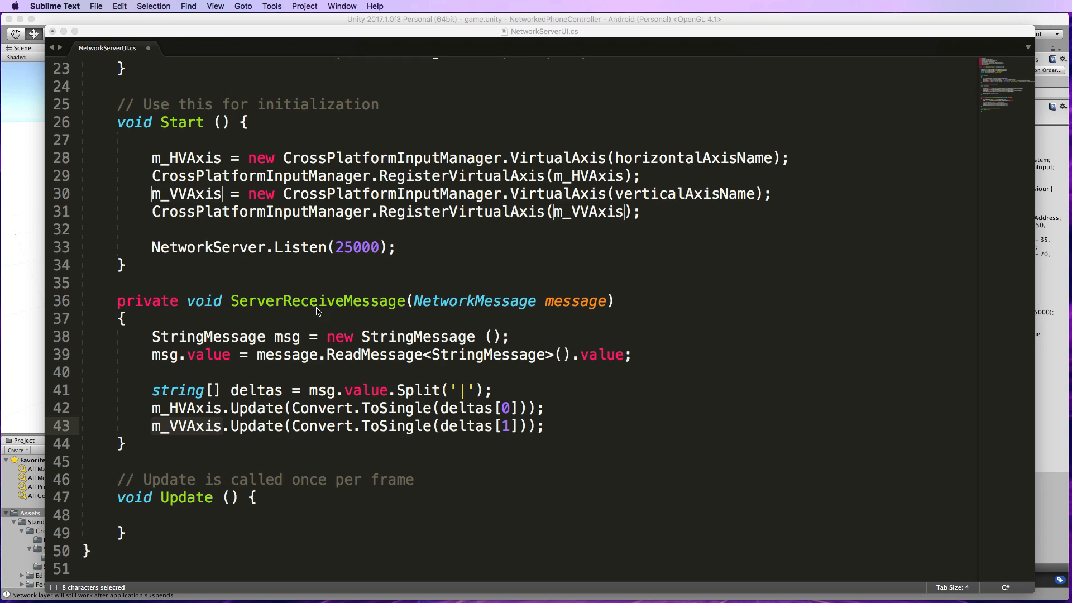
mouse_move(341, 313)
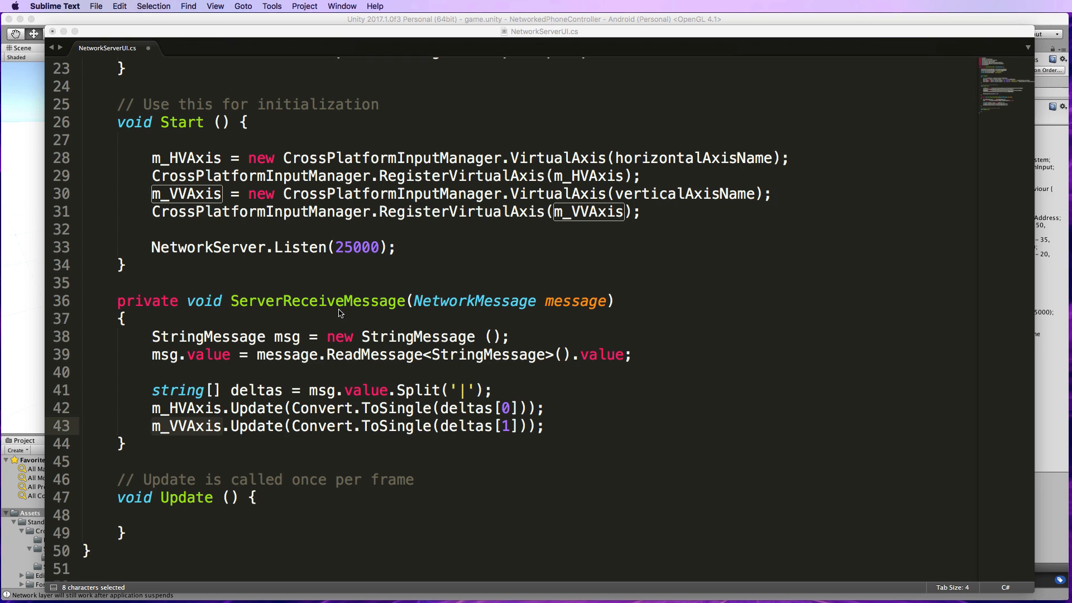
mouse_move(330, 271)
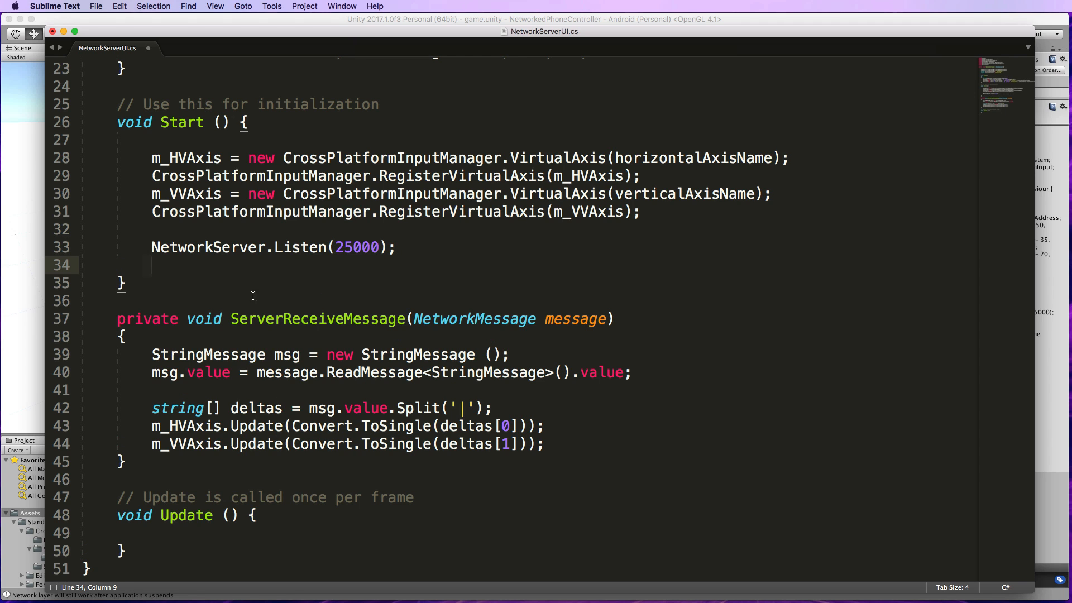
mouse_move(702, 285)
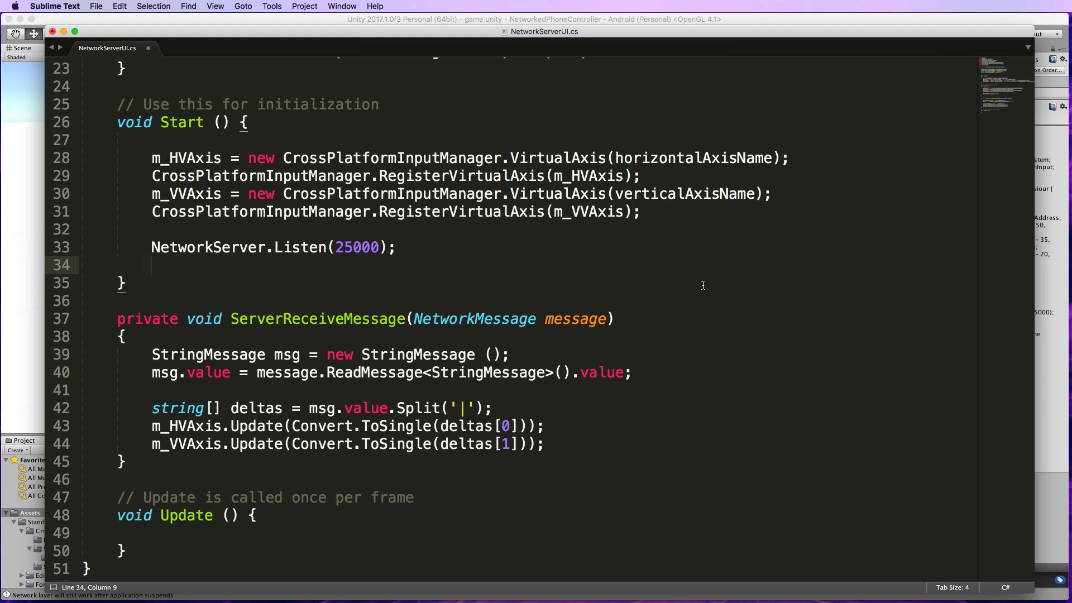
mouse_move(347, 261)
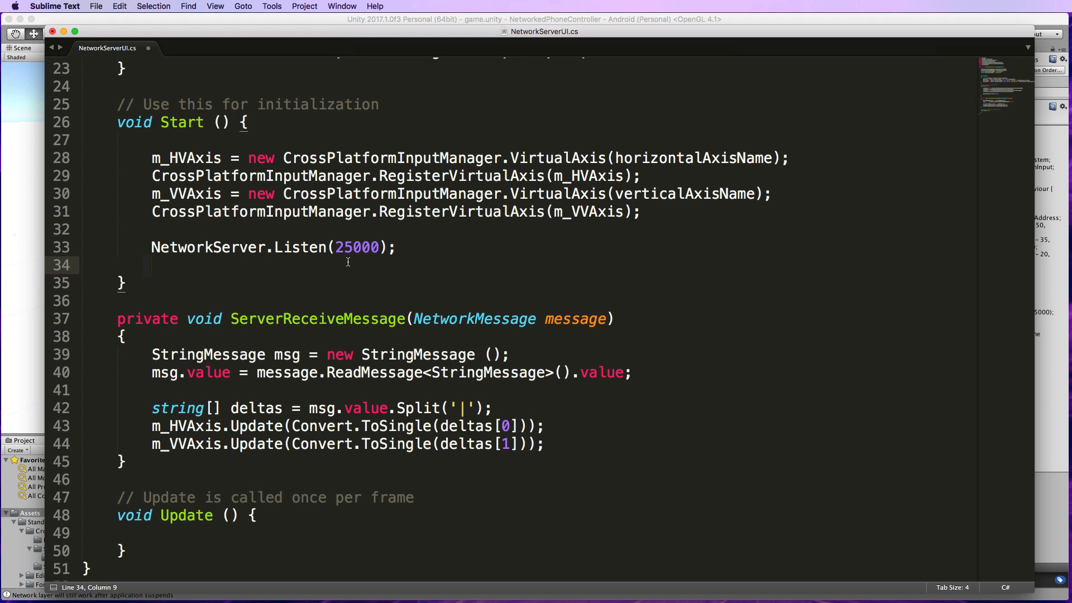
mouse_move(783, 307)
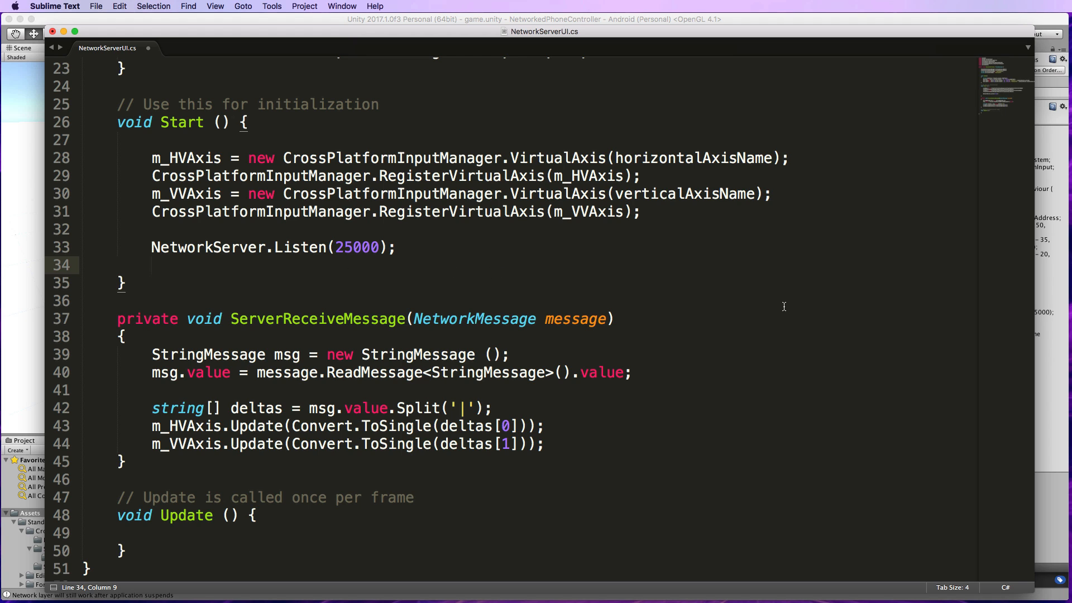
mouse_move(264, 256)
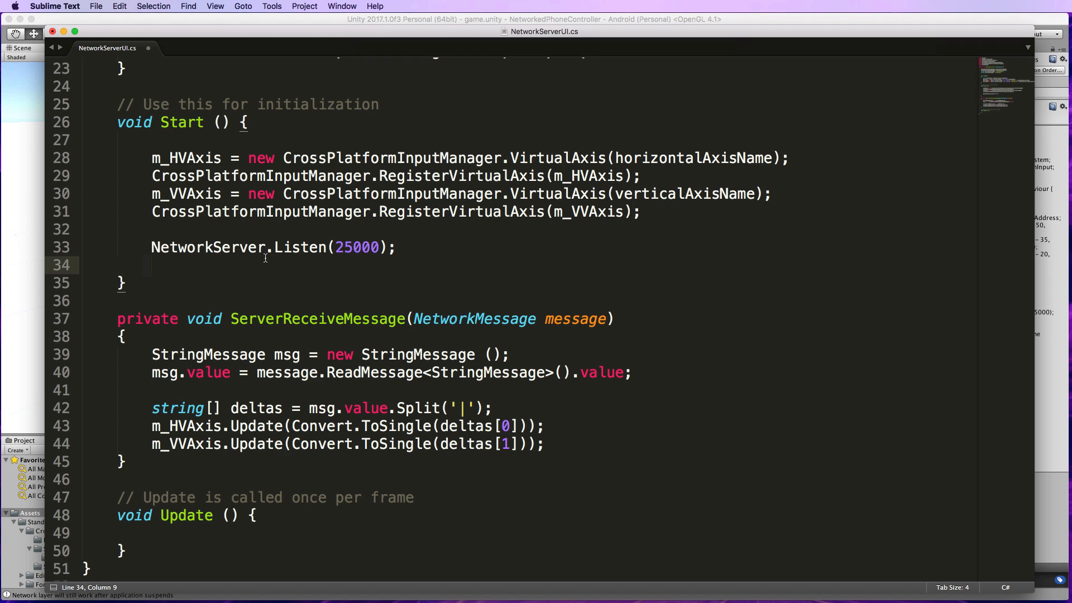
Add NetworkServer.RegisterHandler(888, ServerReceiveMessage); after Listen(25000) and fix its indentation
type("NetworkServer.RegisterHandler(888, ServerReceiveMessage);")
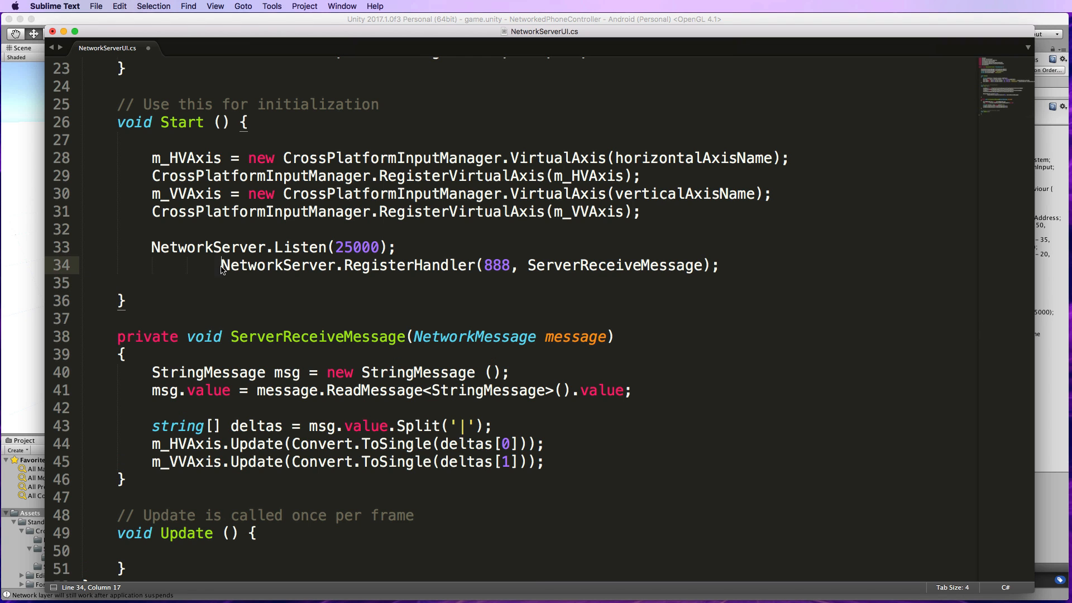
key("backspace")
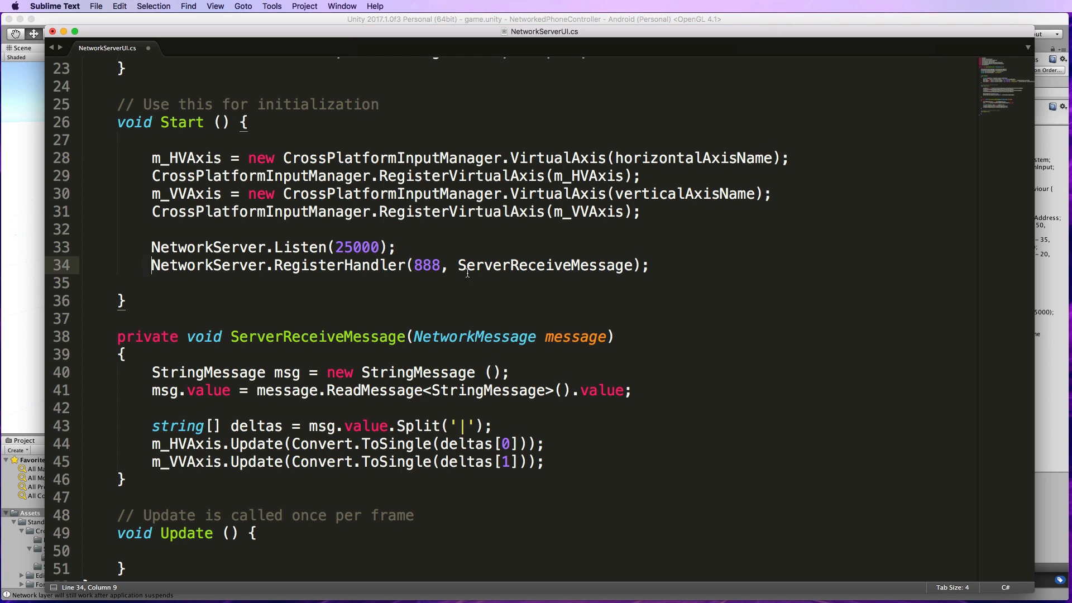
double_click(547, 265)
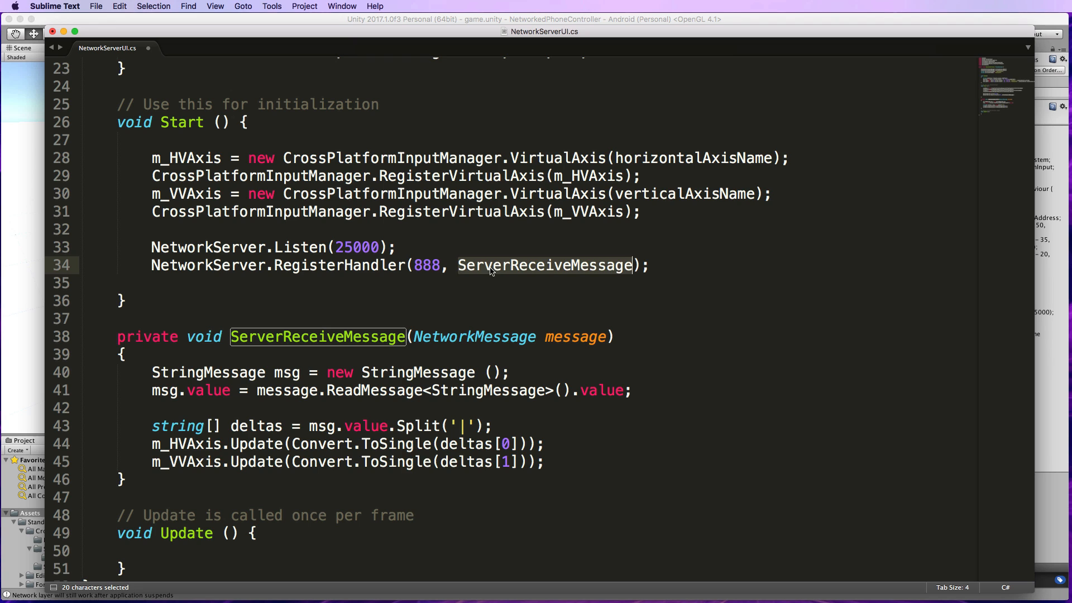
mouse_move(551, 275)
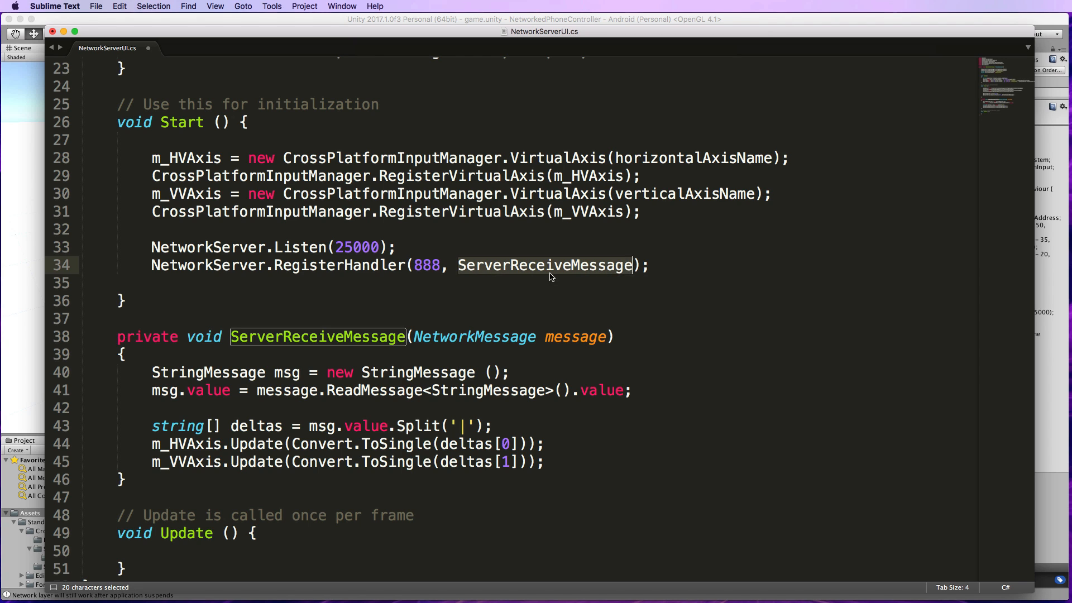
mouse_move(314, 259)
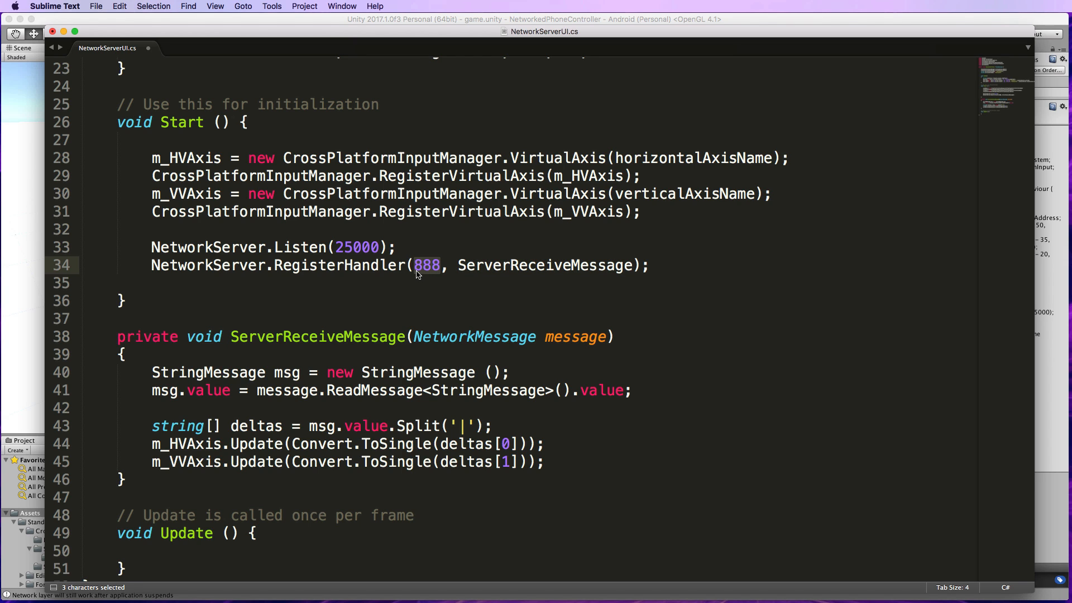
mouse_move(437, 274)
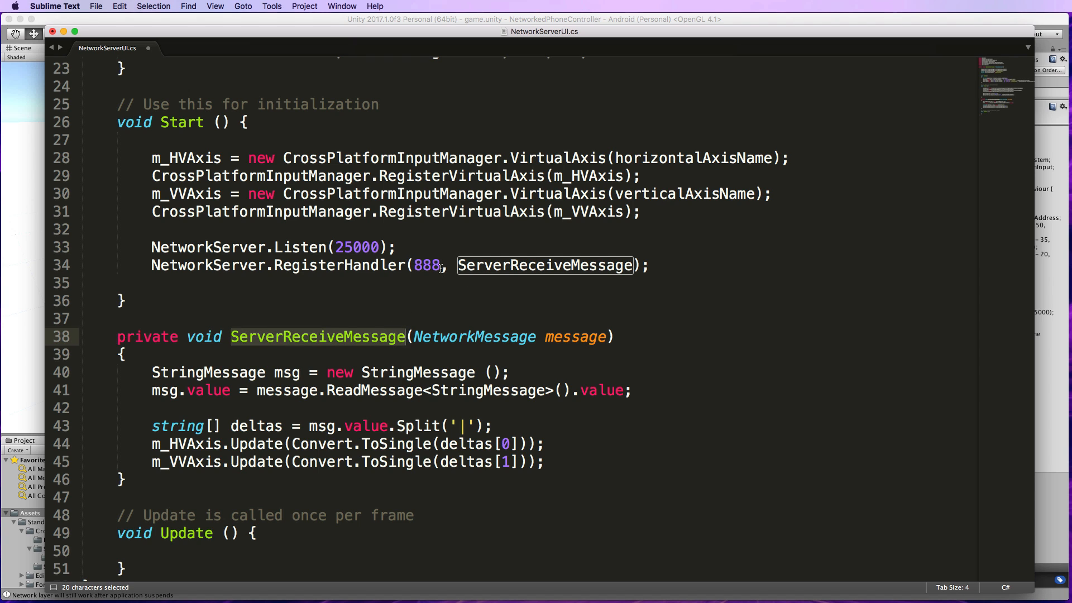
double_click(426, 265)
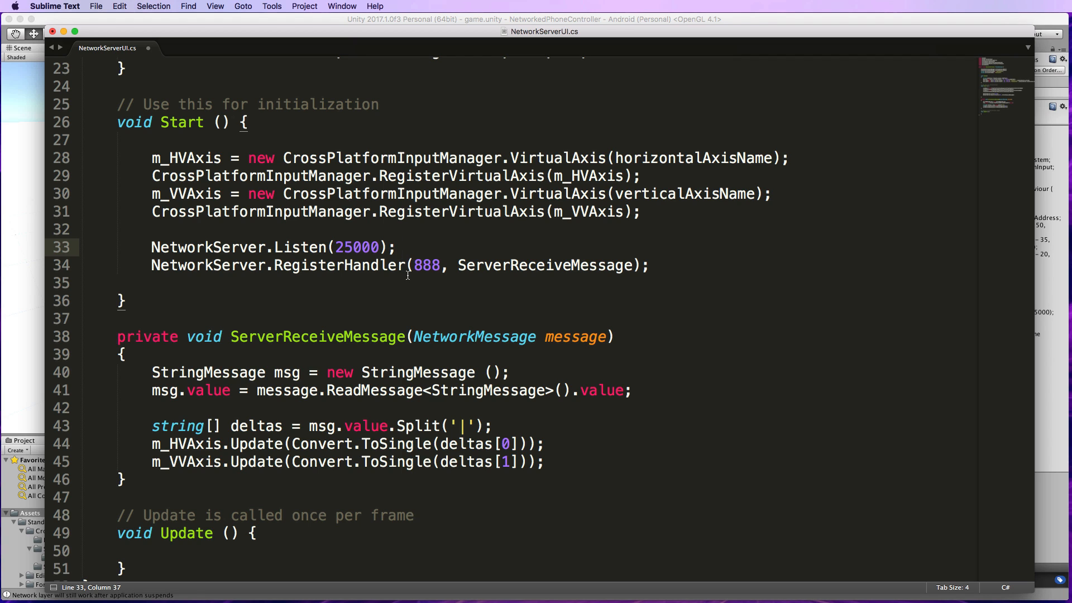
double_click(425, 265)
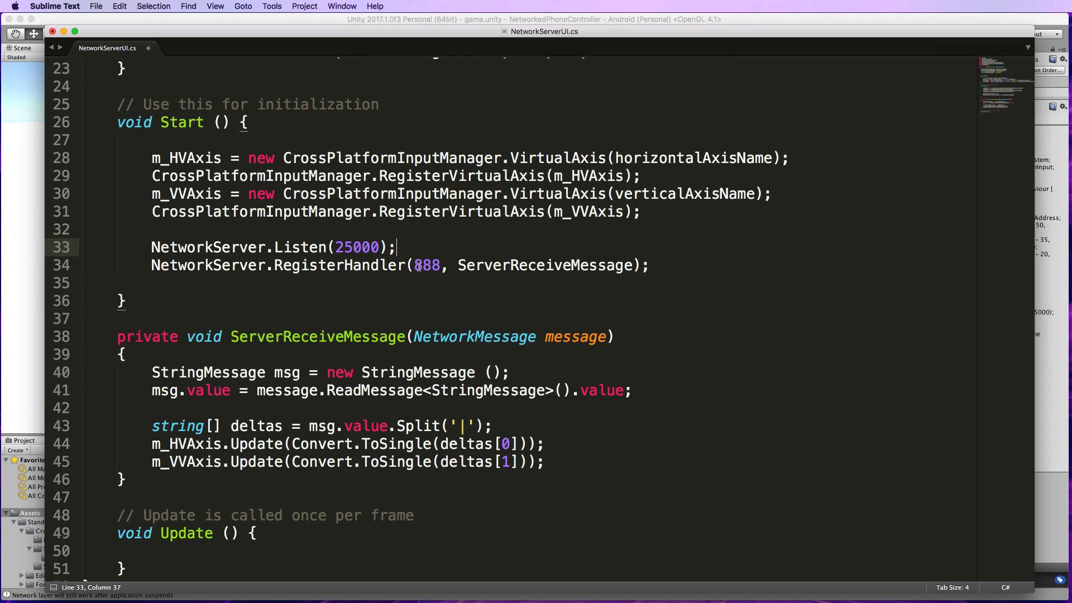
double_click(426, 265)
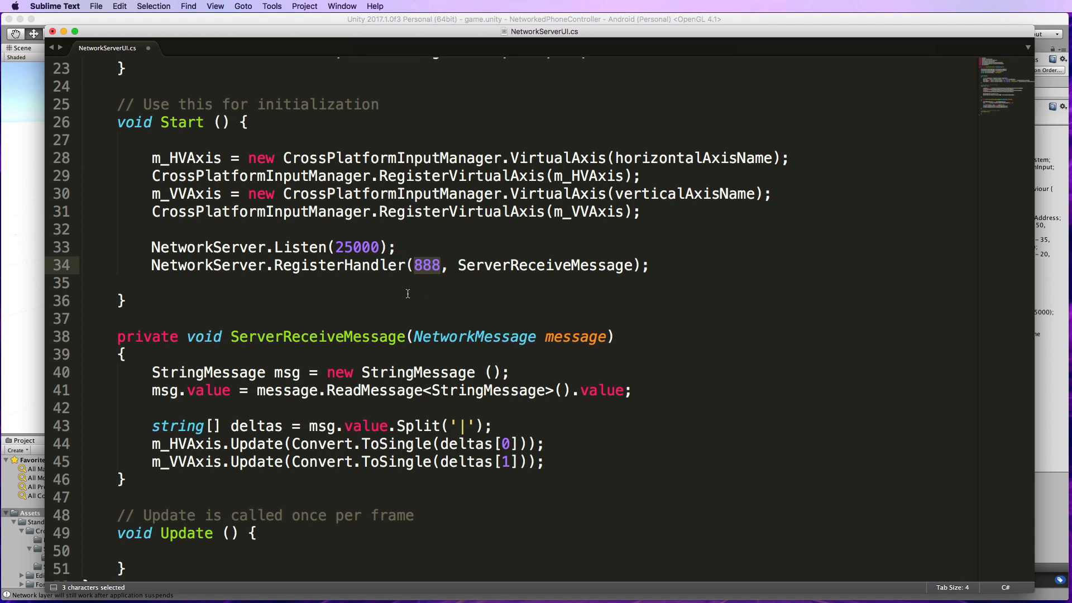
mouse_move(439, 267)
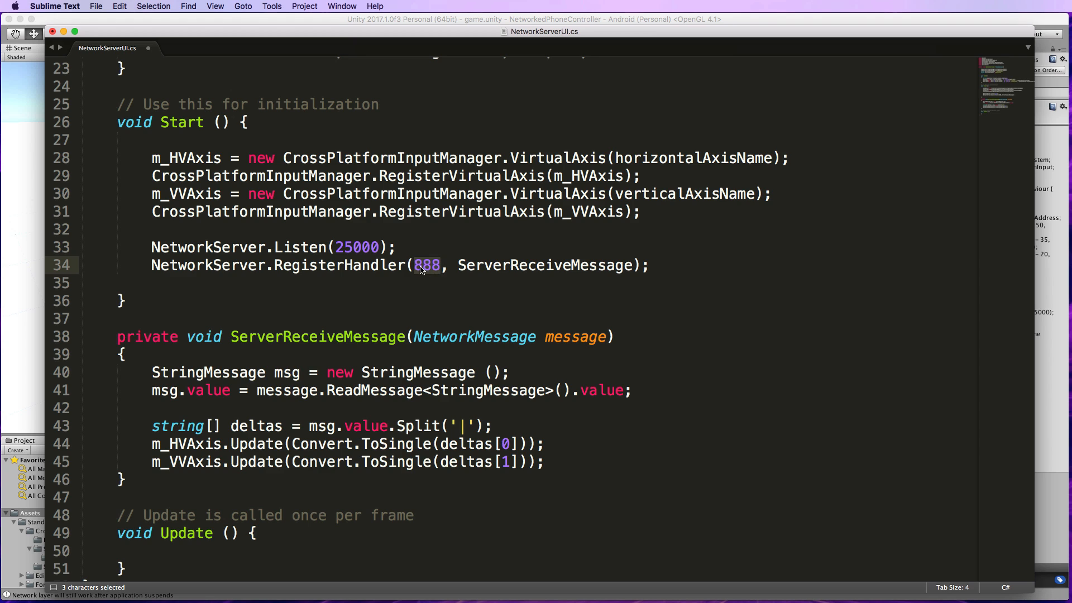
mouse_move(432, 269)
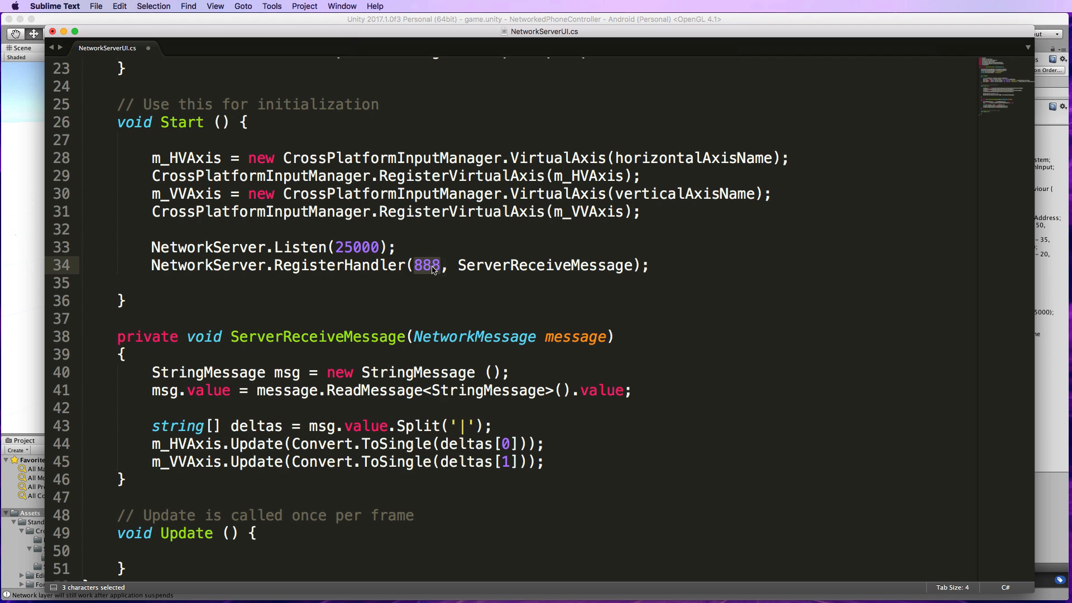
mouse_move(395, 318)
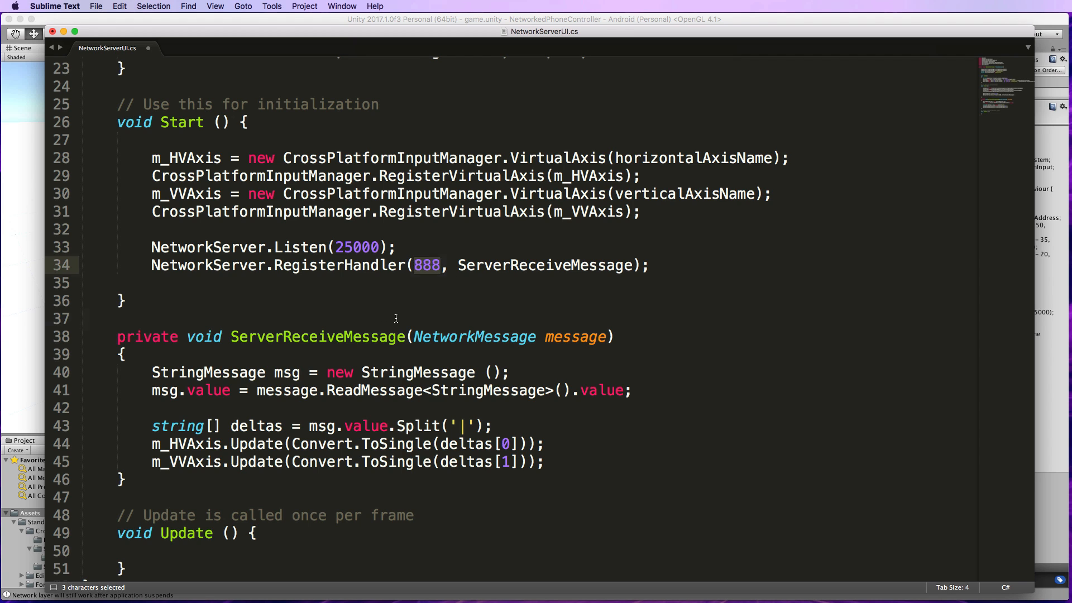
left_click(395, 318)
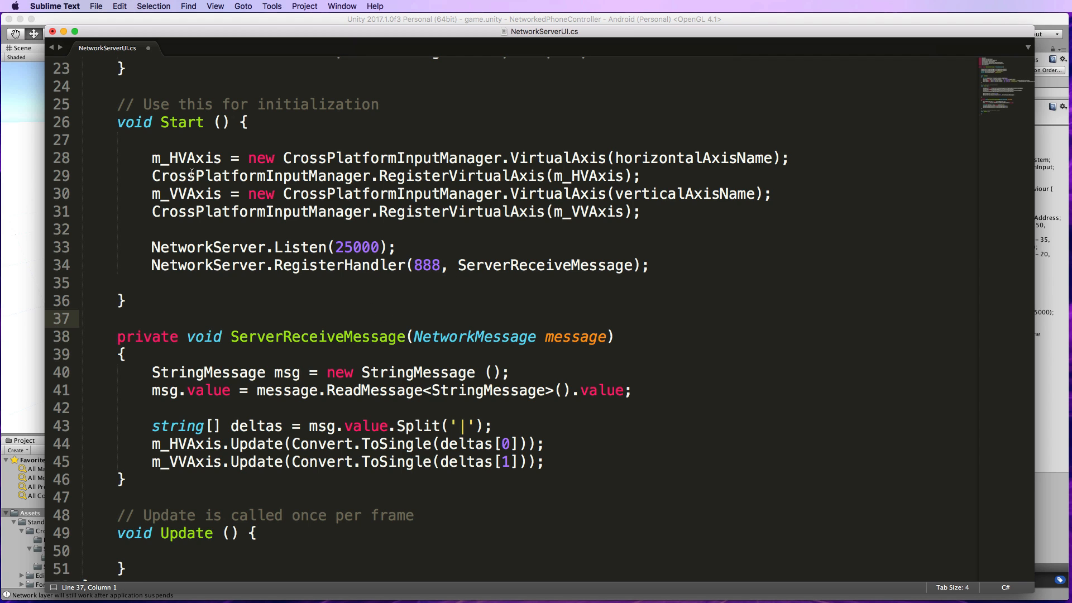
key("cmd+s")
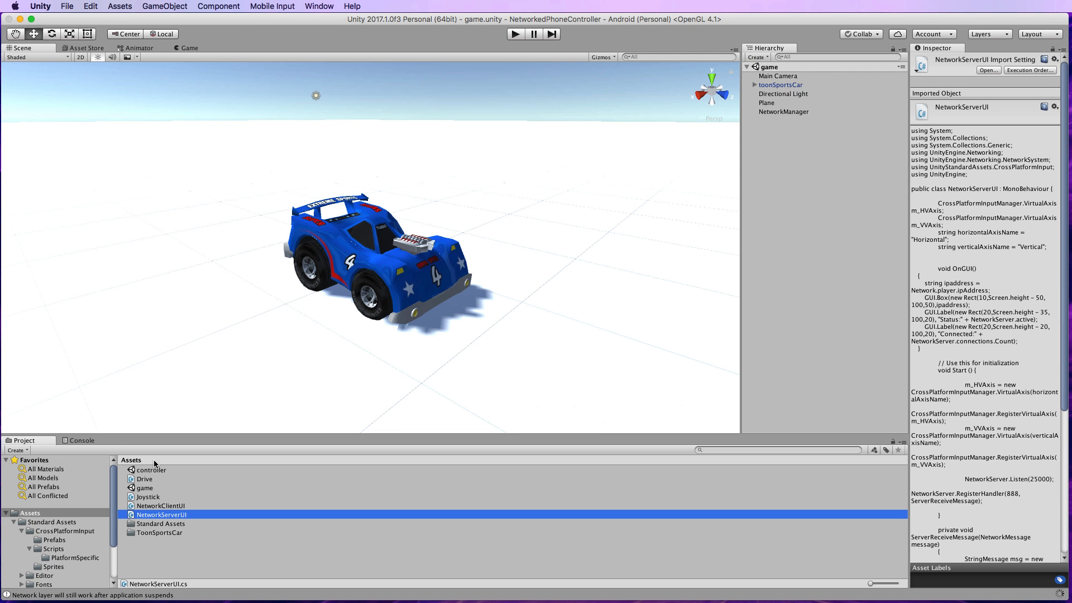
Open the controller scene from the Assets folder in place of the game scene
double_click(149, 469)
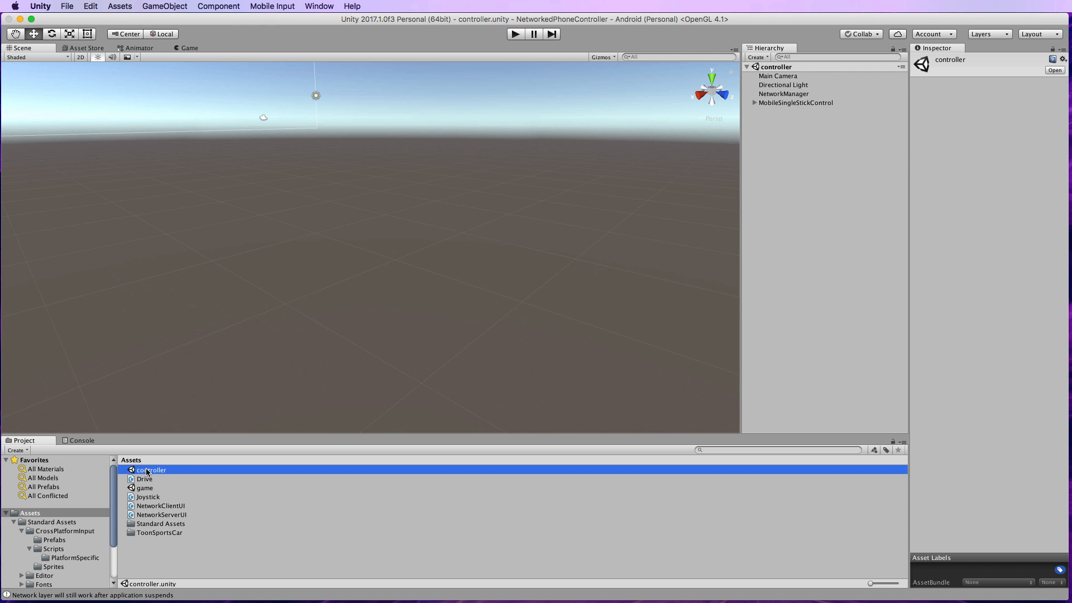
mouse_move(161, 517)
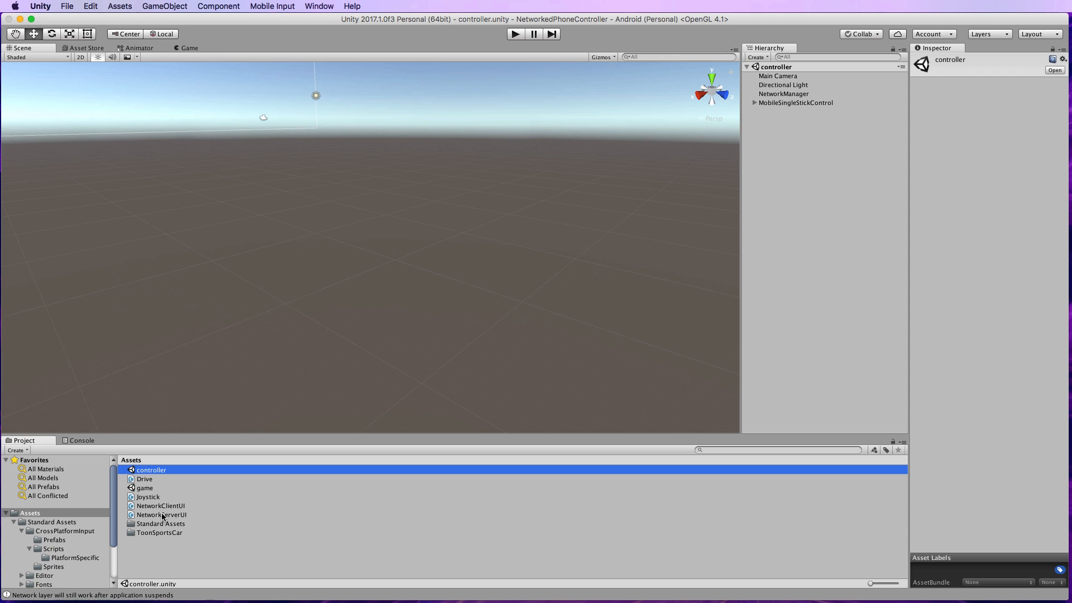
mouse_move(162, 518)
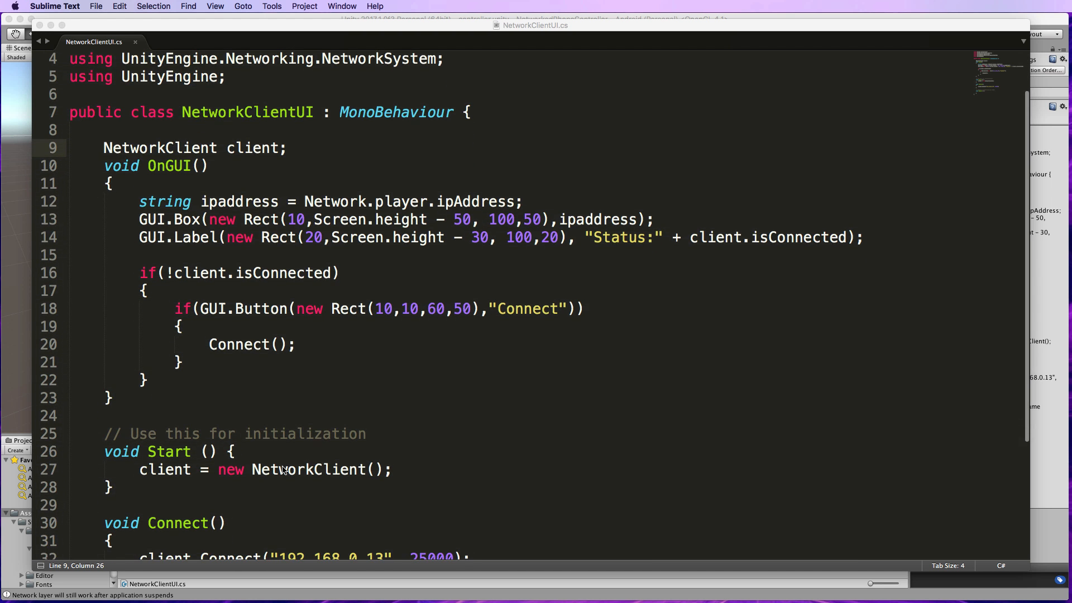
Add static SendJoystickInfo(float hDelta, float vDelta) sending hDelta|vDelta as message 888 when connected
scroll("down", 3)
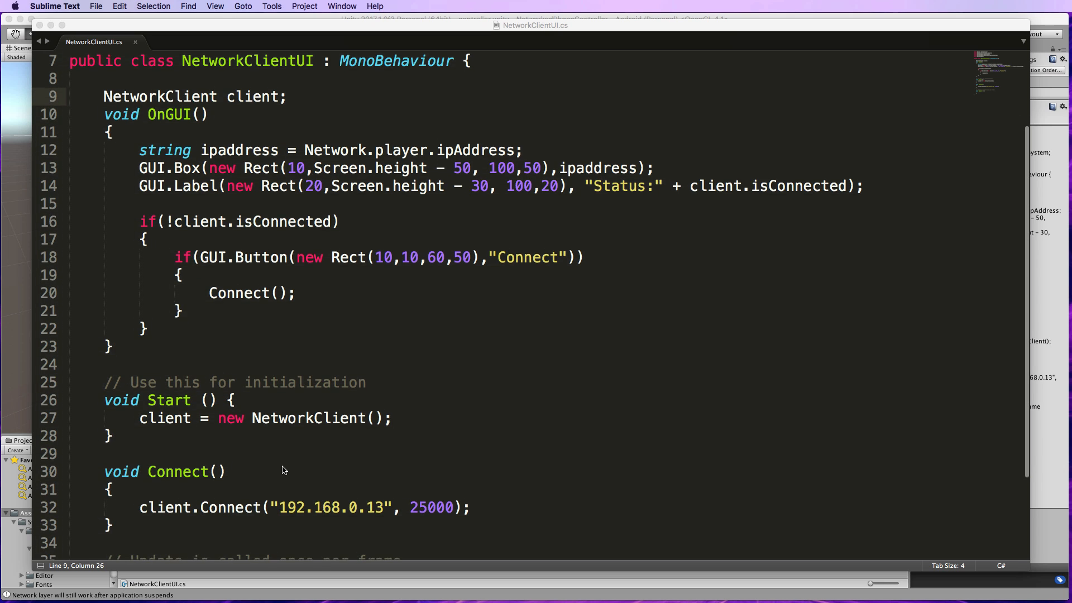
scroll("down", 3)
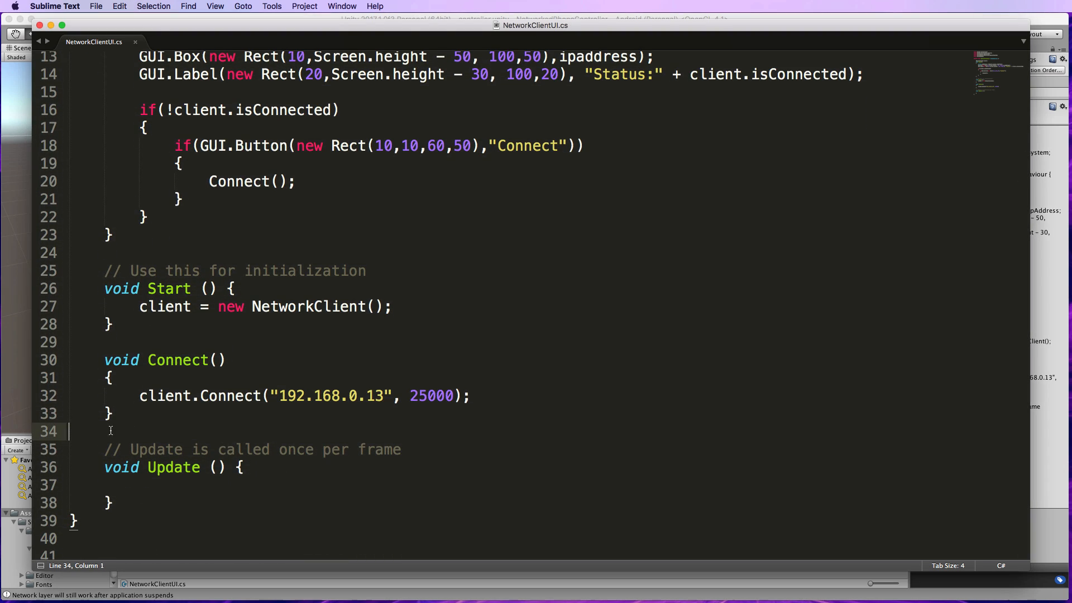
key("enter")
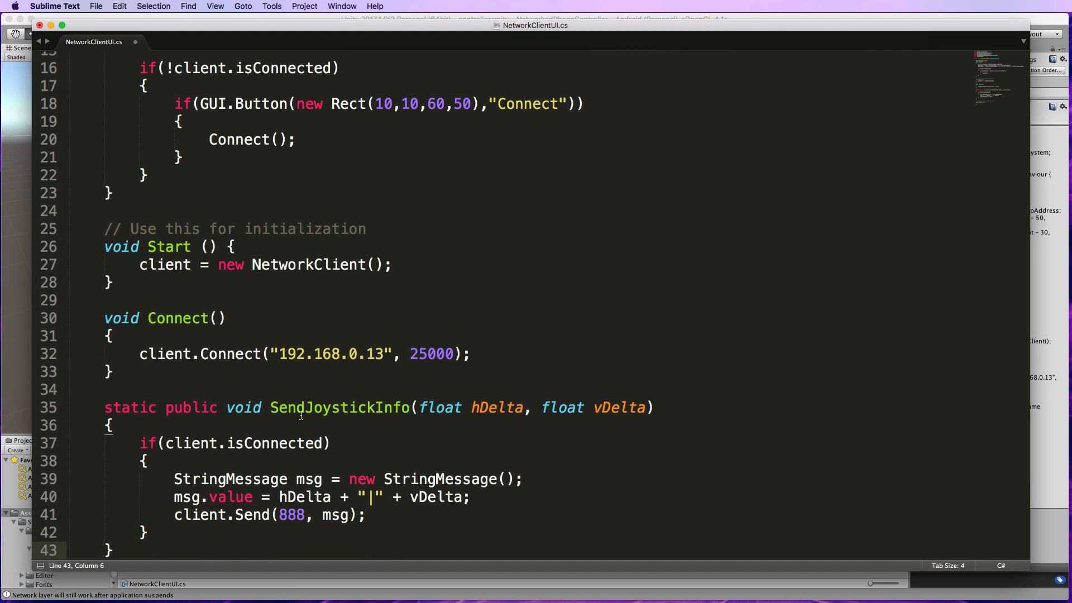
scroll("down", 3)
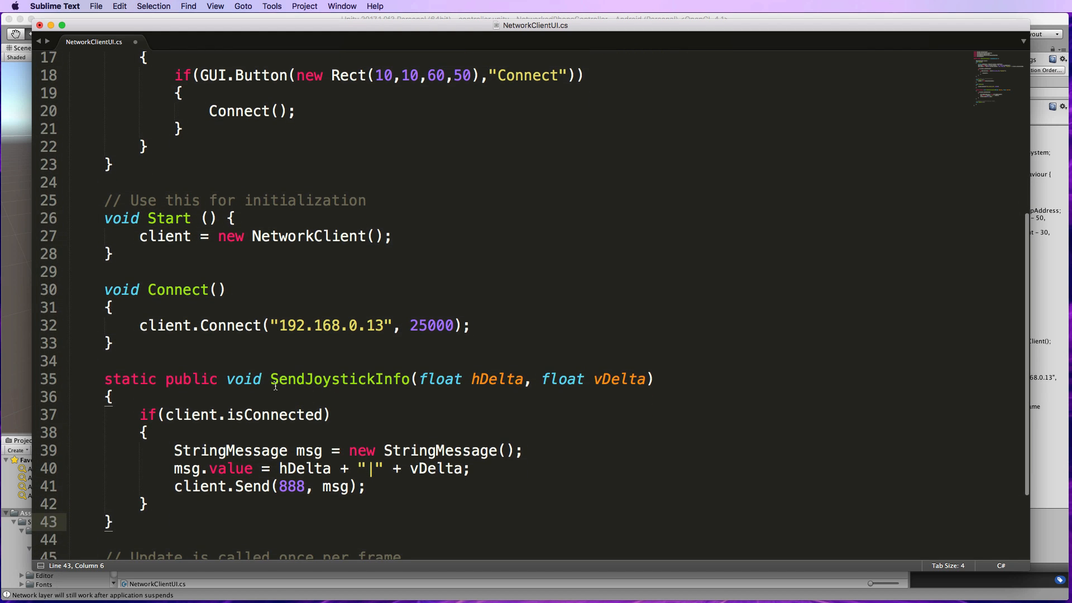
double_click(340, 378)
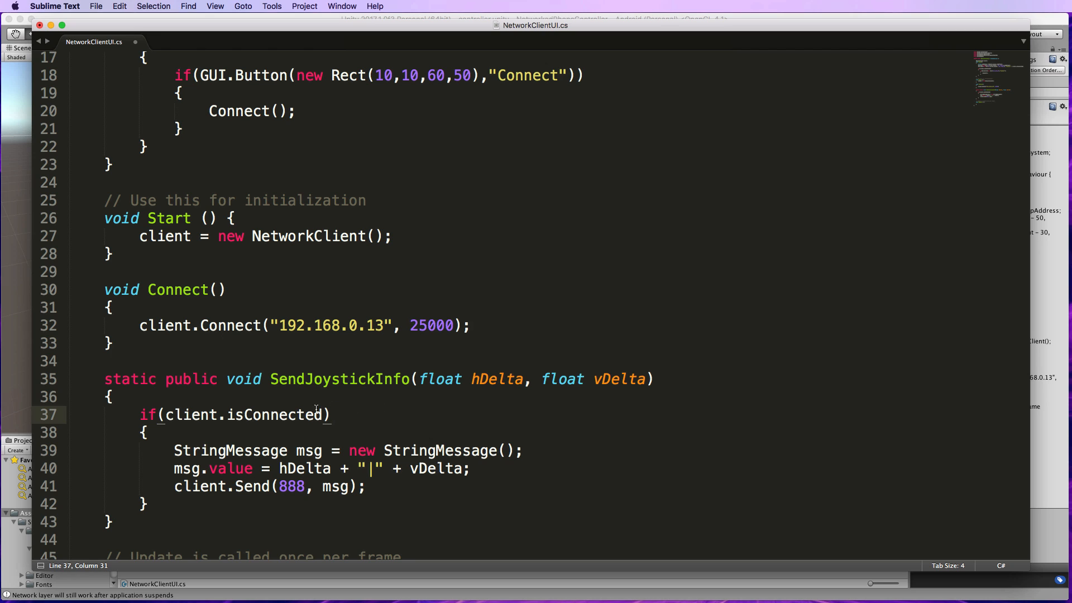
mouse_move(395, 410)
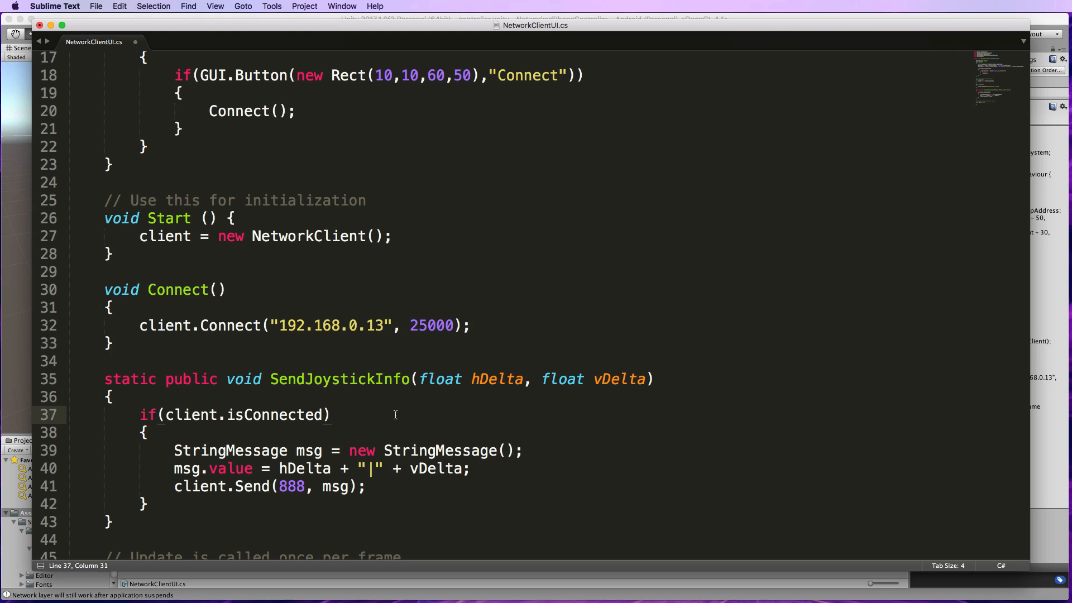
mouse_move(427, 380)
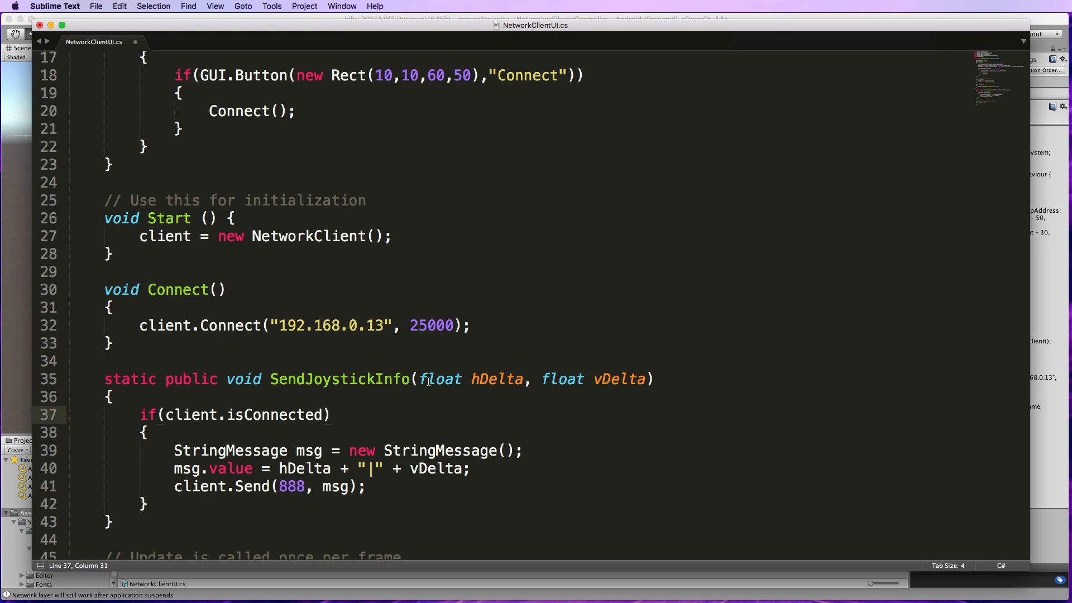
left_click_drag(420, 379, 523, 379)
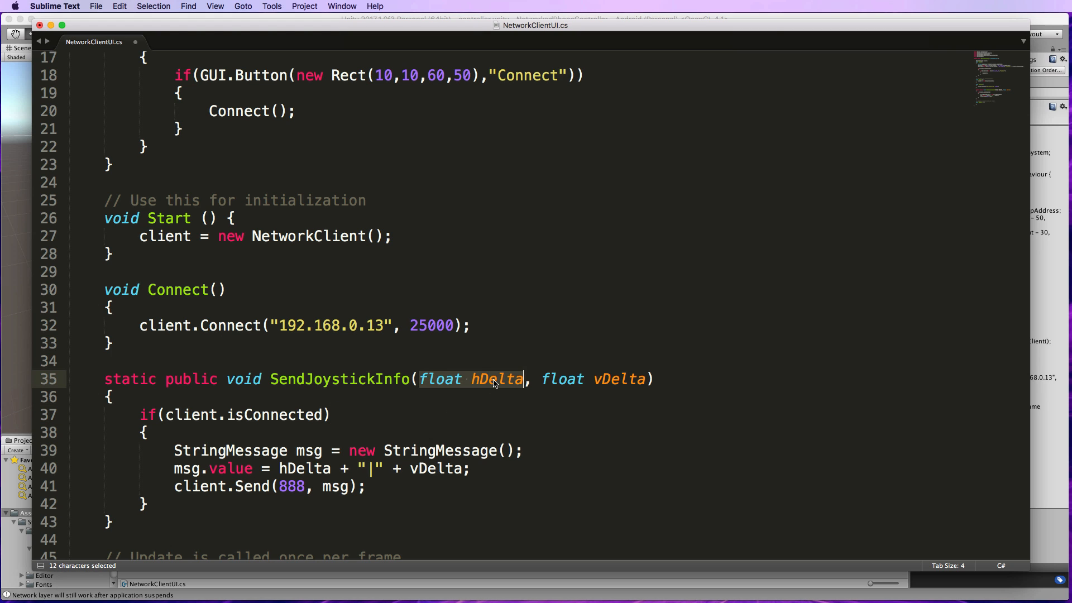
mouse_move(472, 381)
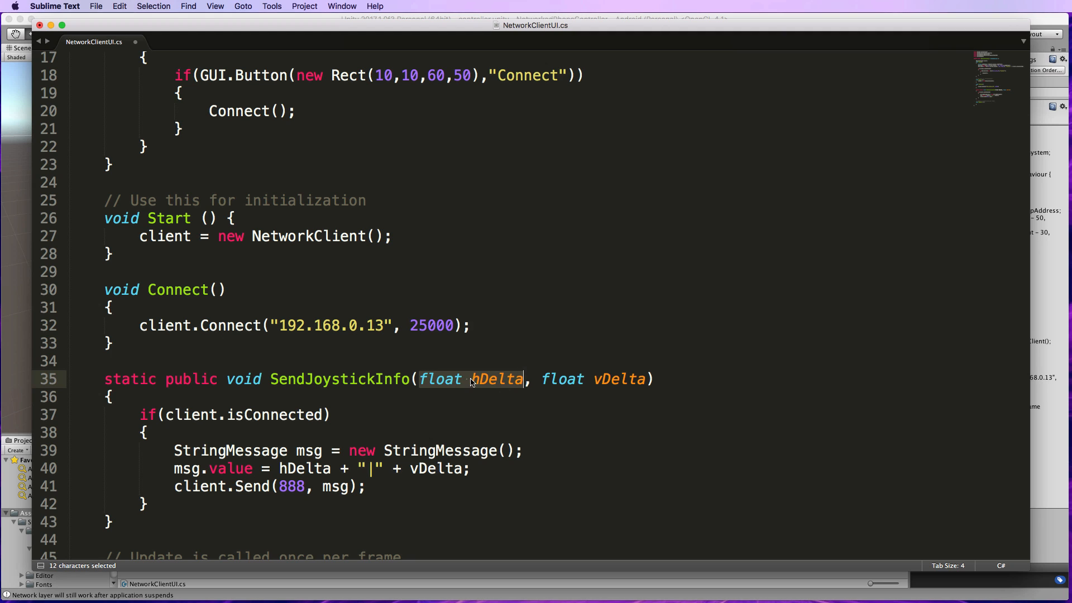
double_click(617, 378)
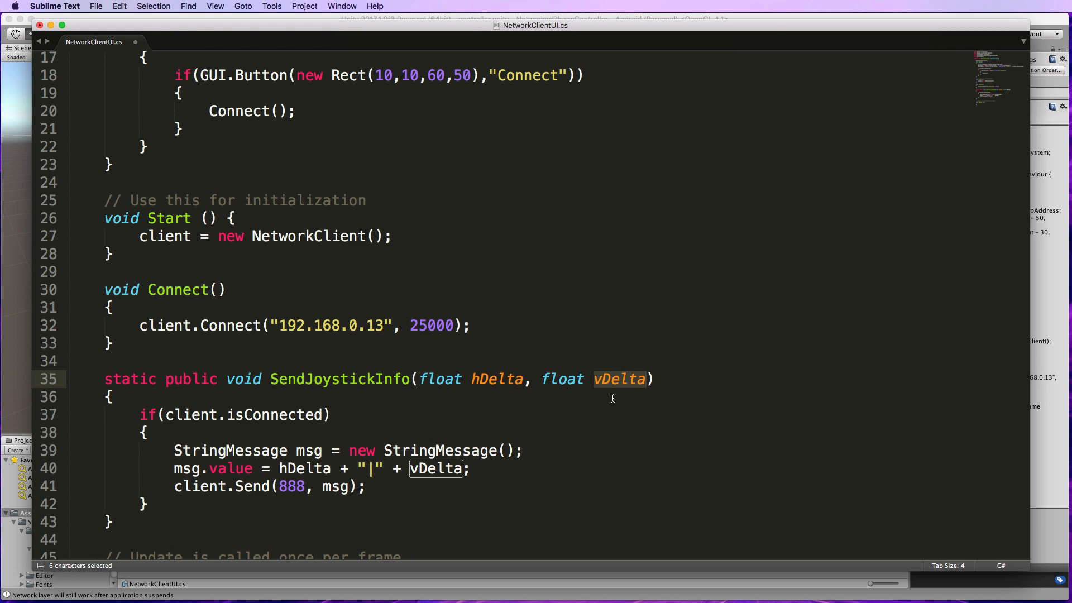
mouse_move(525, 398)
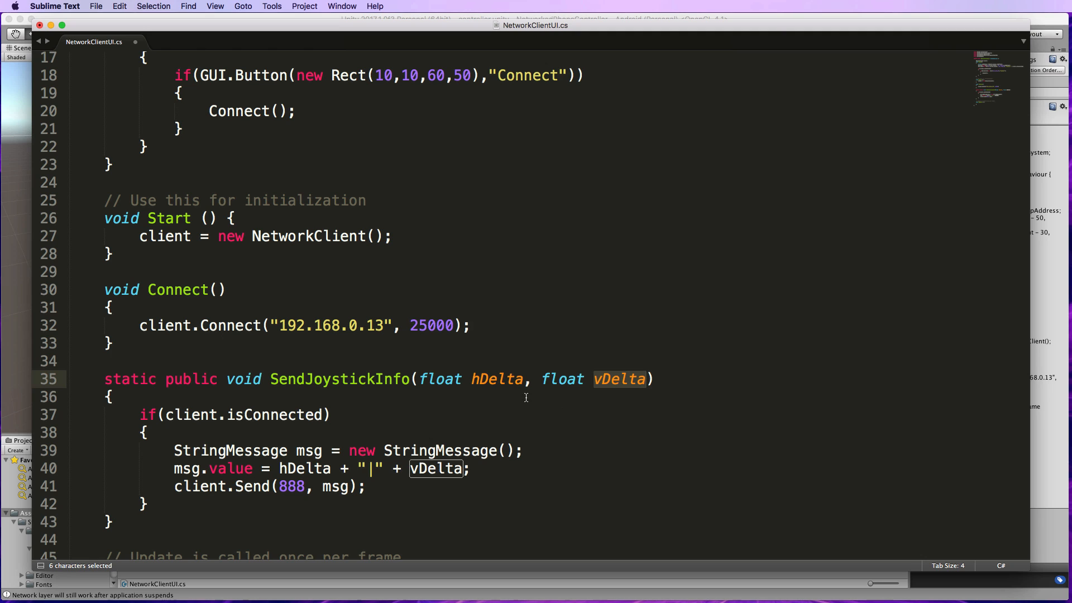
mouse_move(494, 390)
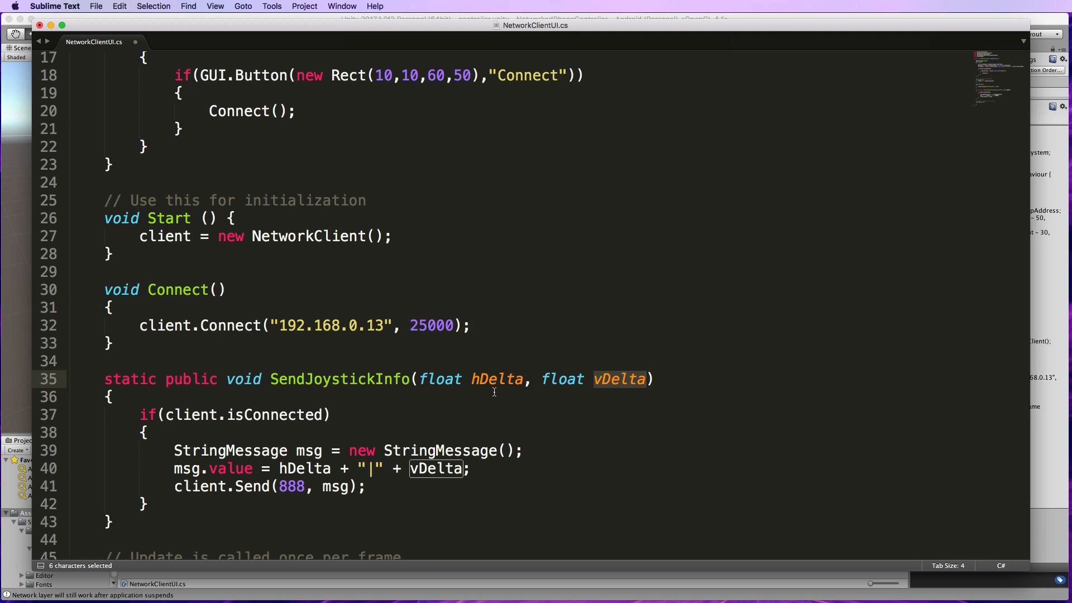
mouse_move(304, 438)
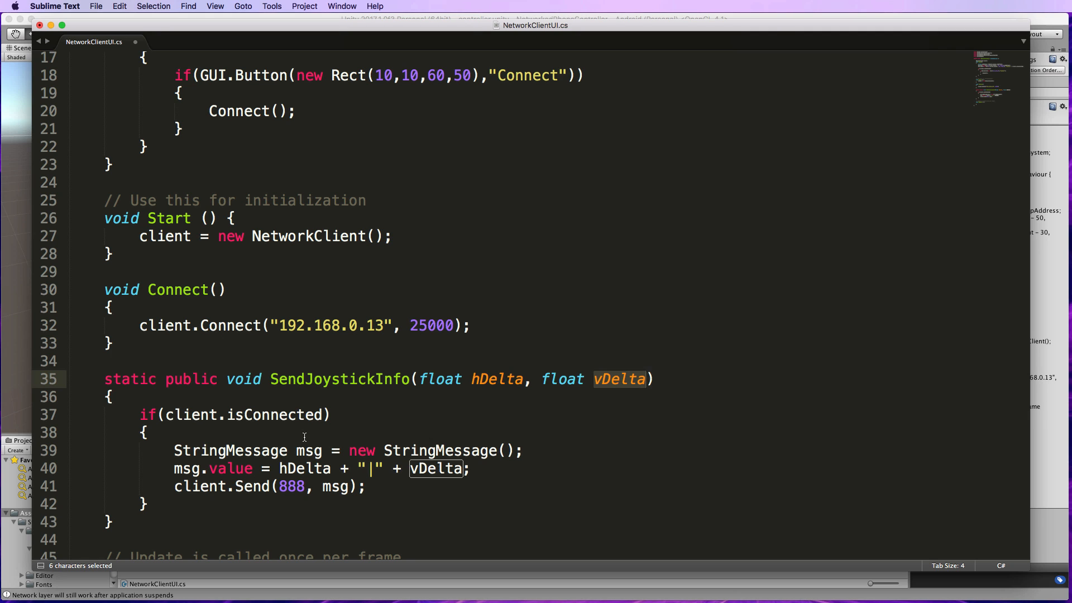
left_click(169, 414)
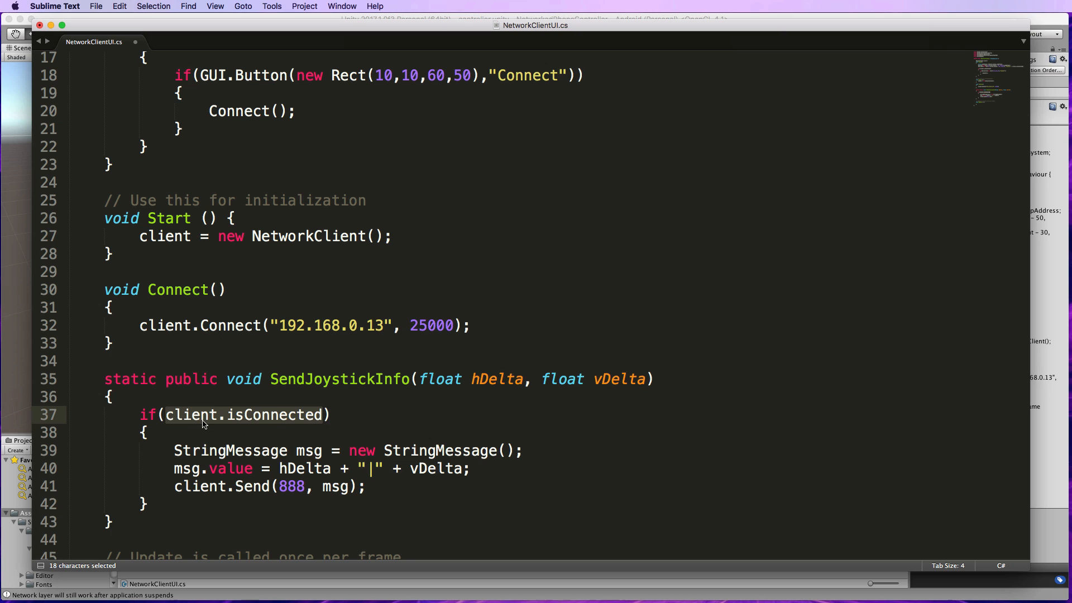
mouse_move(334, 419)
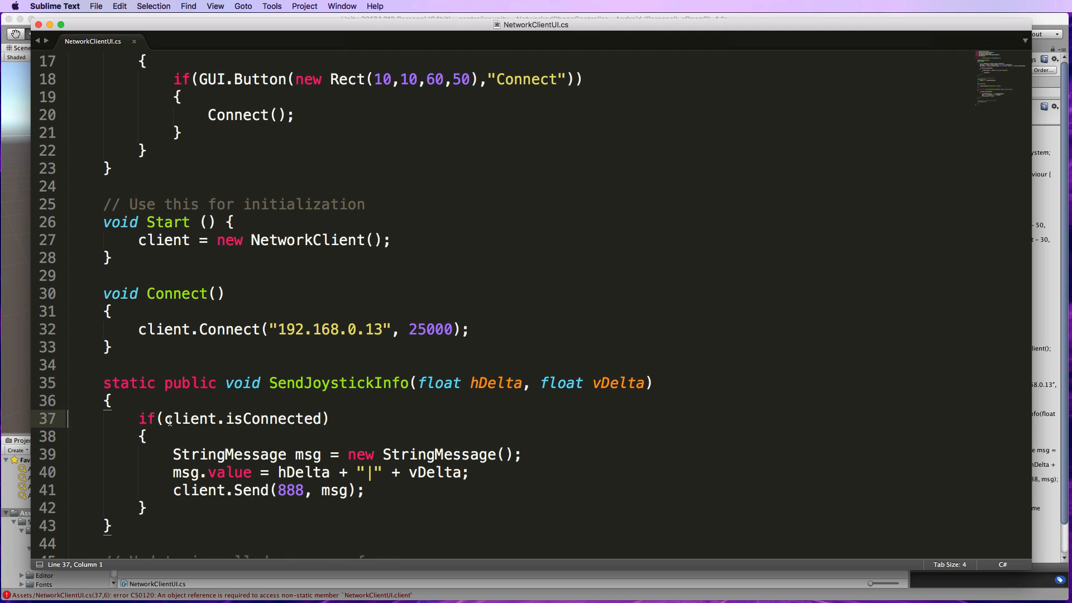
Declare the NetworkClient client field on line 9 as static
double_click(185, 418)
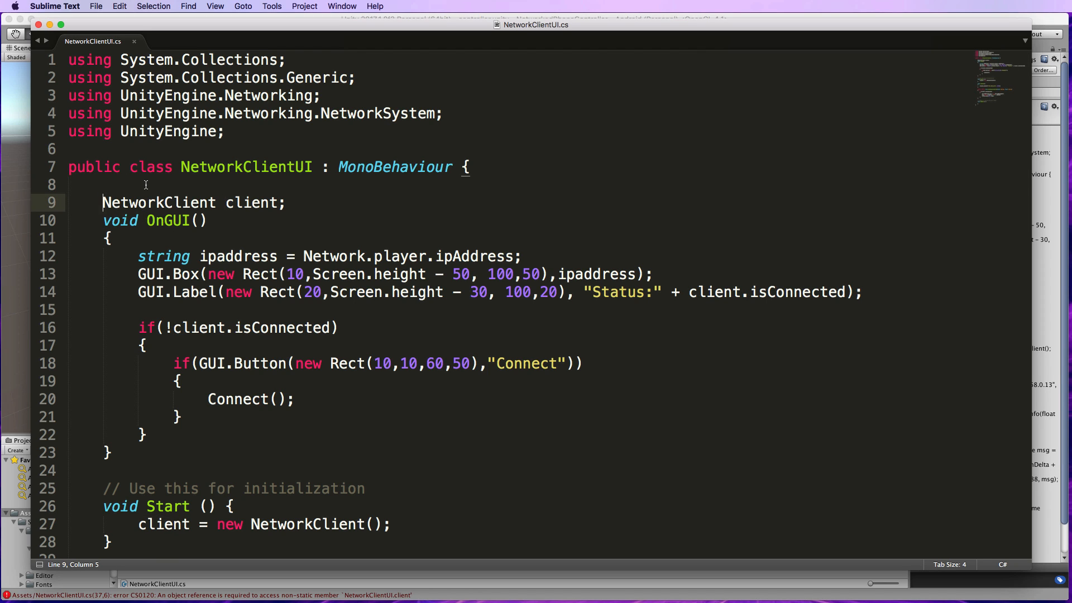
type("static")
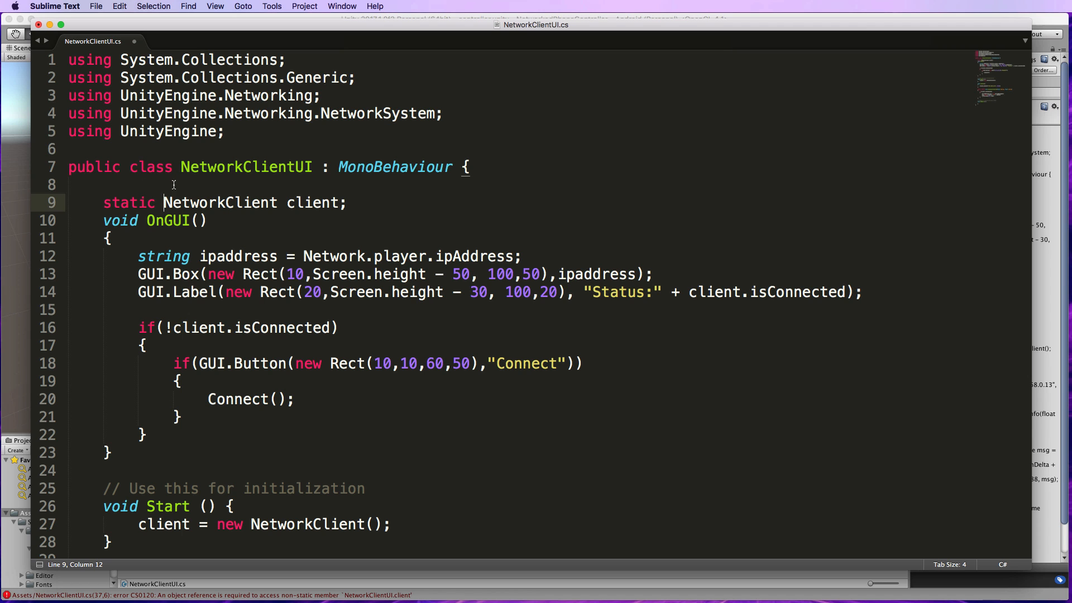
mouse_move(253, 329)
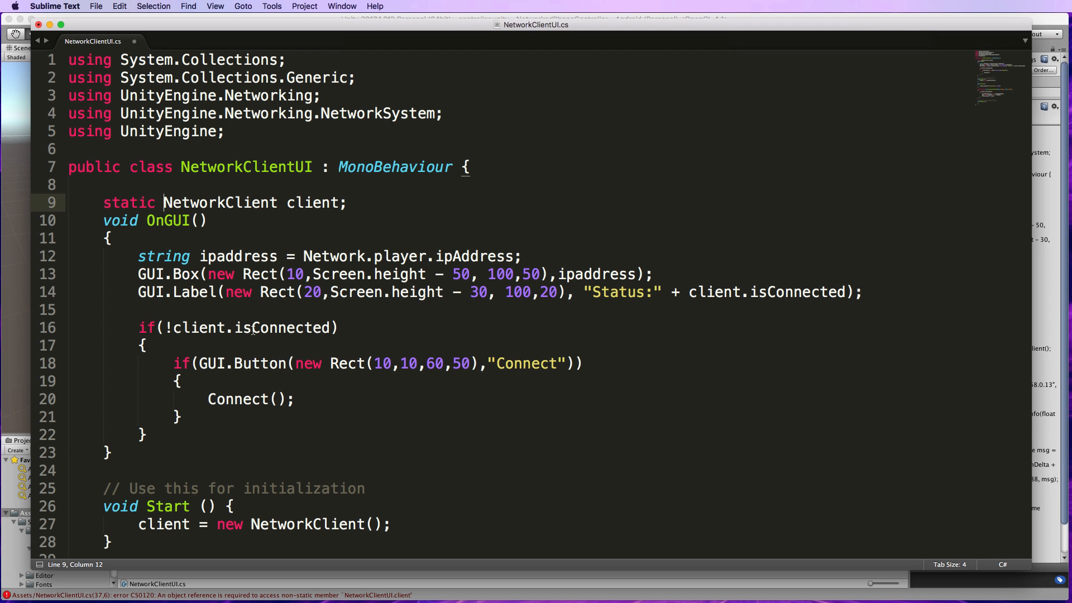
scroll("down", 3)
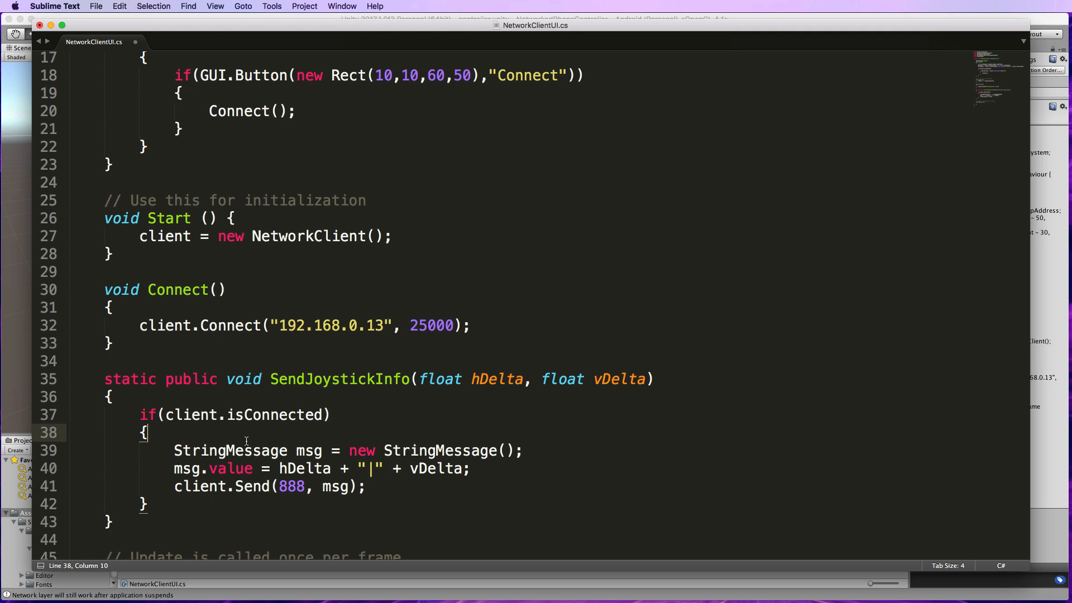
mouse_move(306, 445)
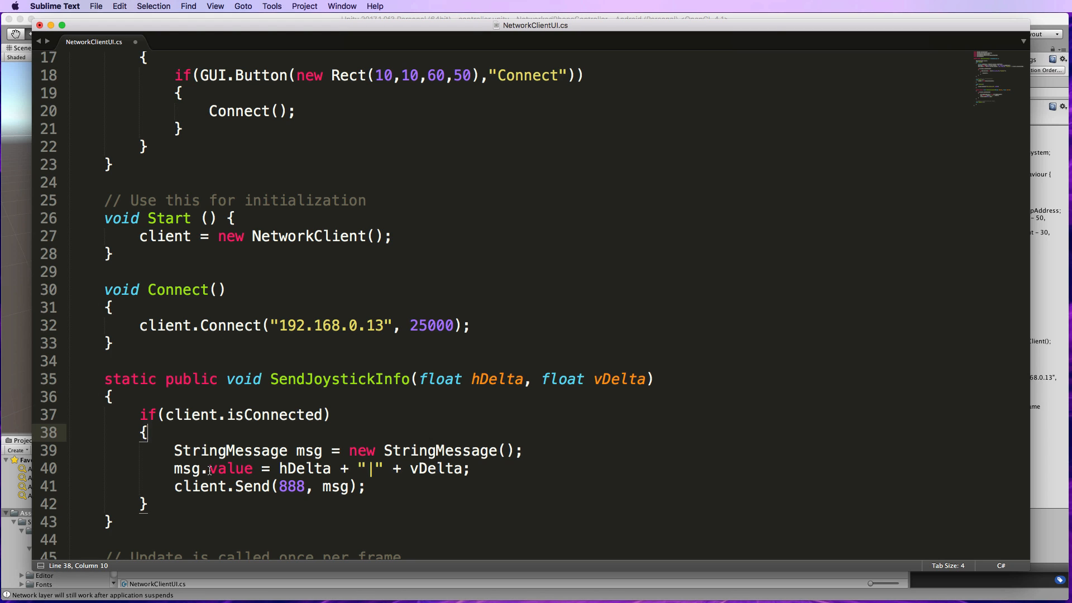
Review the message value, separator, vDelta and Send(888, msg), then open the Joystick script
double_click(231, 468)
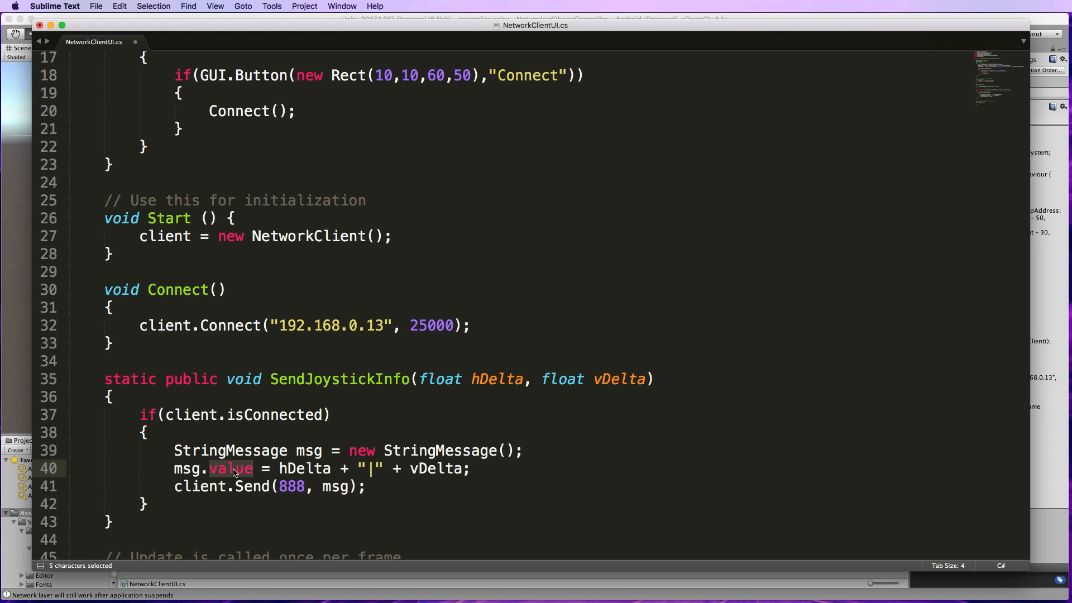
double_click(305, 468)
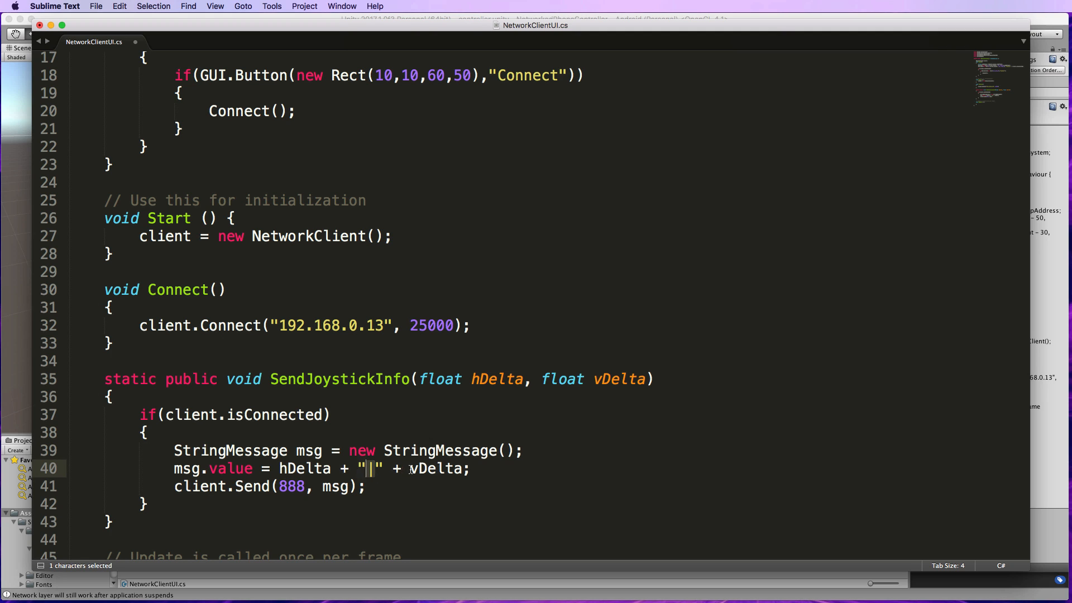
double_click(435, 468)
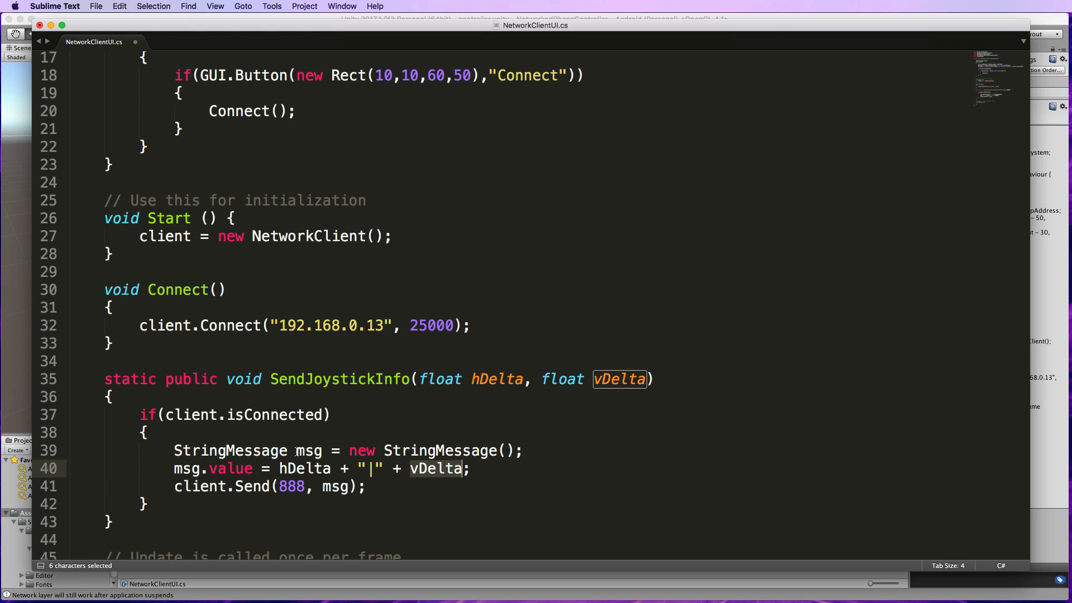
double_click(335, 486)
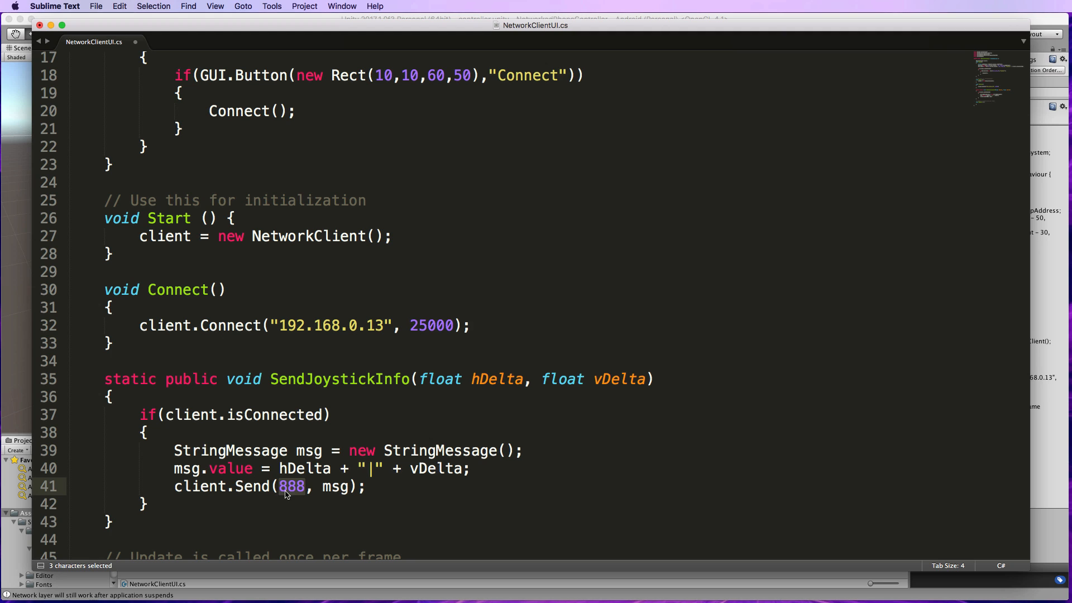
mouse_move(296, 493)
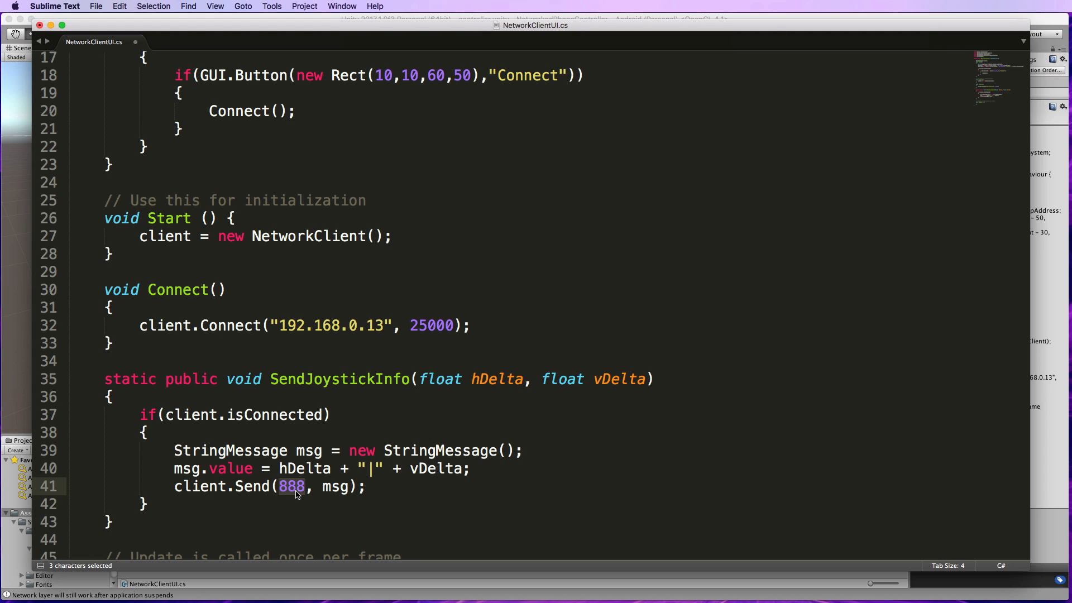
left_click(338, 486)
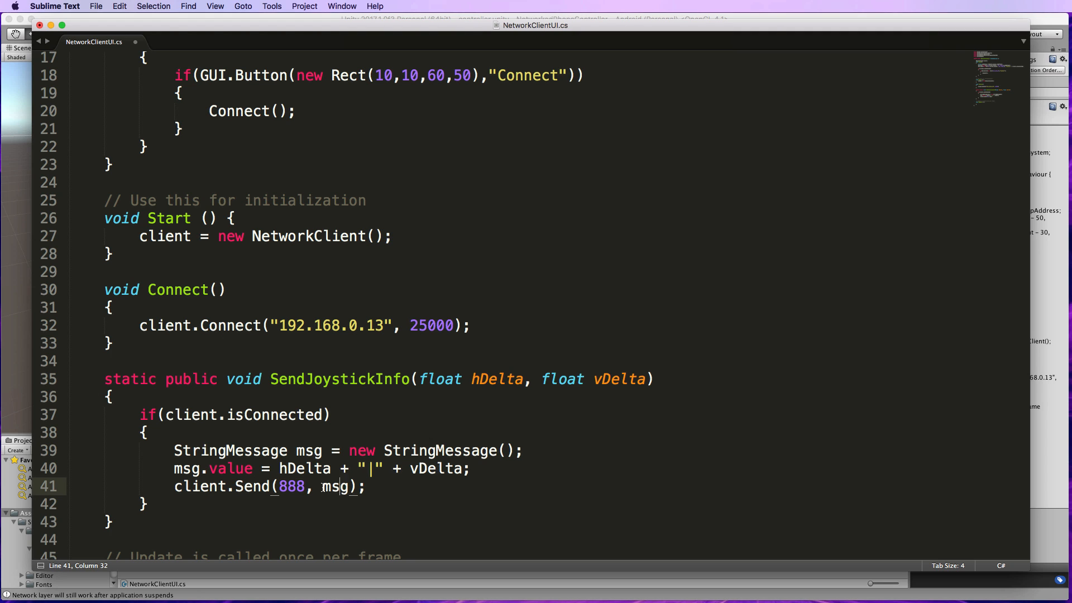
double_click(335, 486)
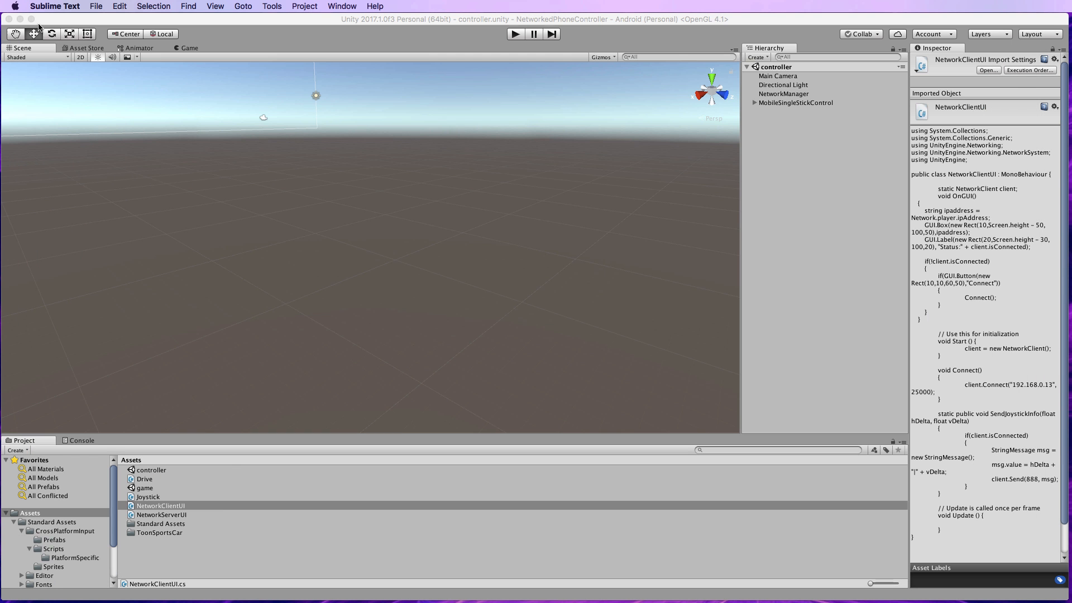
left_click(149, 496)
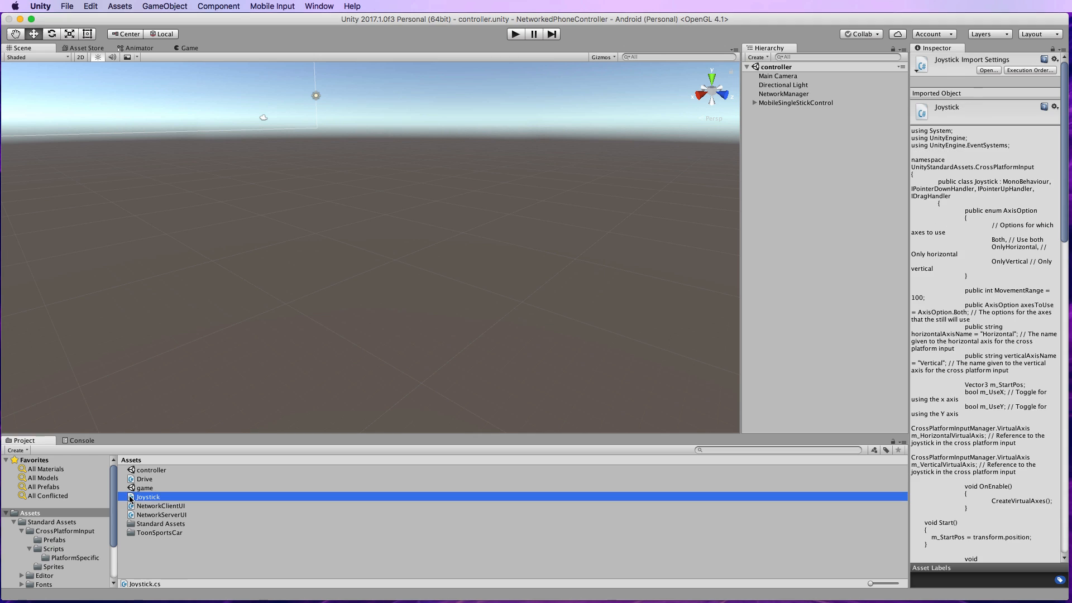
double_click(149, 497)
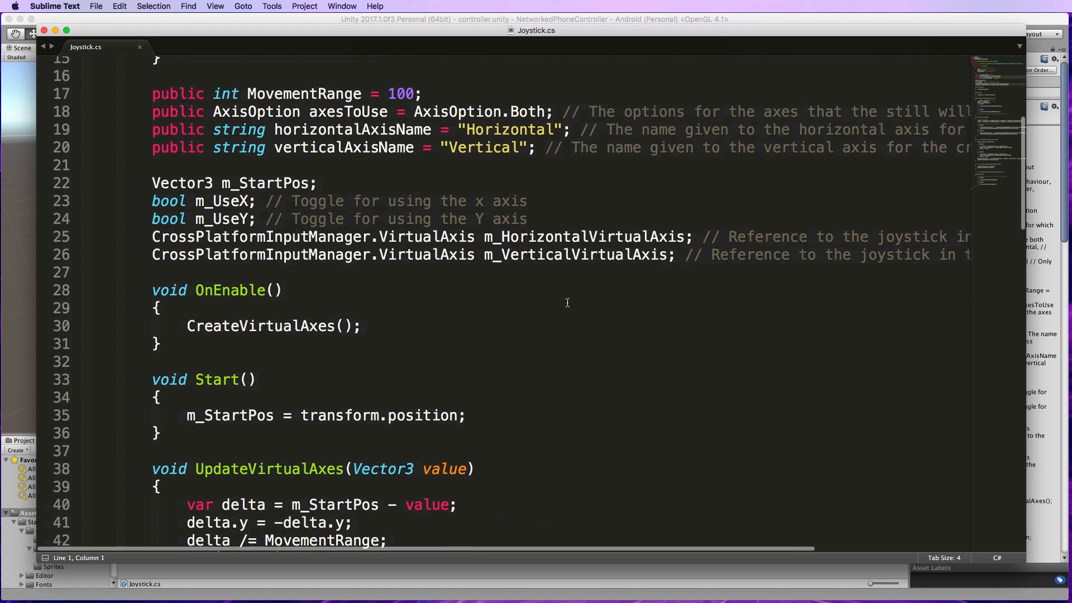
scroll("down", 3)
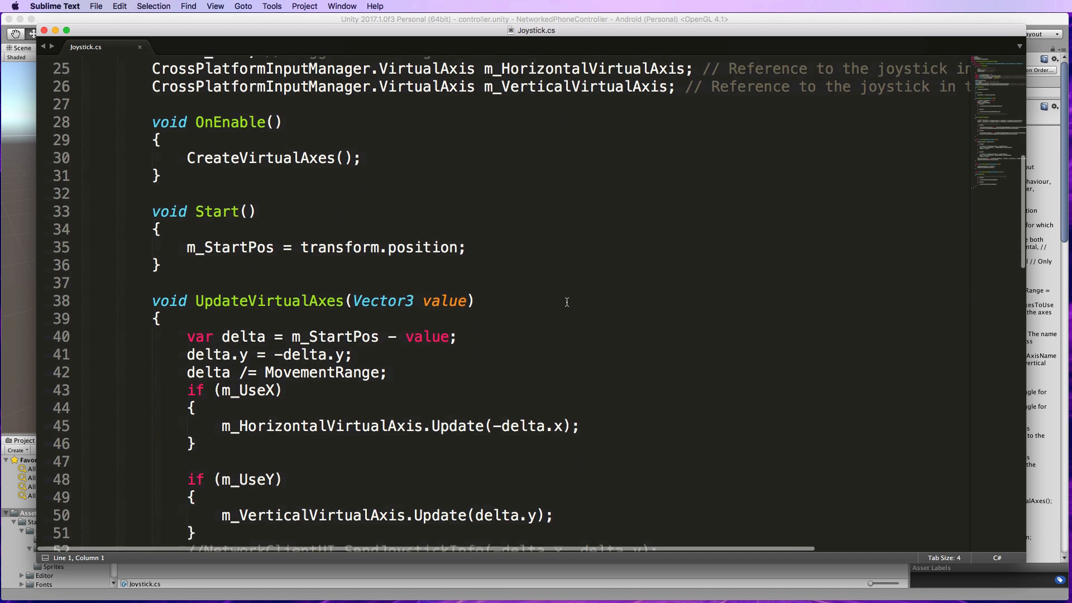
scroll("down", 3)
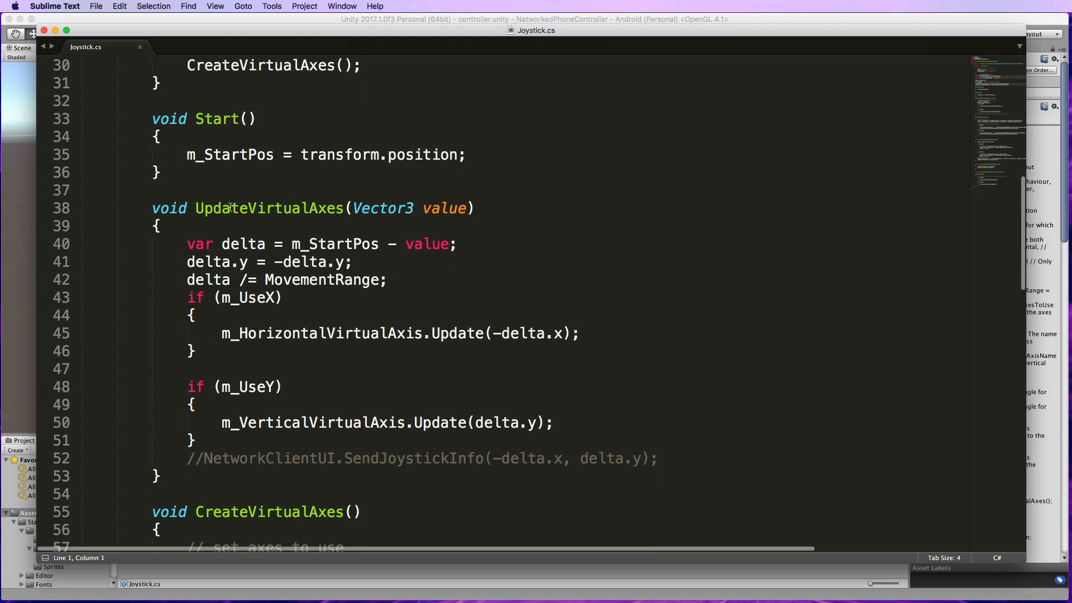
double_click(268, 207)
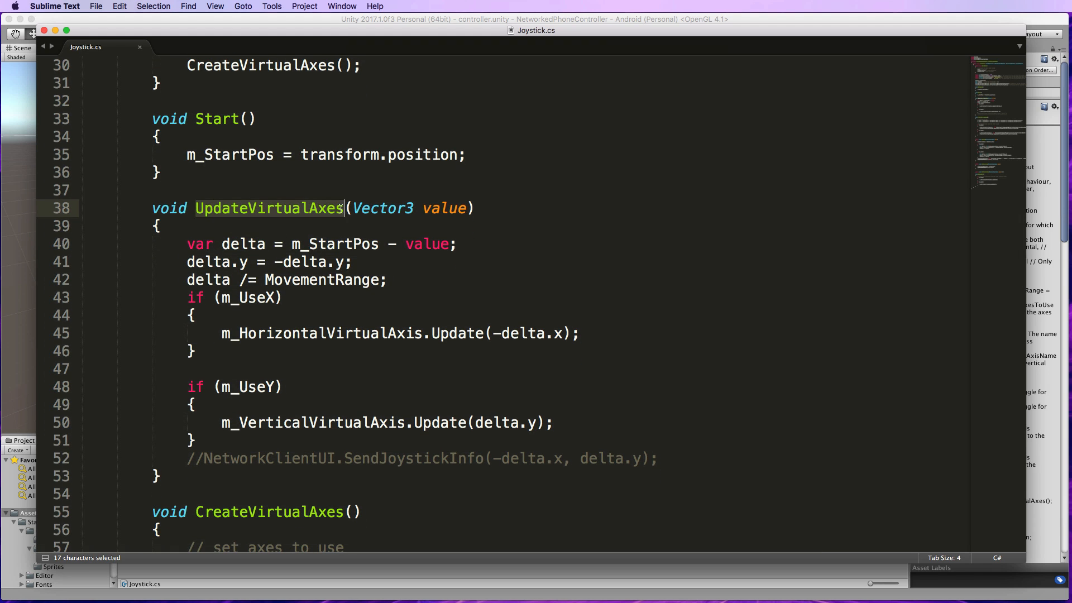
left_click(309, 244)
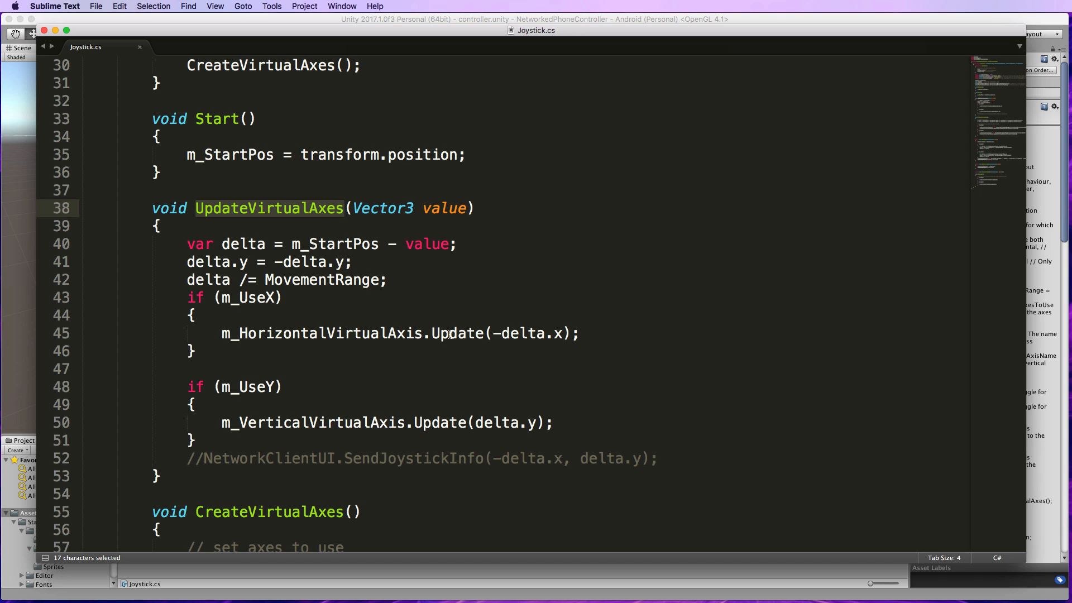
mouse_move(528, 335)
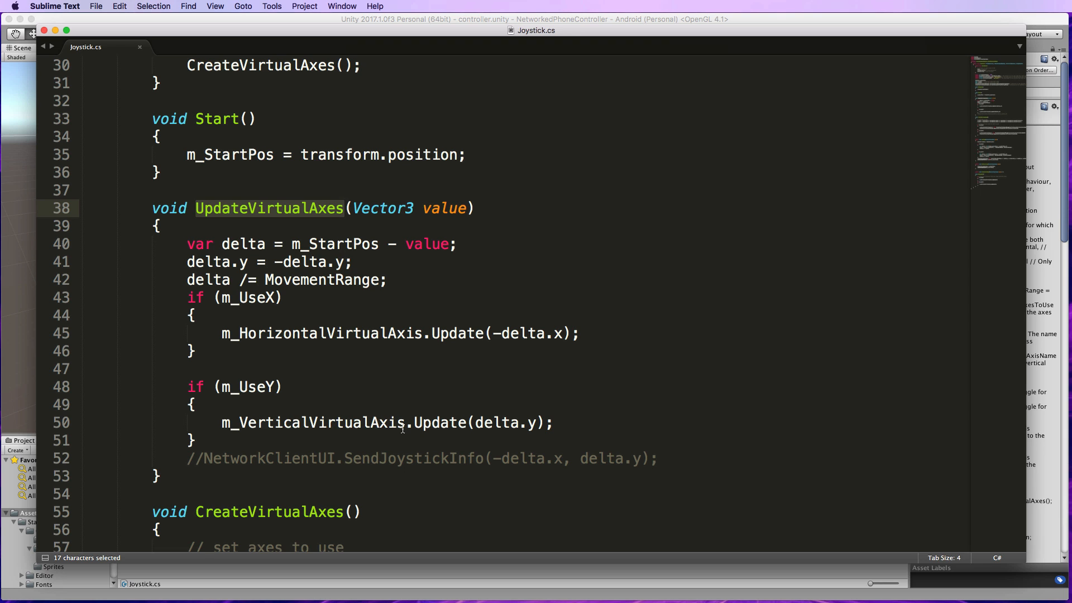
mouse_move(381, 468)
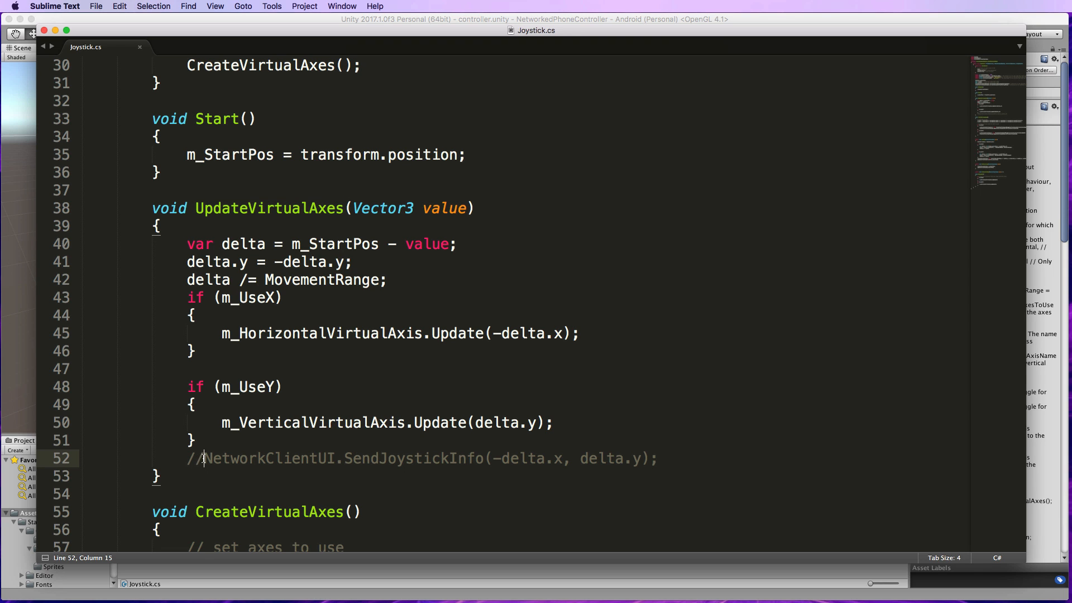
Uncomment NetworkClientUI.SendJoystickInfo(-delta.x, delta.y) on line 52 of Joystick
left_click(201, 458)
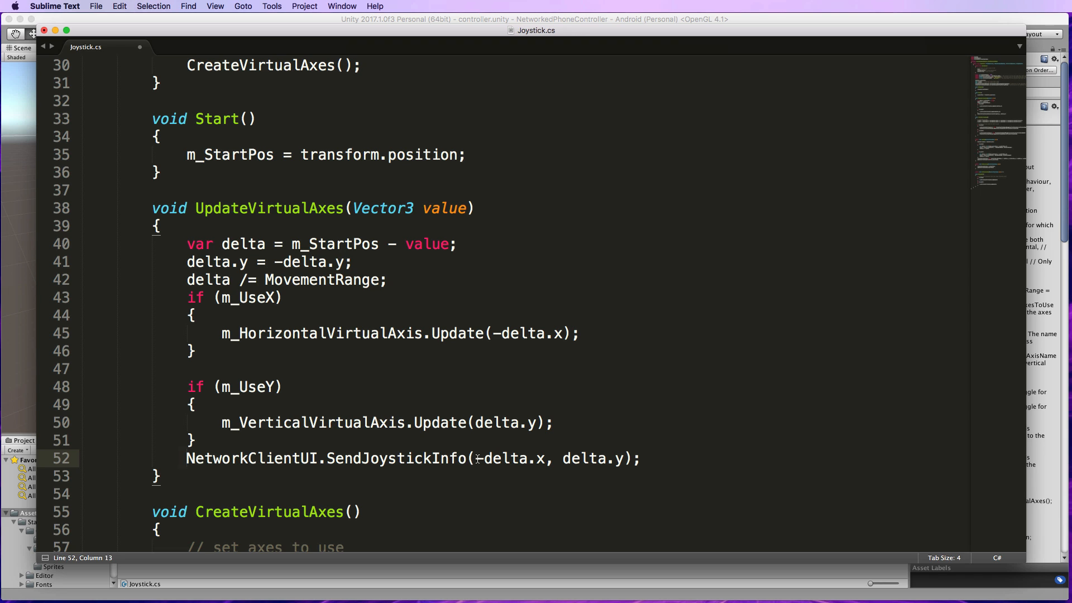
mouse_move(532, 334)
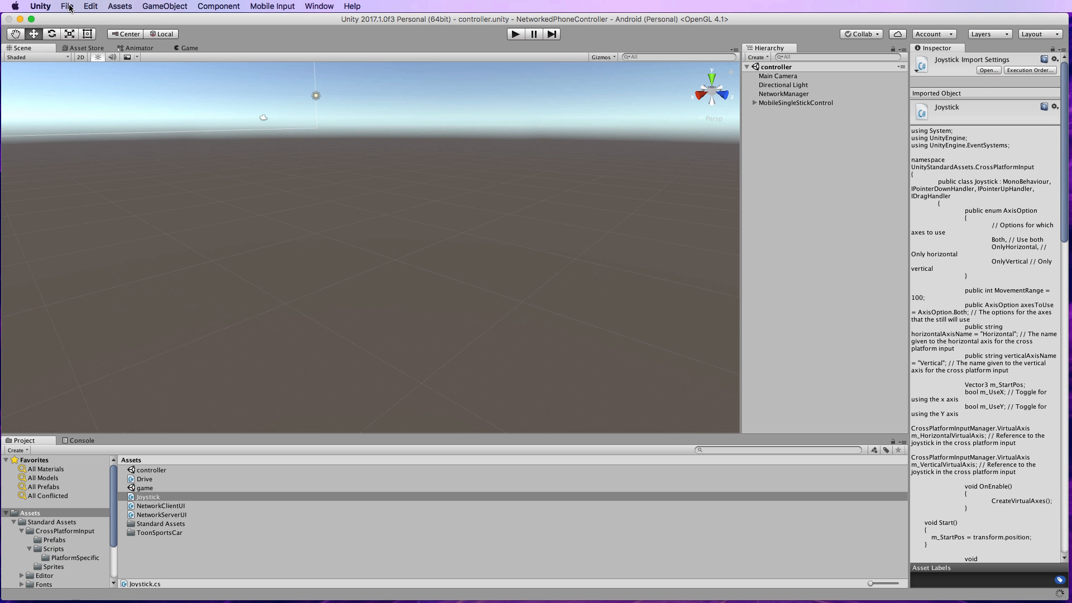
Open Build Settings showing the controller scene checked for Android
left_click(66, 7)
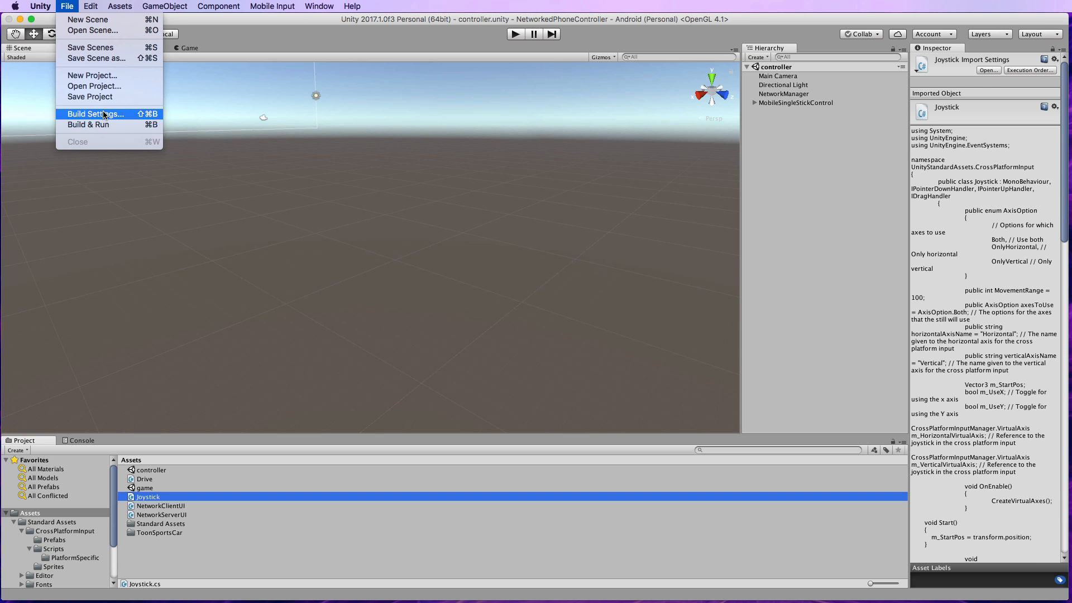
left_click(95, 113)
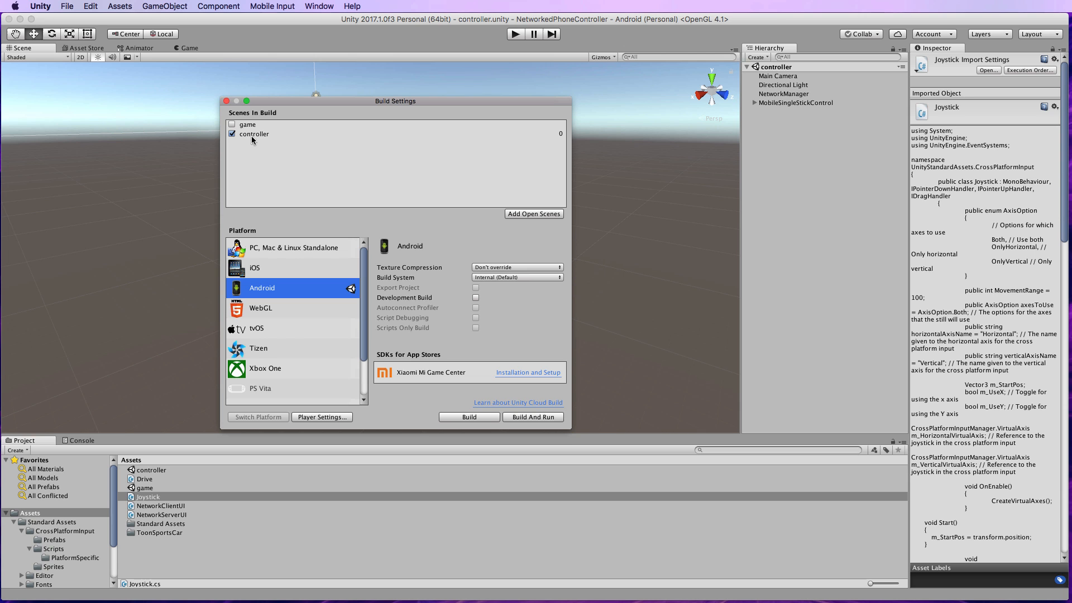